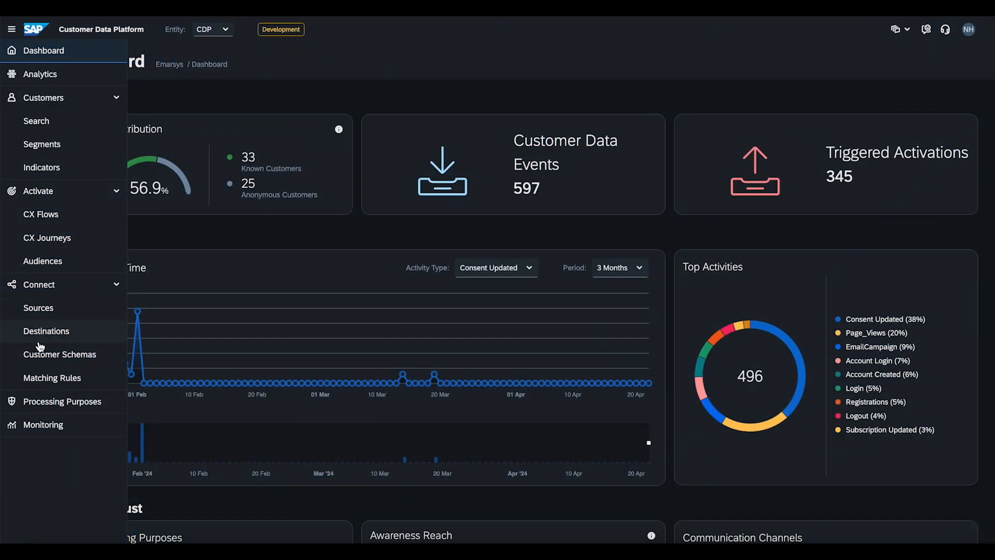
From Connect > Destinations, start connecting an application and filter the library by 'emars'
left_click(46, 330)
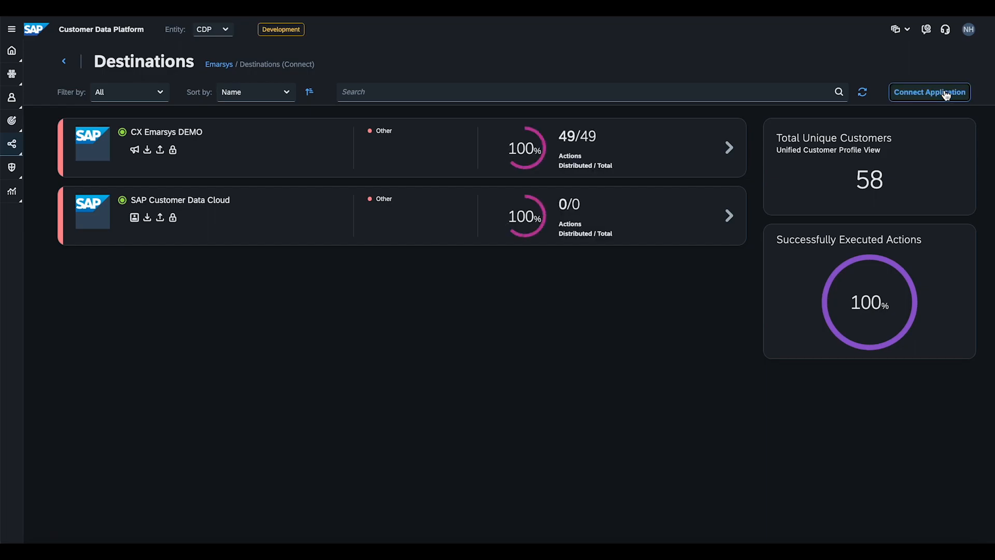
left_click(929, 92)
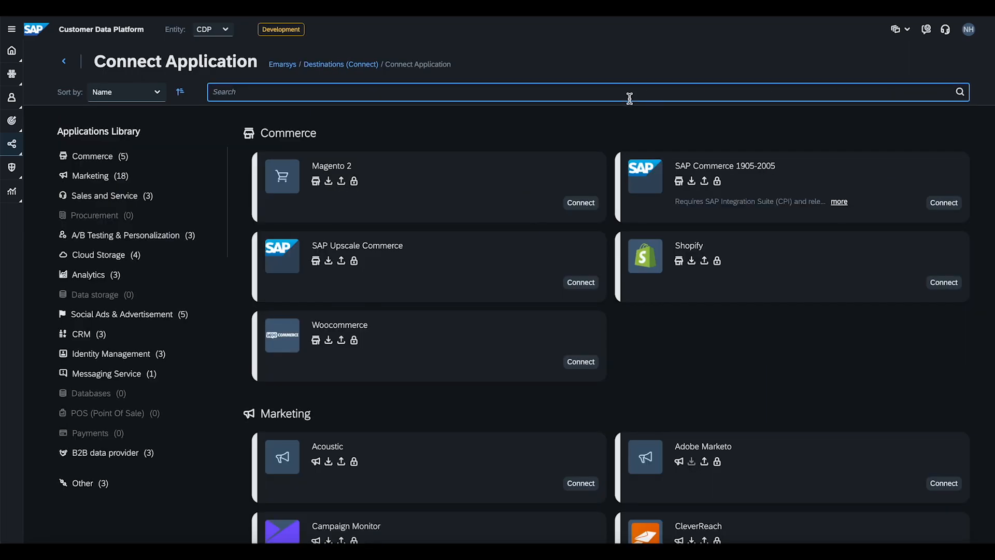
type("emars")
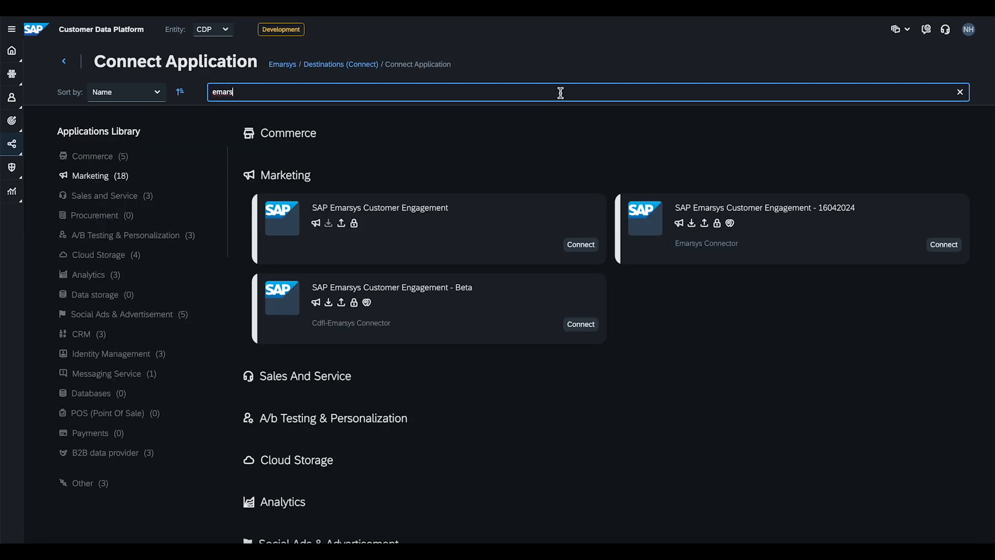
mouse_move(942, 255)
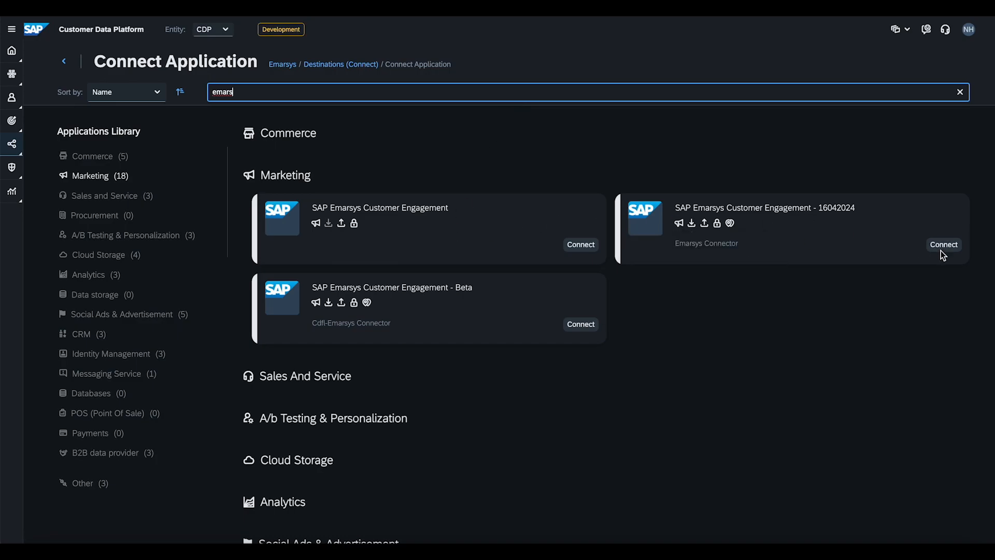
Connect the SAP Emarsys Customer Engagement - 16042024 connector as 'CX DEMO Emarsys BLUE' and create it
left_click(943, 245)
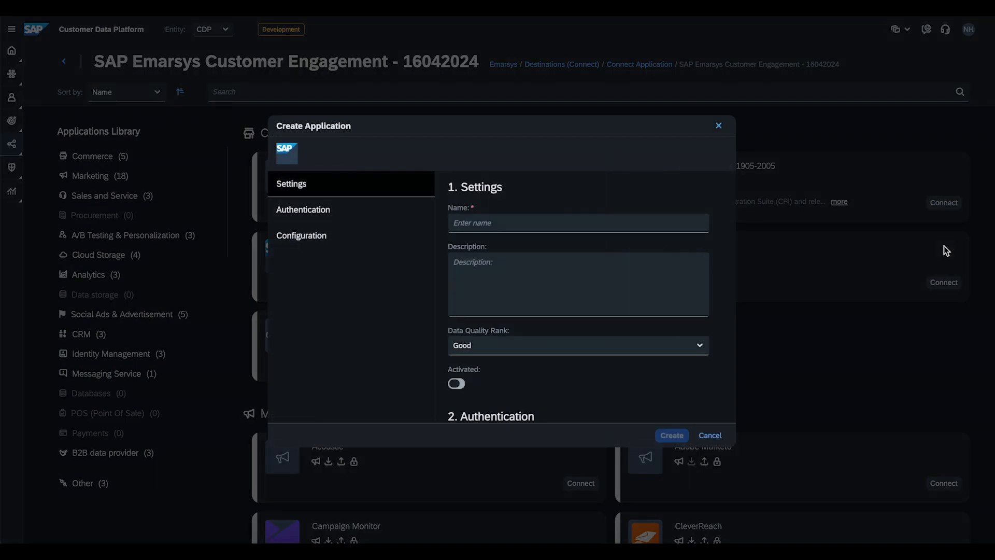
type("cx")
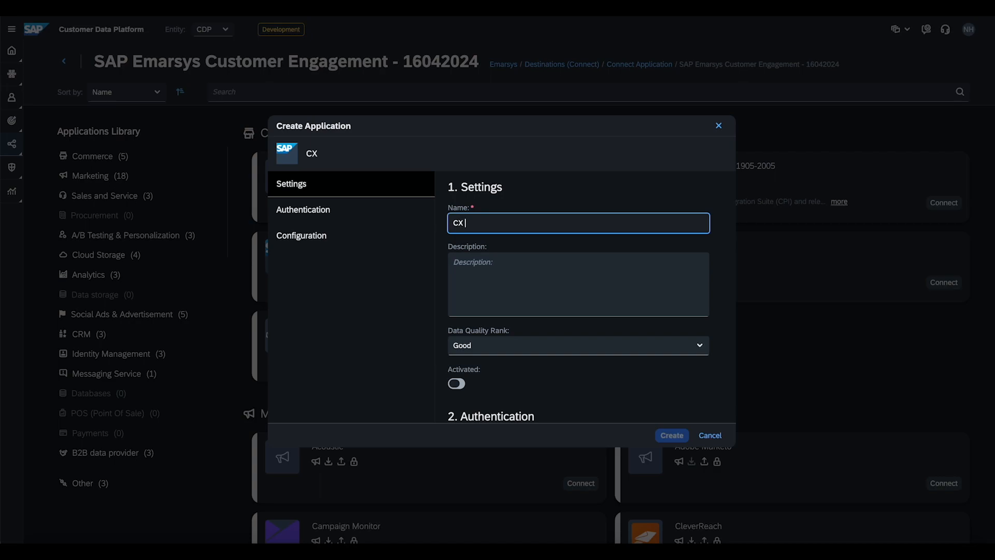
type("DEMO")
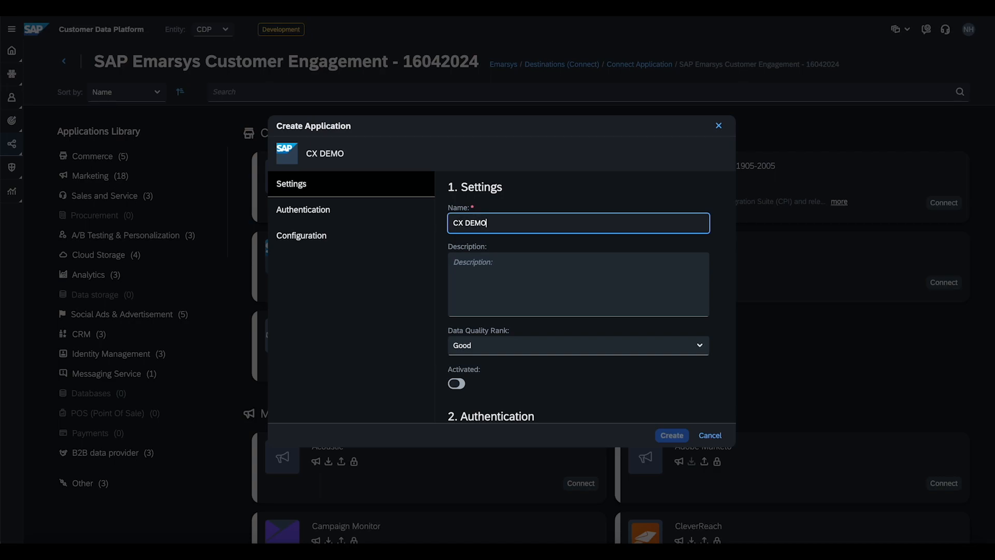
type("Emarsys")
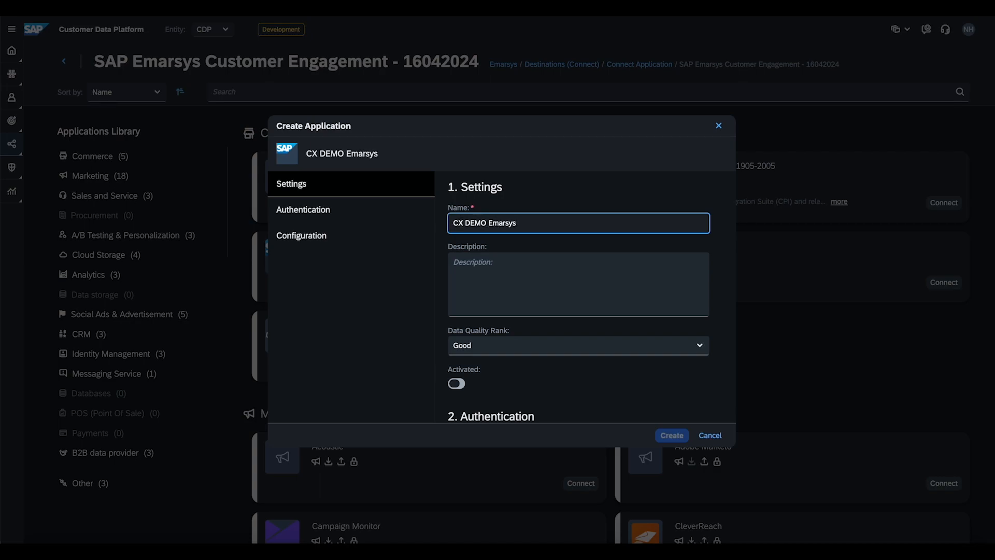
type("BLUE")
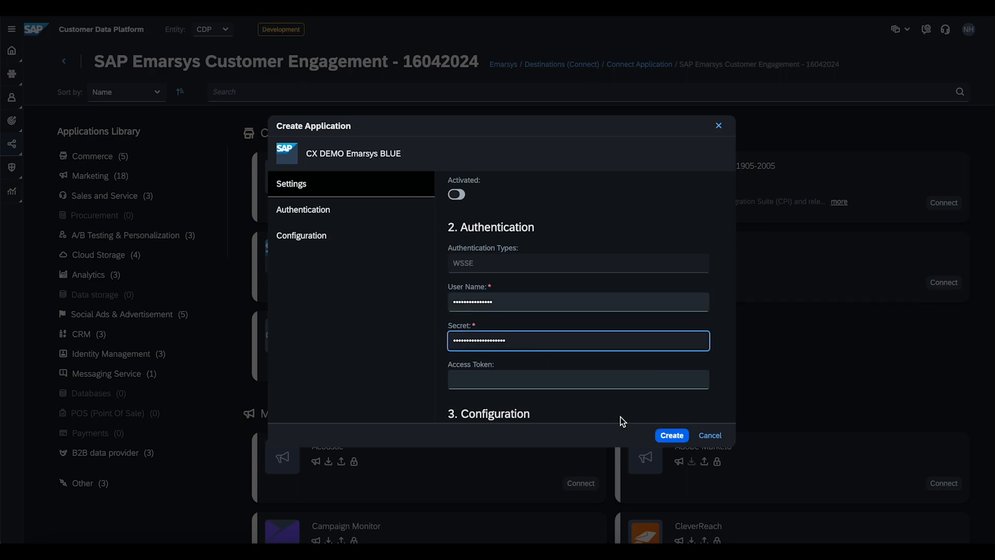
scroll("down", 3)
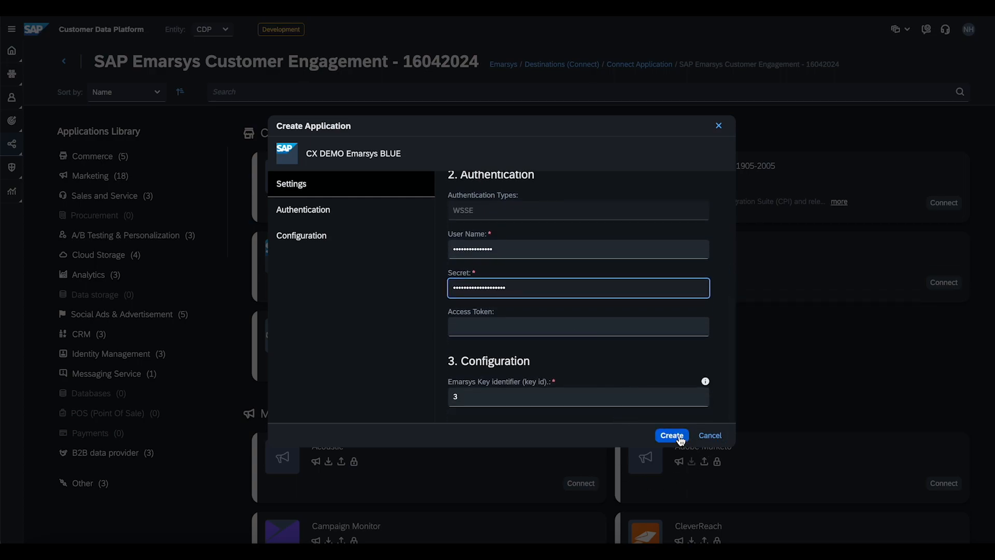
left_click(672, 436)
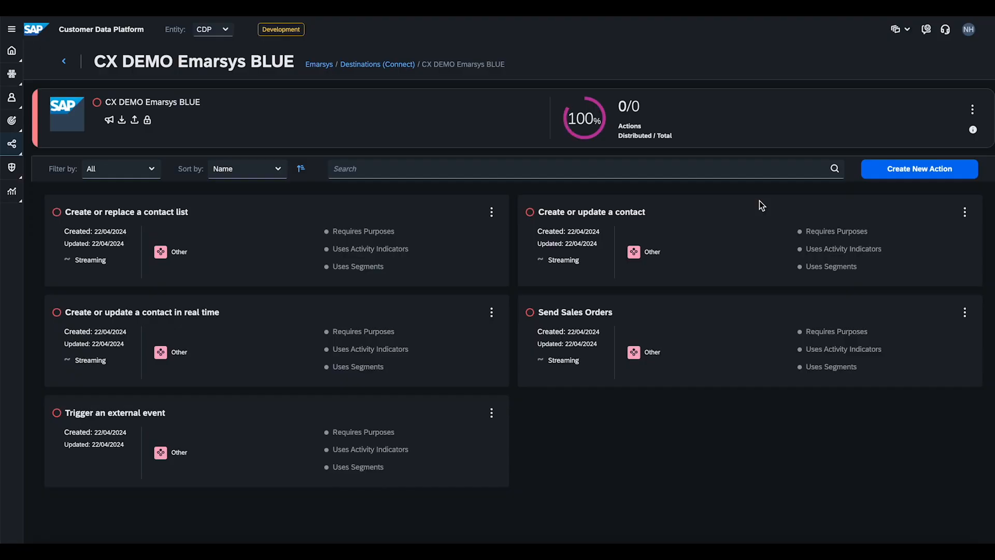
mouse_move(480, 240)
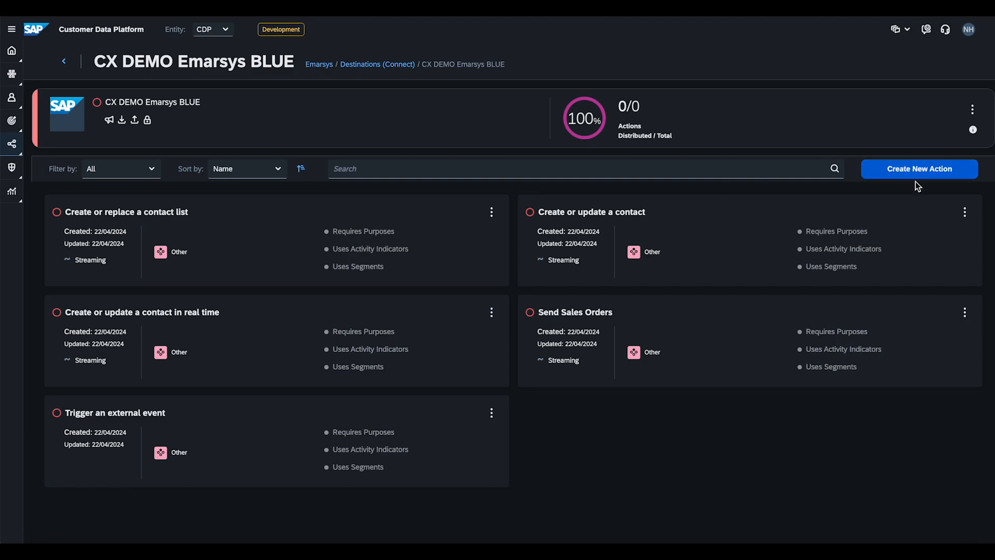
Enable CX DEMO Emarsys BLUE from its menu and show options for the real-time contact action
left_click(971, 110)
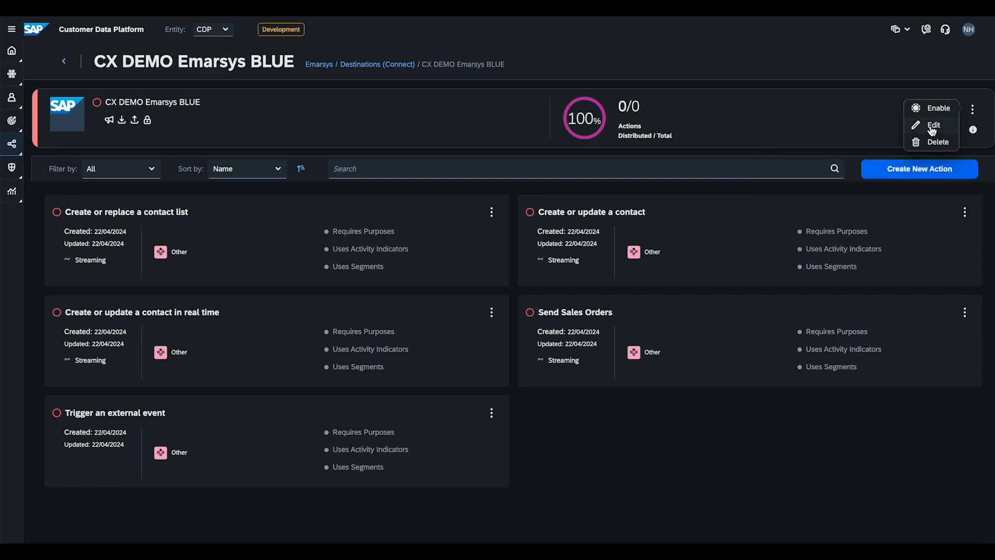
mouse_move(939, 107)
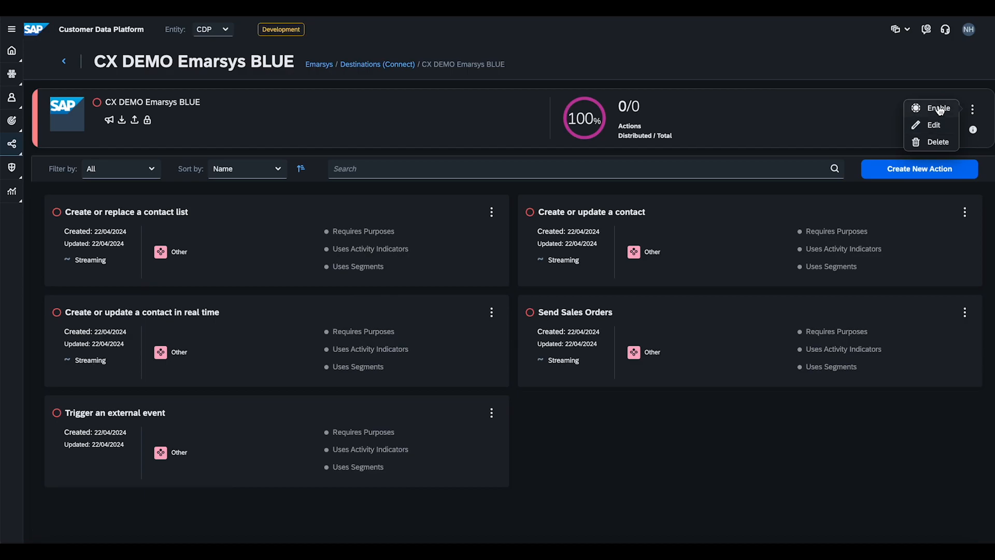
left_click(940, 108)
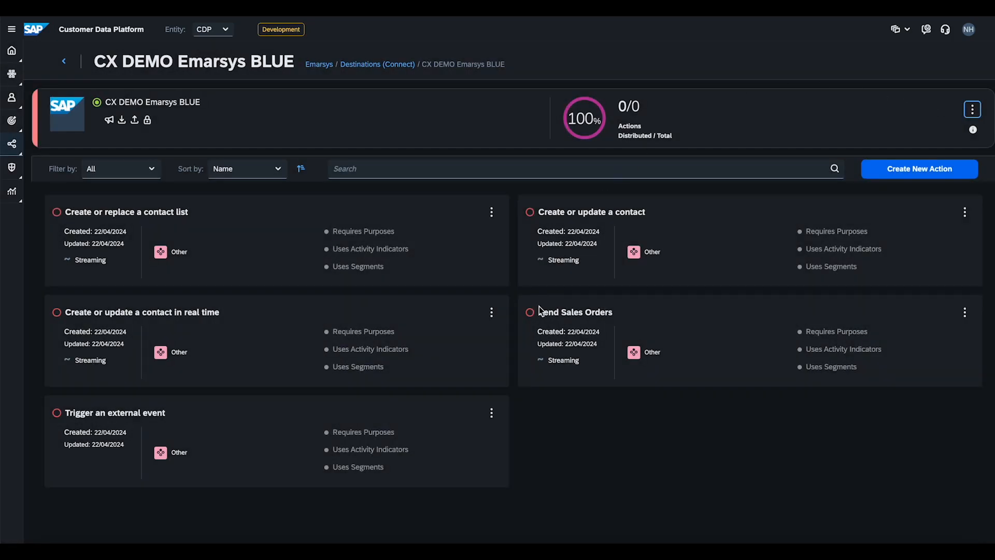
left_click(491, 312)
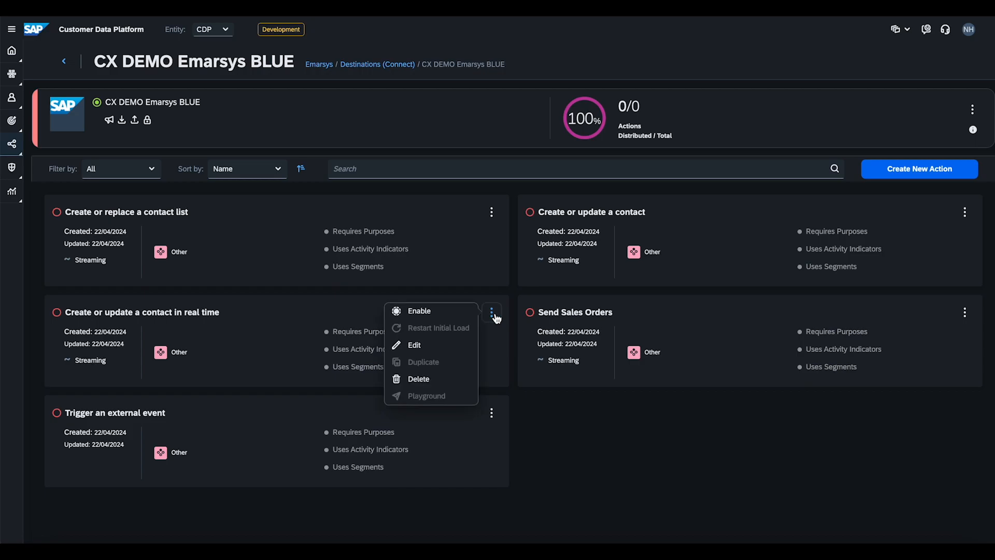
mouse_move(414, 344)
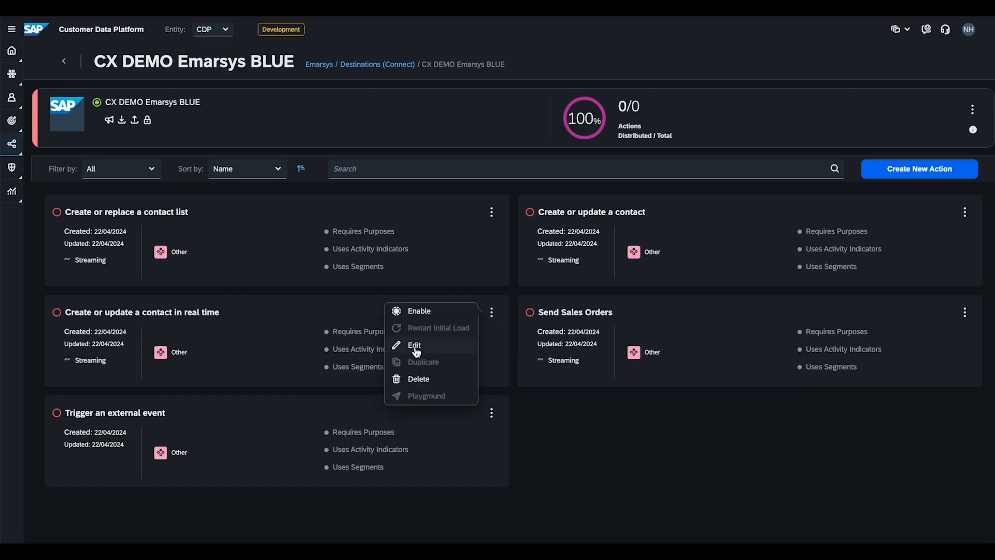
Edit the real-time contact action, assign the Marketing CX Demo processing purpose and save, continuing to its model
left_click(414, 344)
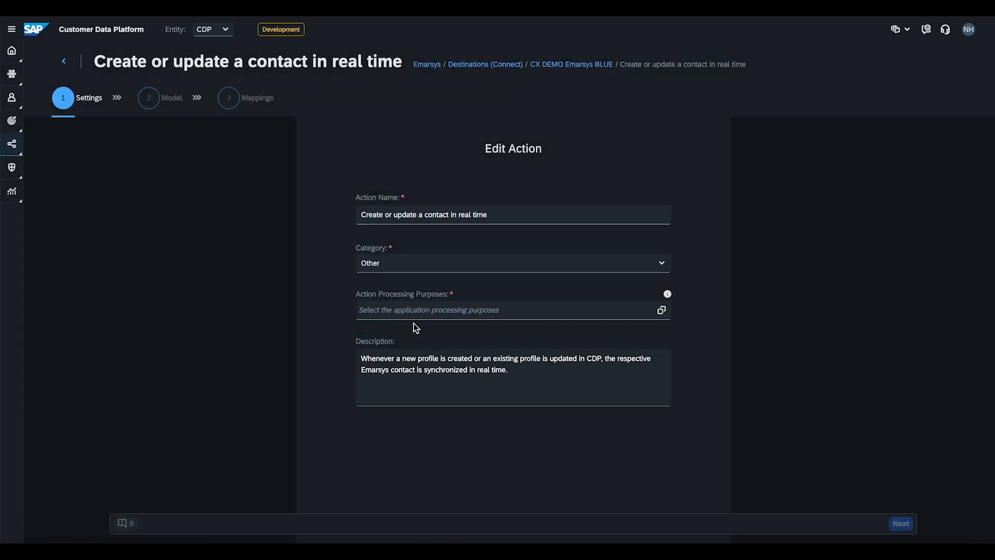
left_click(508, 310)
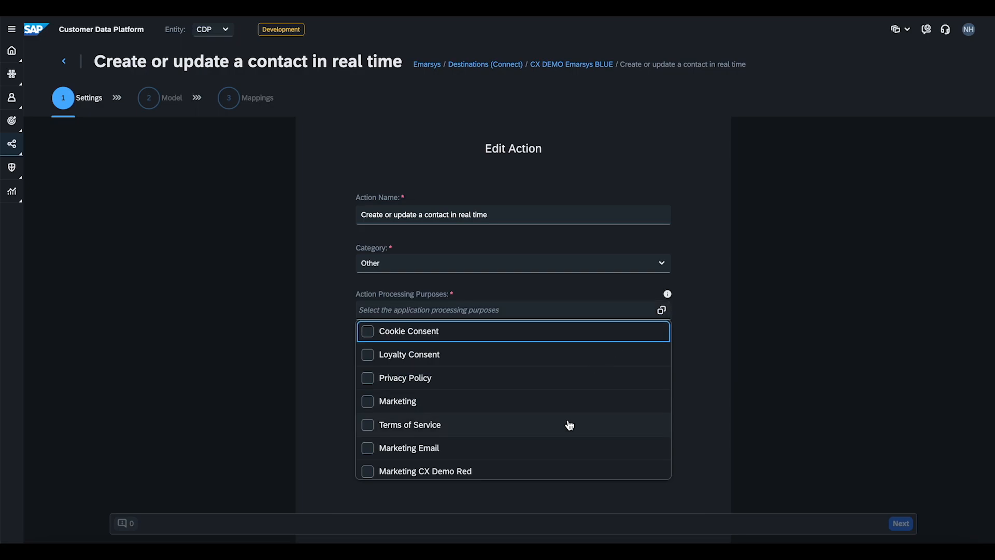
scroll("down", 3)
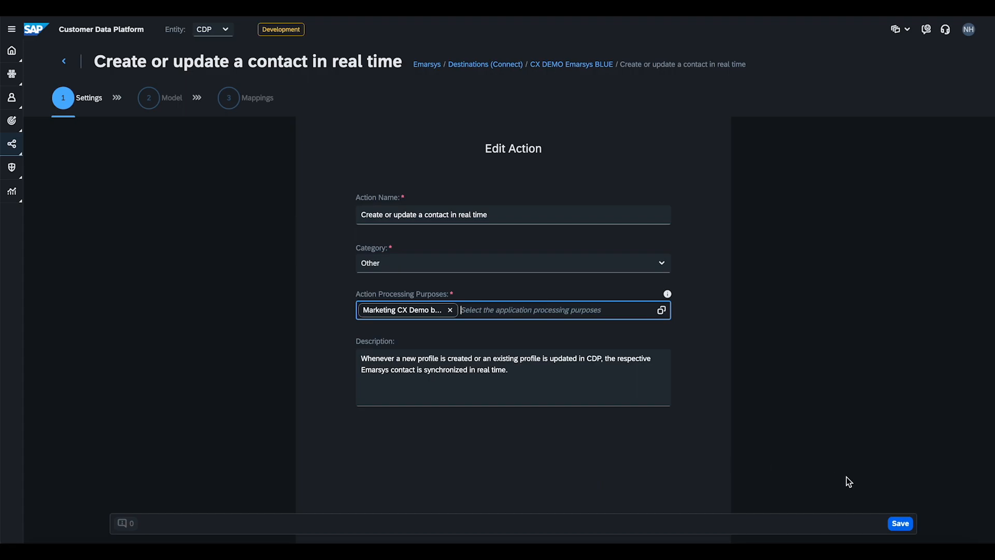
left_click(899, 522)
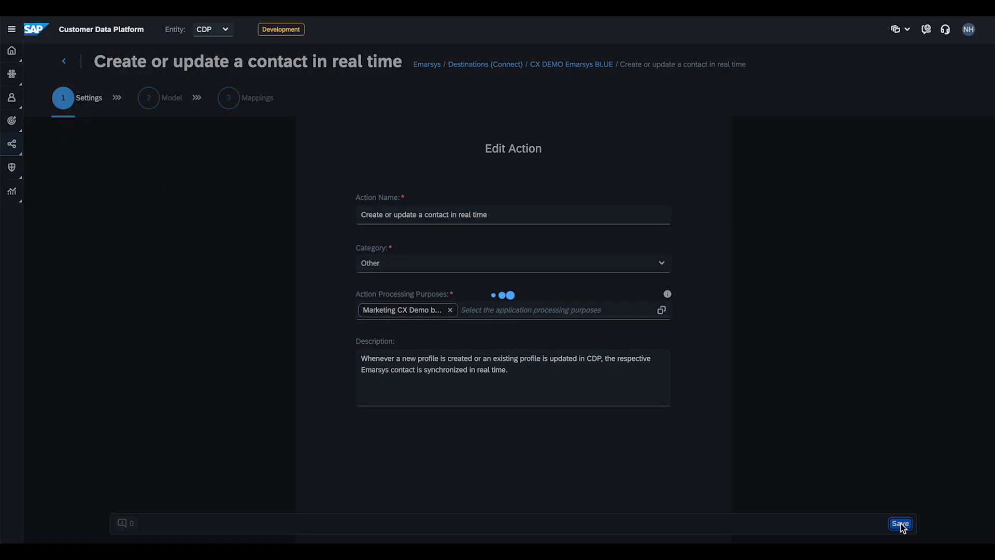
left_click(899, 522)
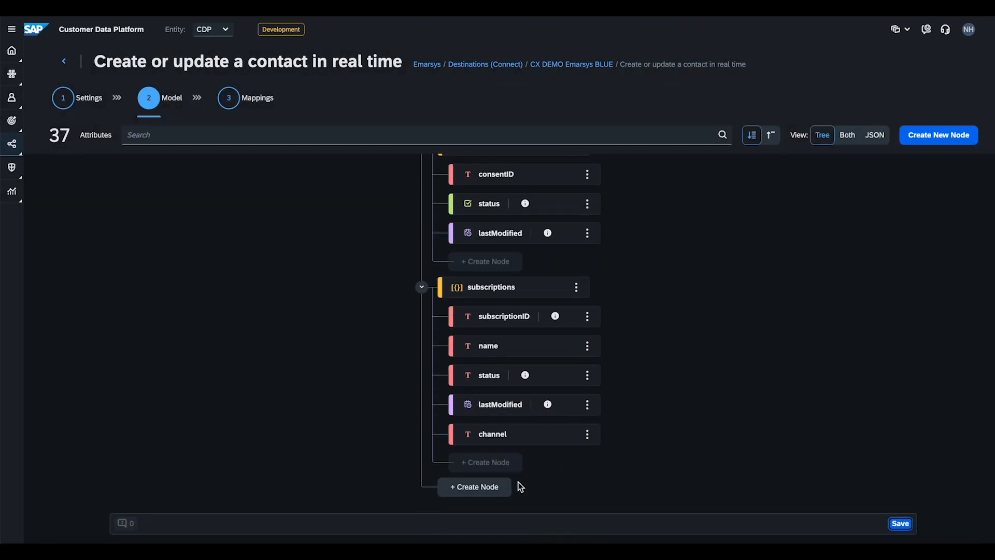
Create a String node named Blue_DEMO in the action model and save through the mappings
left_click(474, 487)
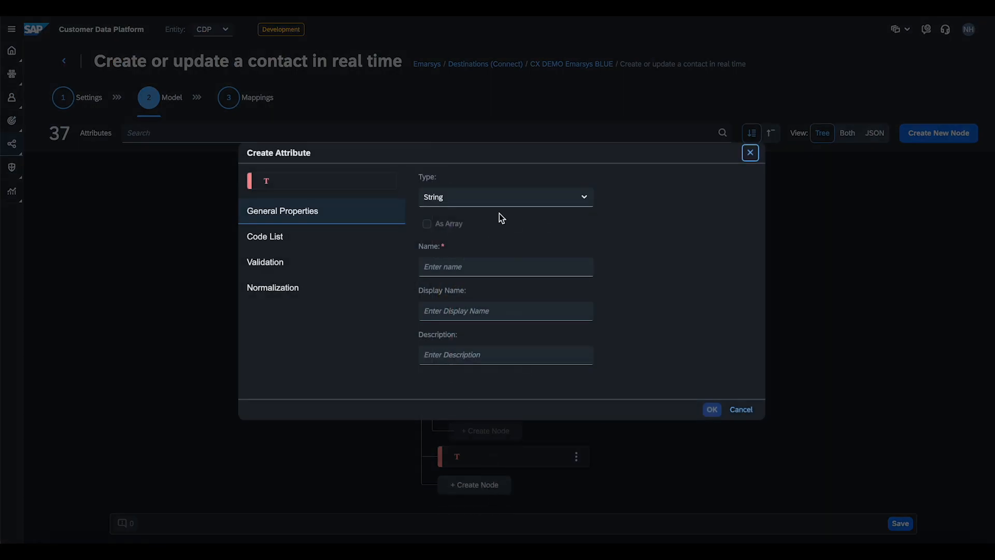
type("Blue")
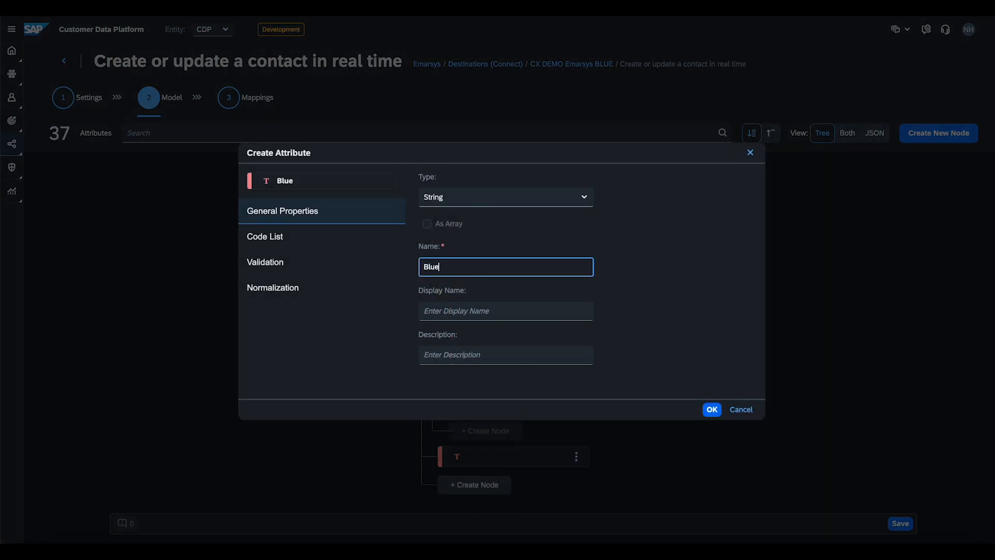
type("_")
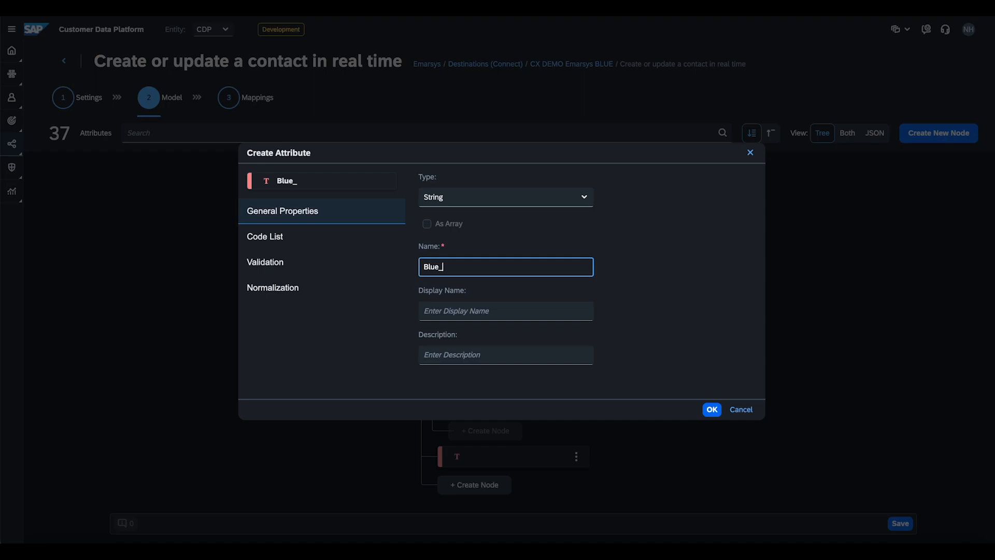
type("DEMO")
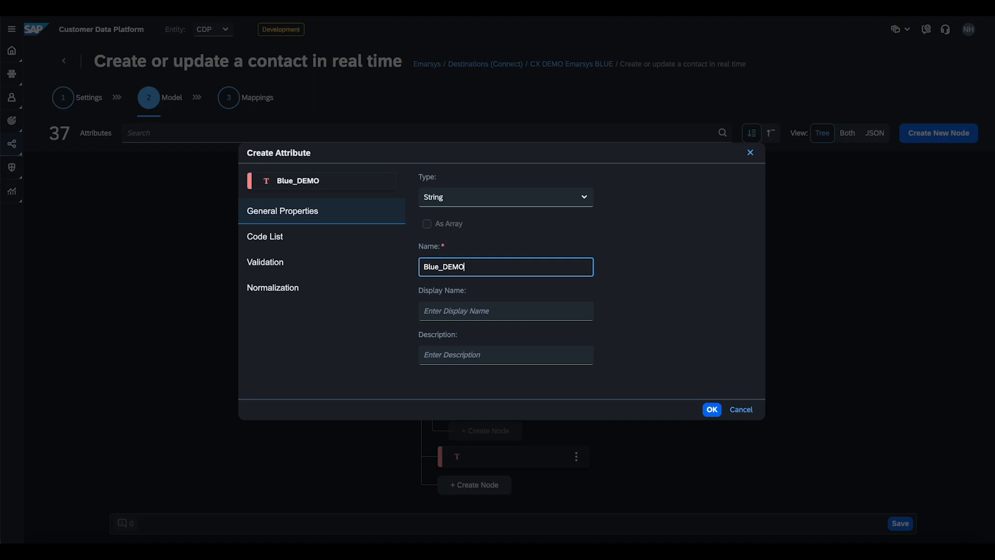
left_click(711, 410)
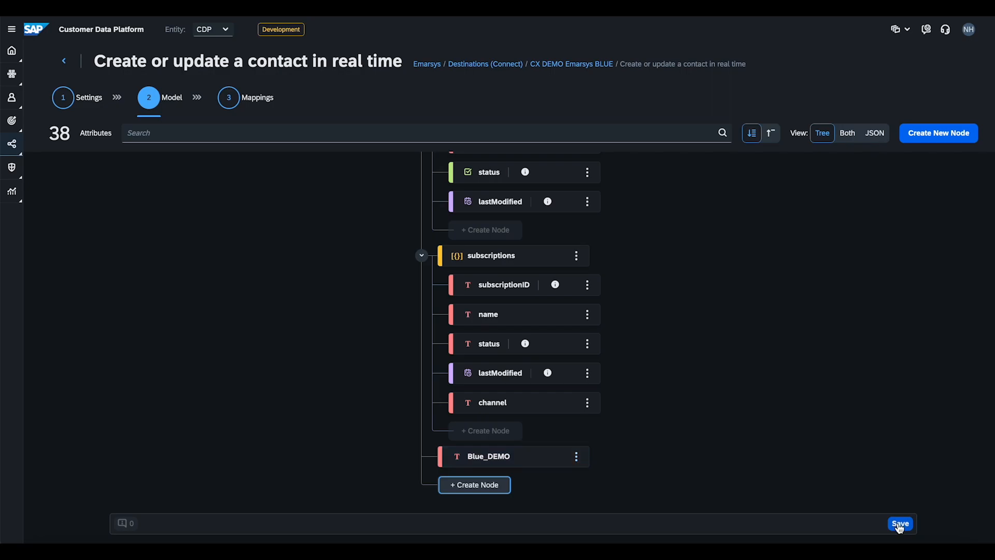
left_click(900, 522)
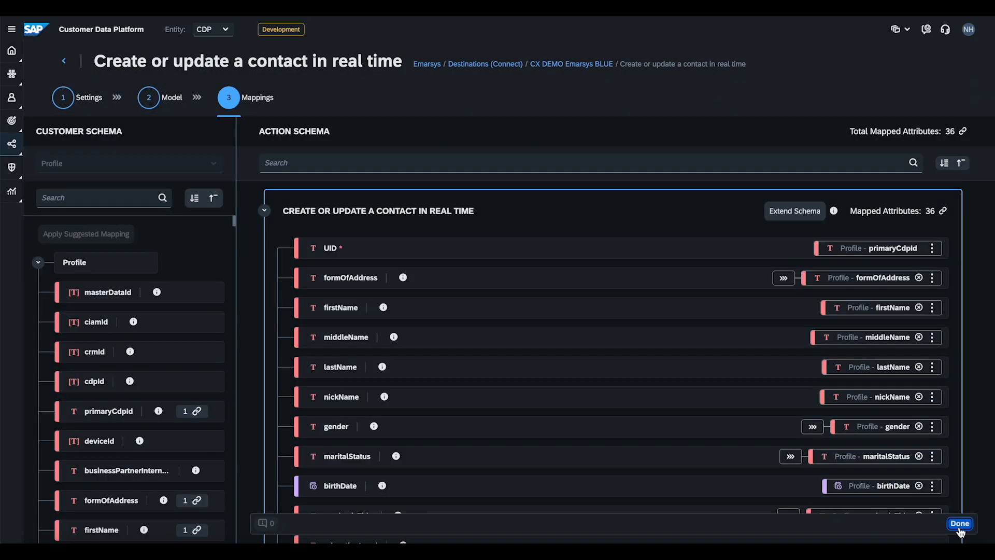
left_click(959, 524)
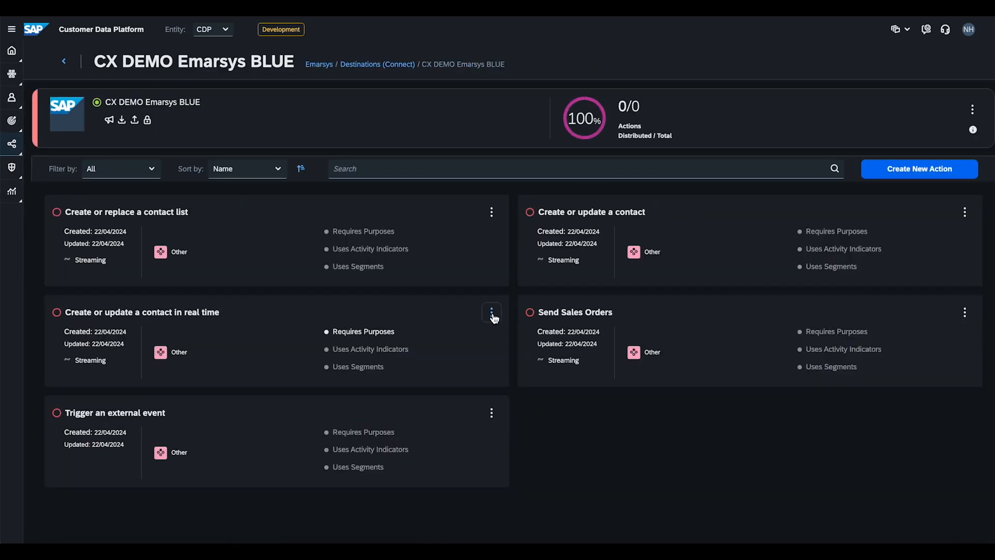
In the CX Emarsys DEMO destination, edit its 'Create or update a contact in real time' action
left_click(491, 312)
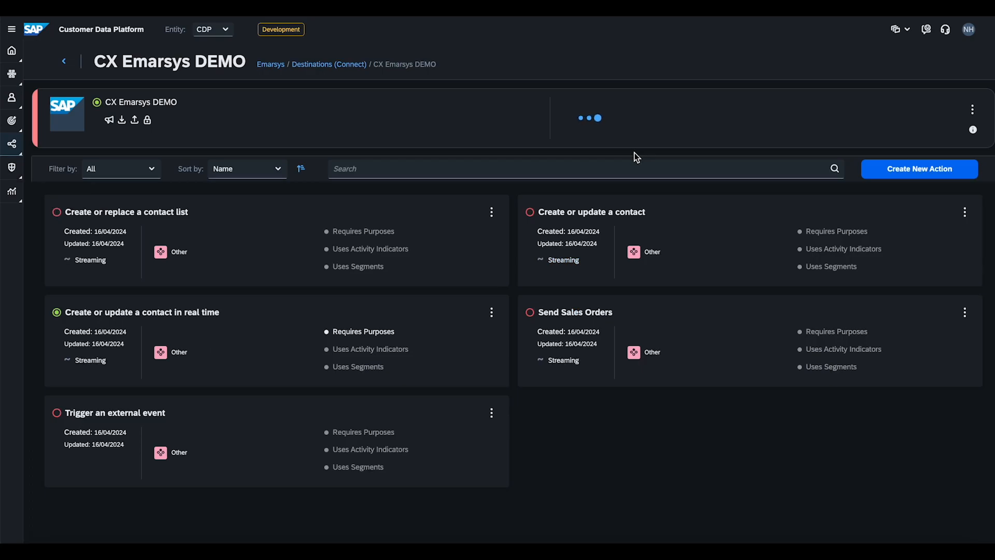
left_click(491, 311)
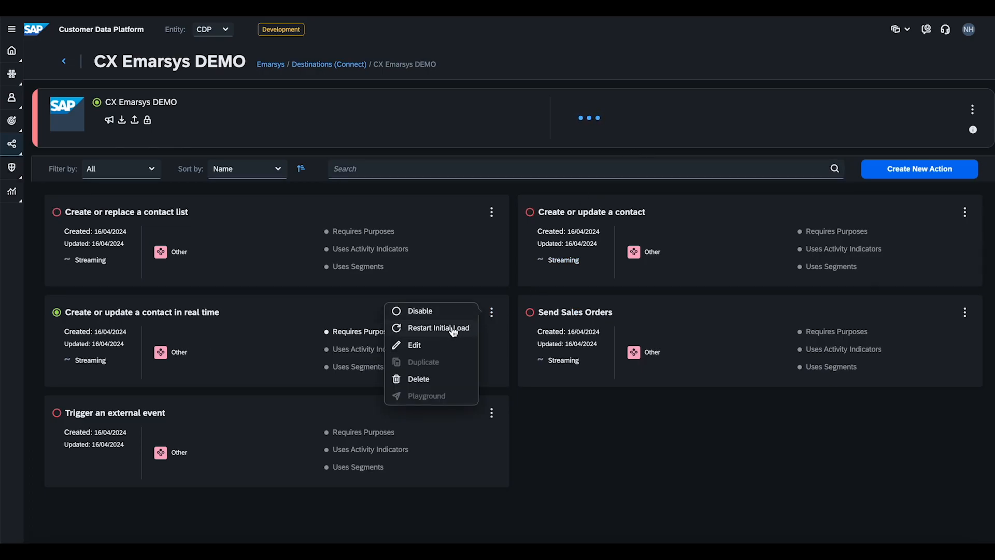
left_click(413, 344)
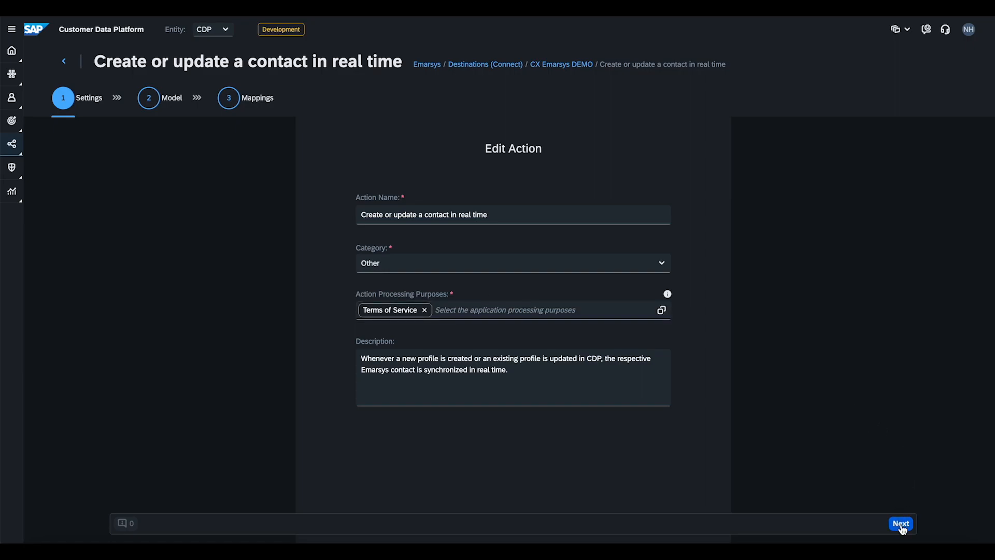
On the Model step, create a String node TestField and save the action model
left_click(899, 522)
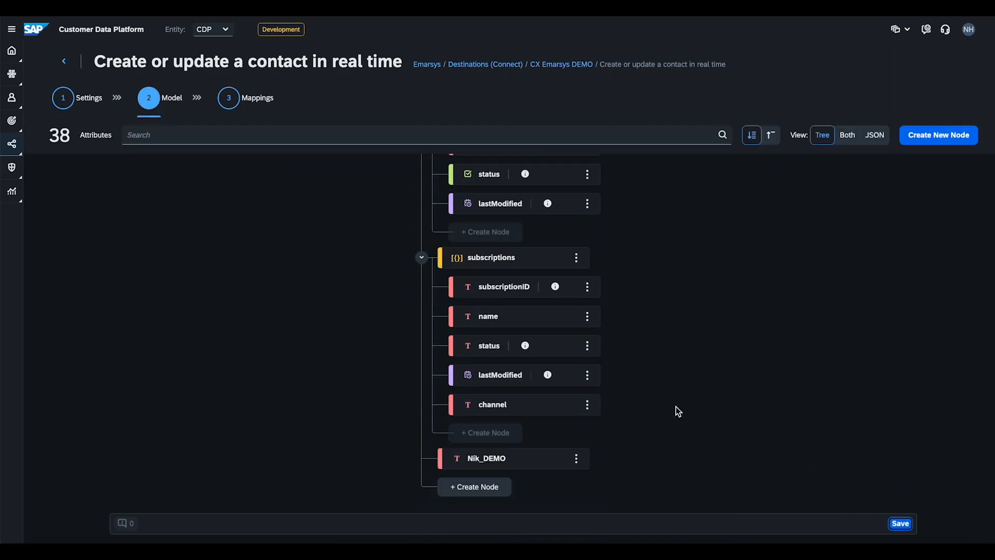
left_click(474, 488)
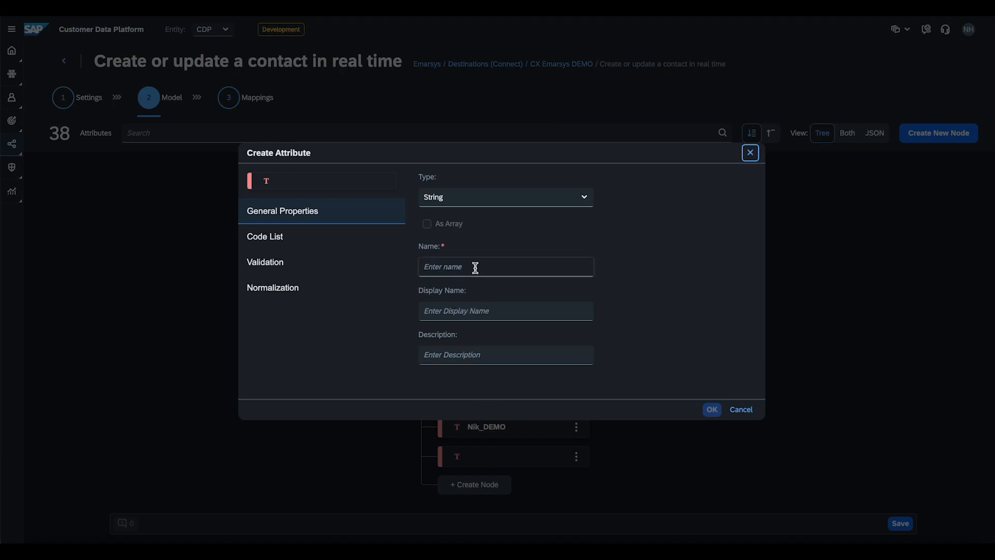
left_click(711, 409)
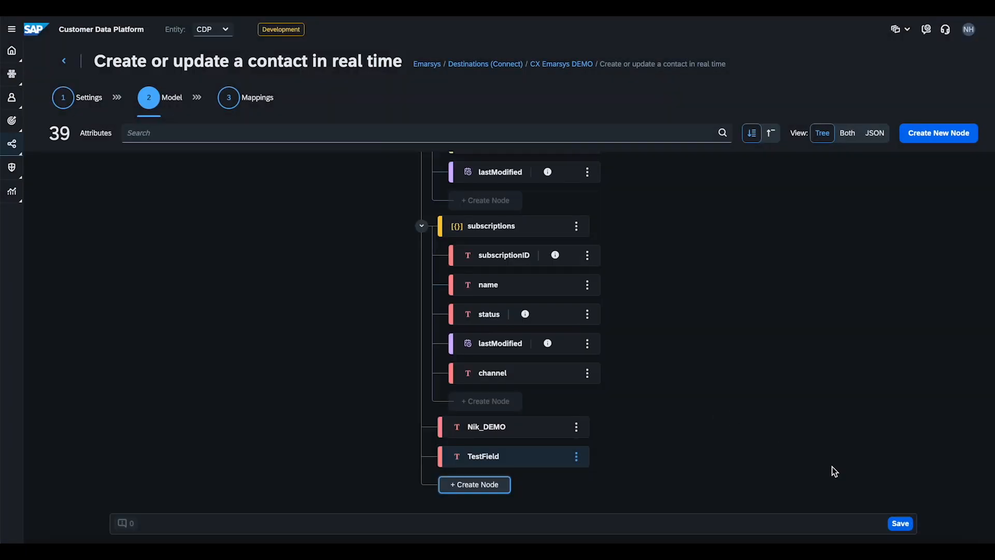
left_click(63, 61)
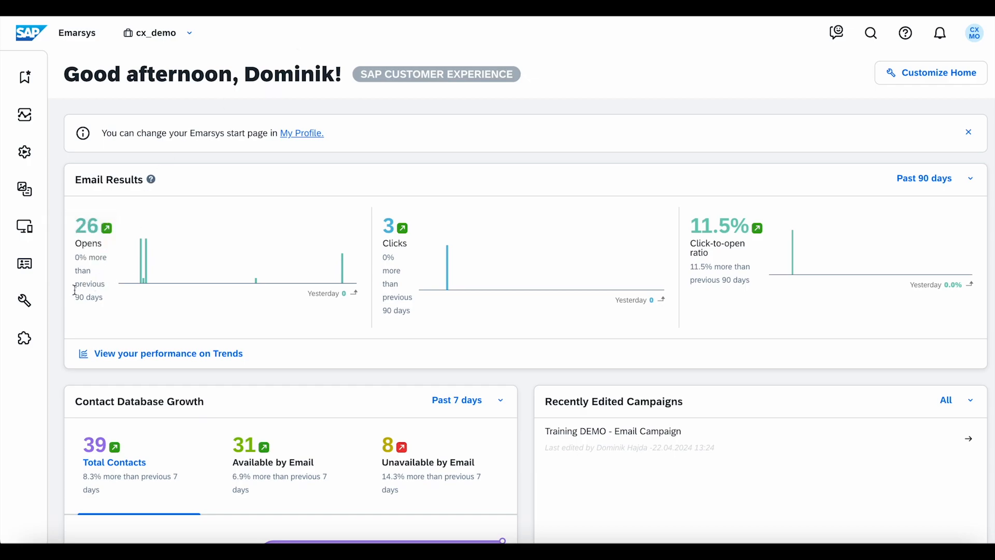
In Management > Field Editor, filter fields by 'cd_' to confirm CD_TestField, then bring up contact search
left_click(23, 301)
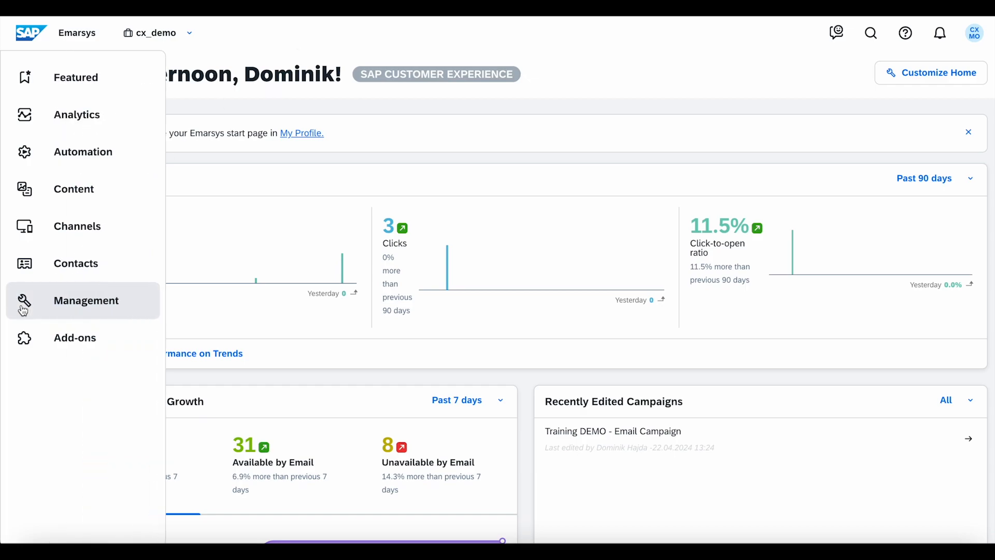
left_click(86, 301)
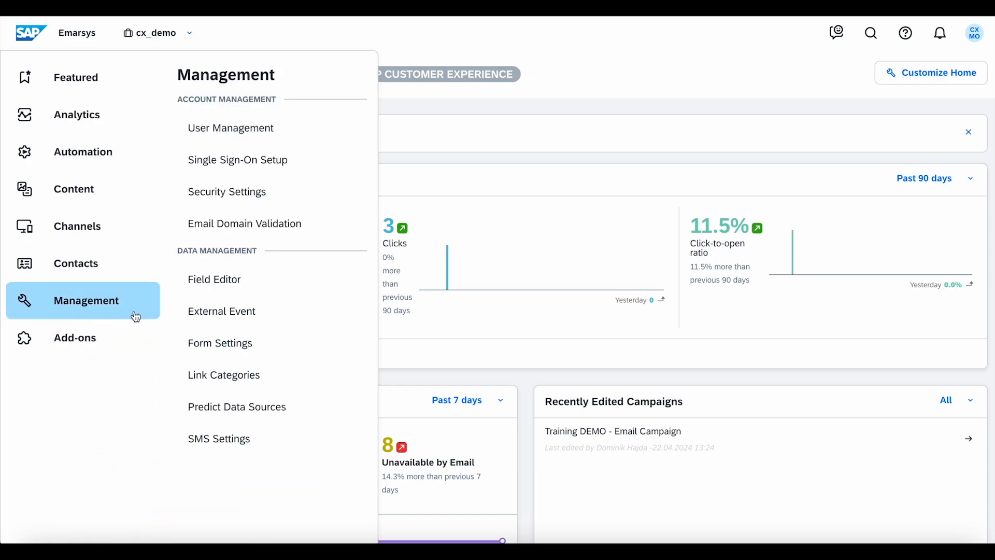
left_click(214, 279)
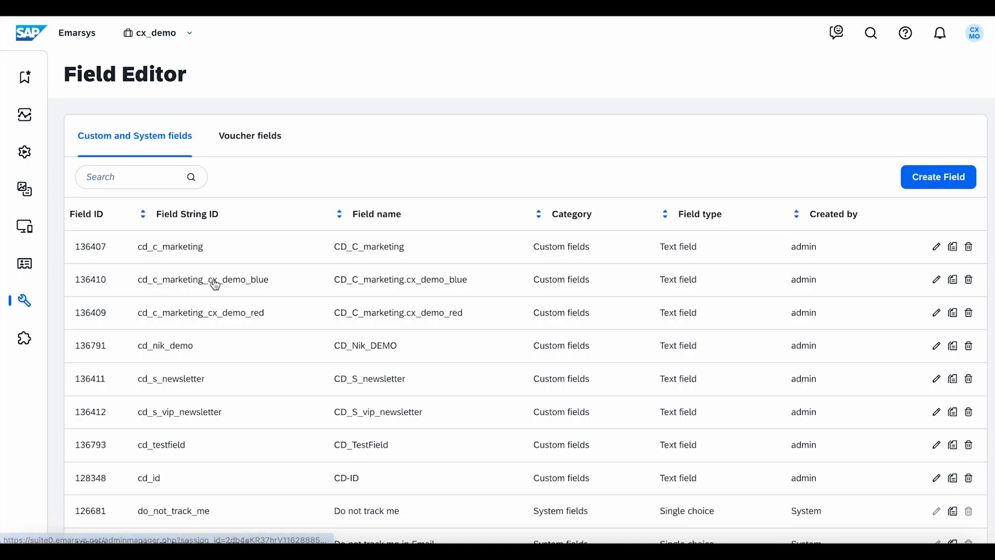
left_click(140, 176)
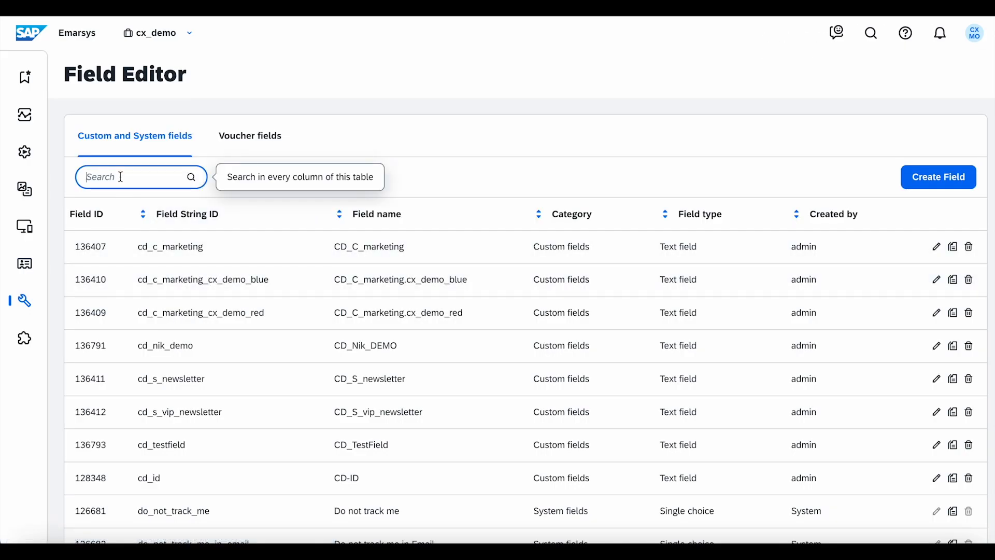
type("cd_")
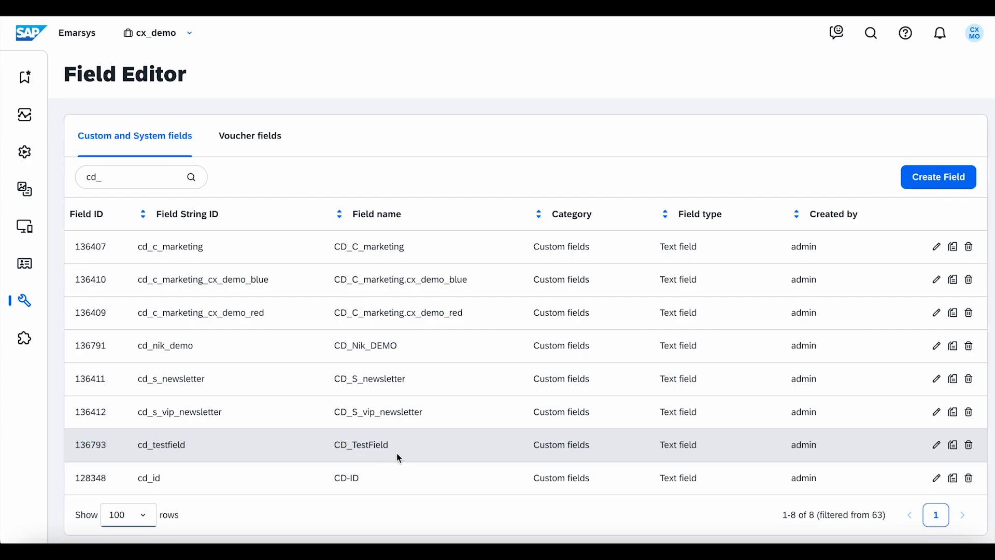
left_click(870, 32)
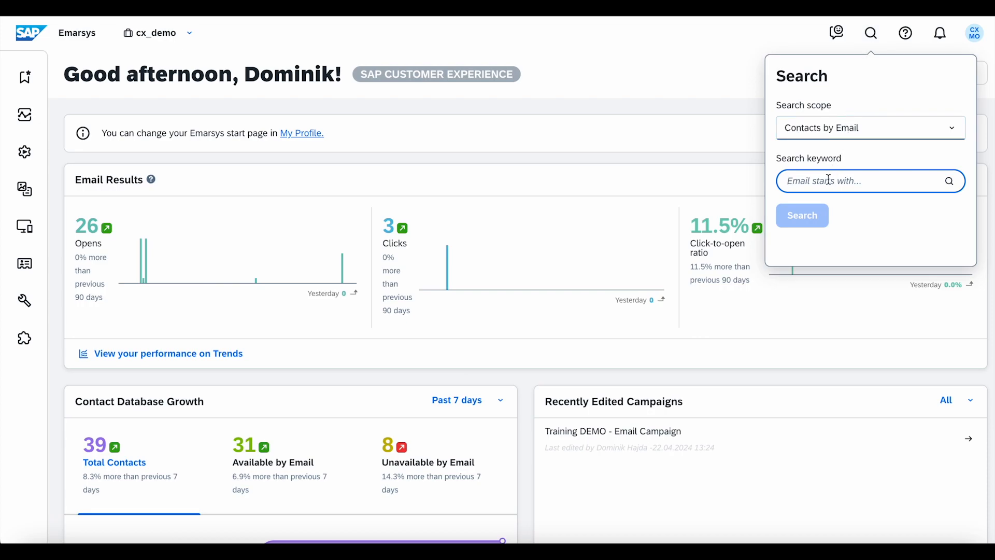
left_click(801, 216)
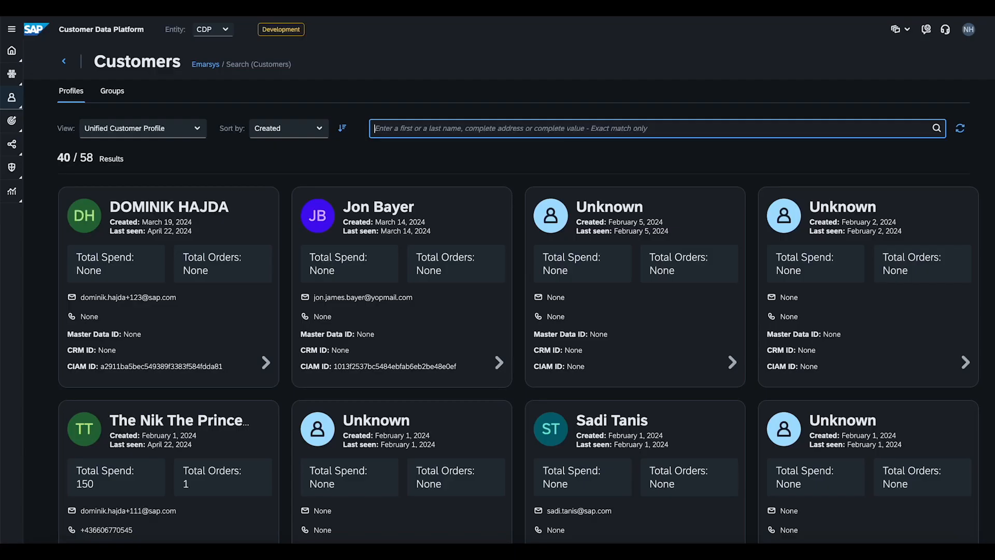
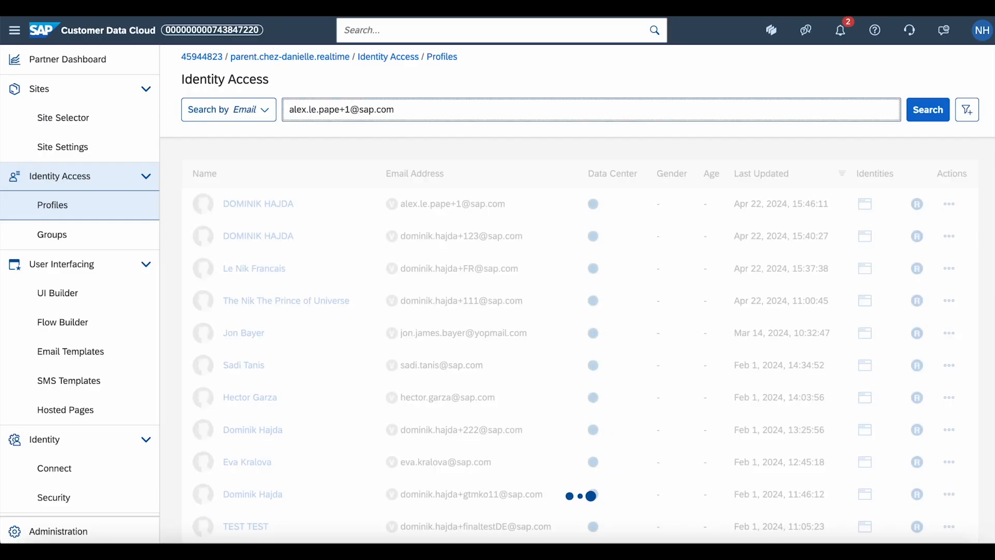
left_click(927, 109)
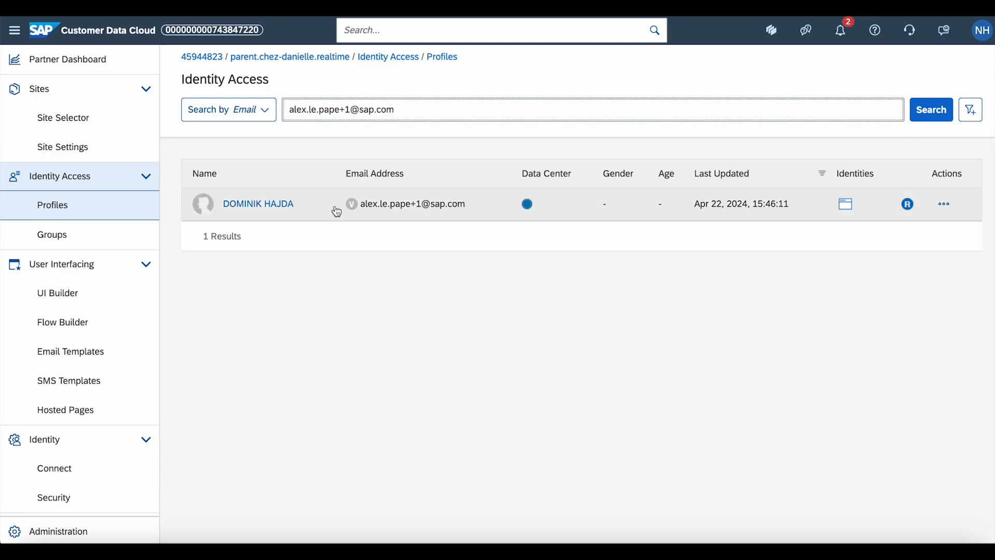
left_click(258, 205)
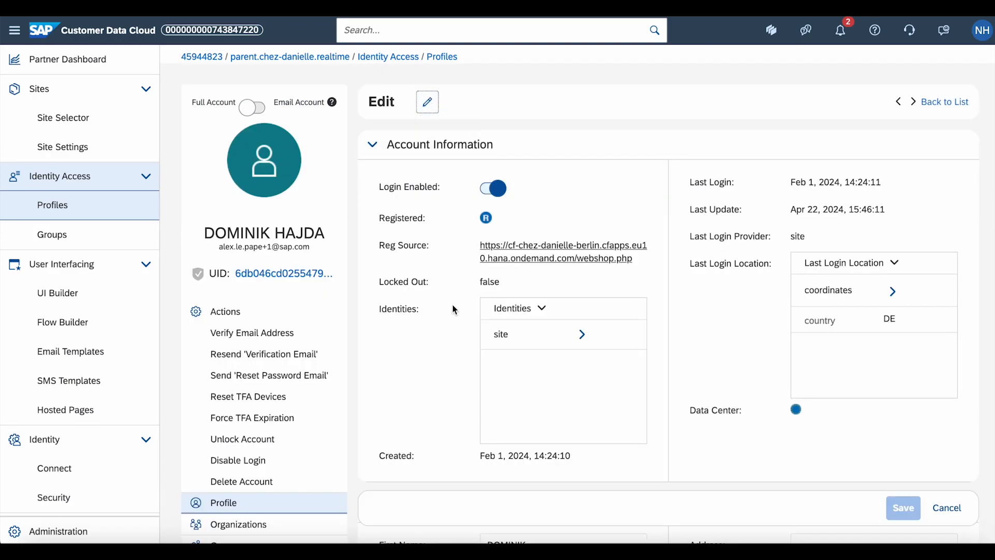
scroll("down", 3)
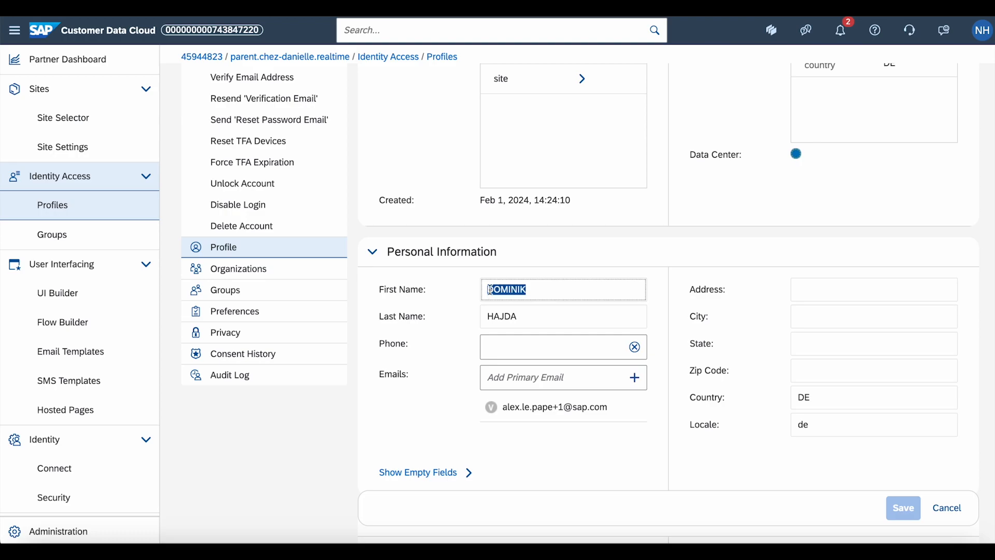
type("ALEX")
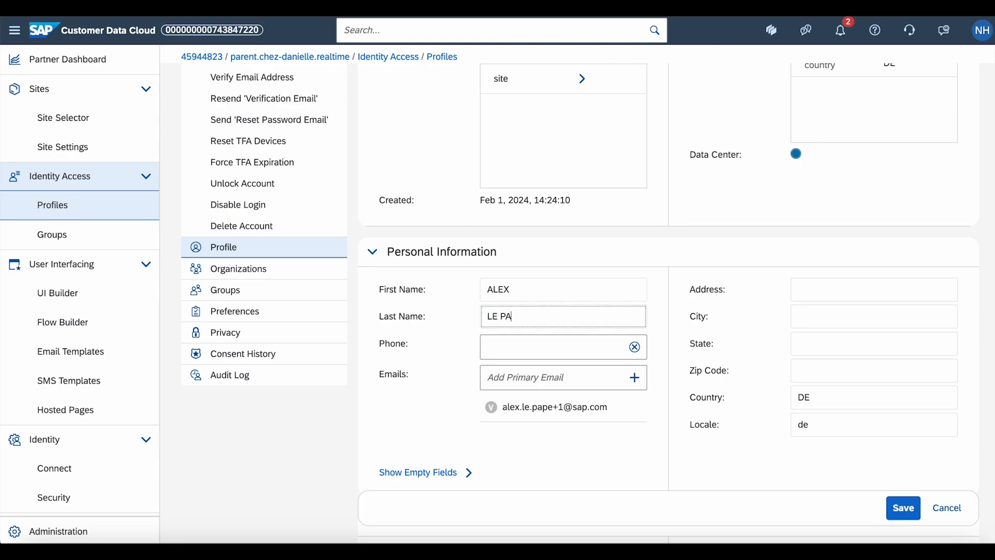
type("PE")
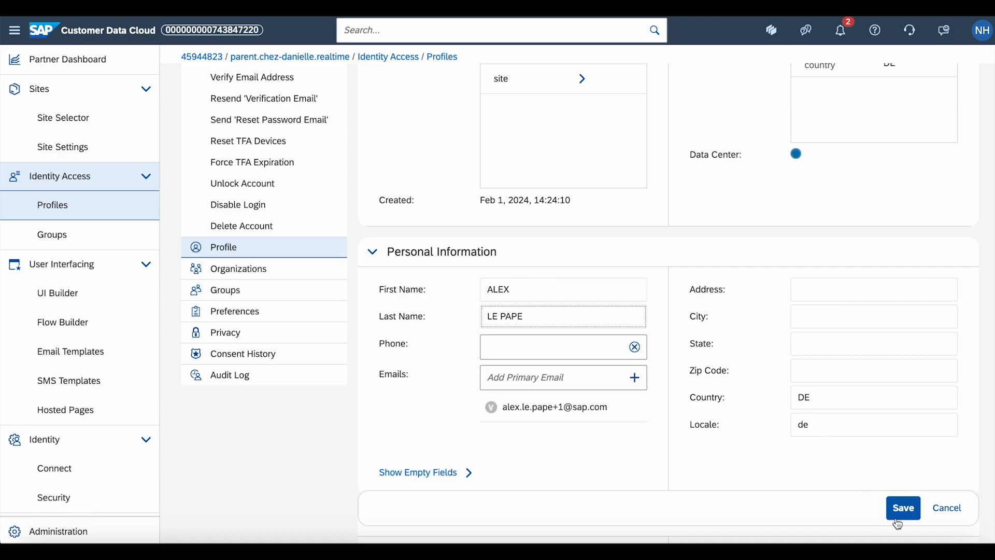
left_click(903, 508)
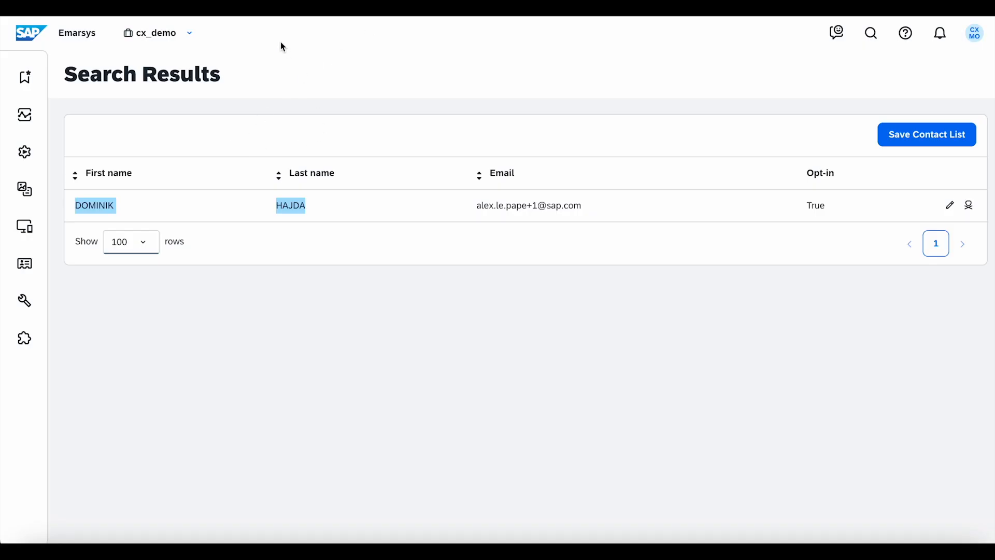
mouse_move(371, 205)
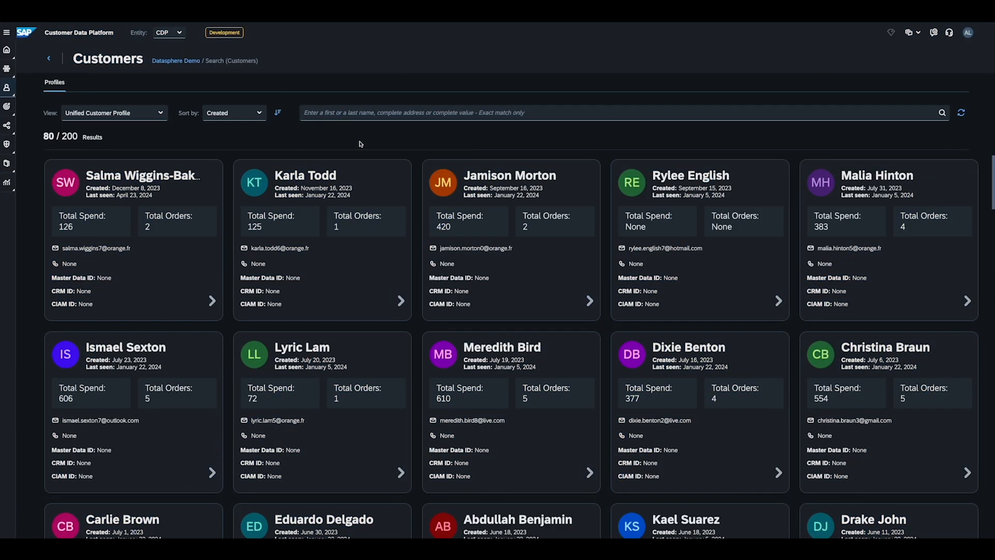
mouse_move(424, 141)
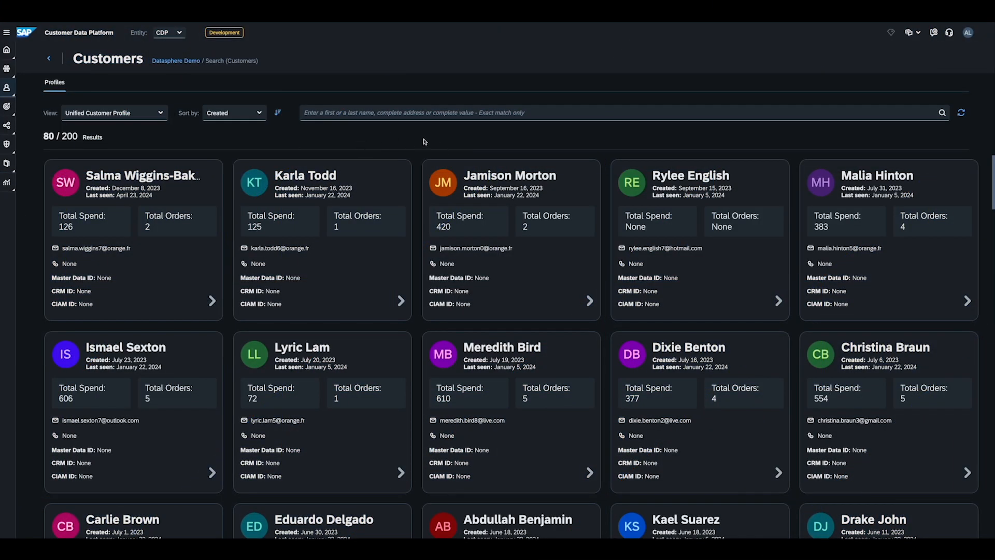
mouse_move(398, 142)
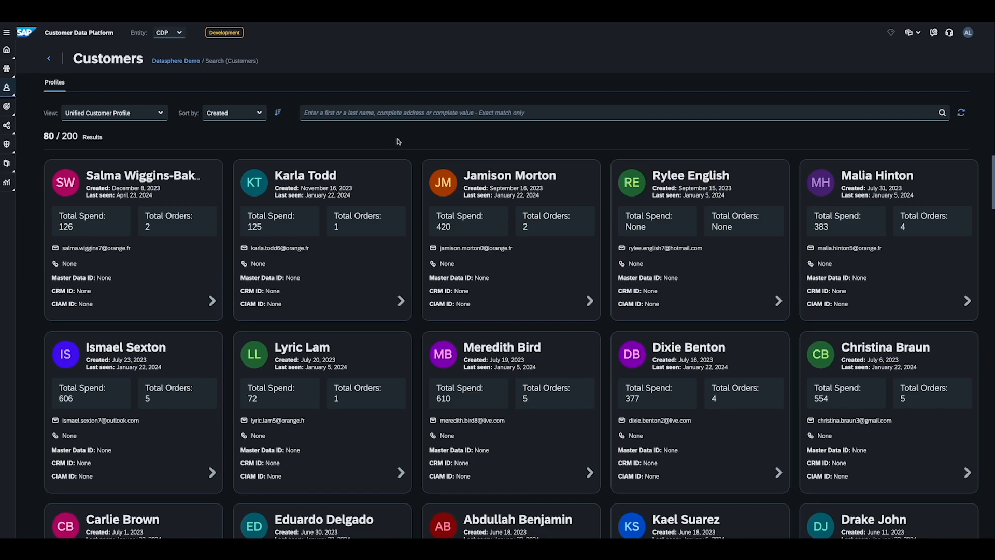
mouse_move(409, 140)
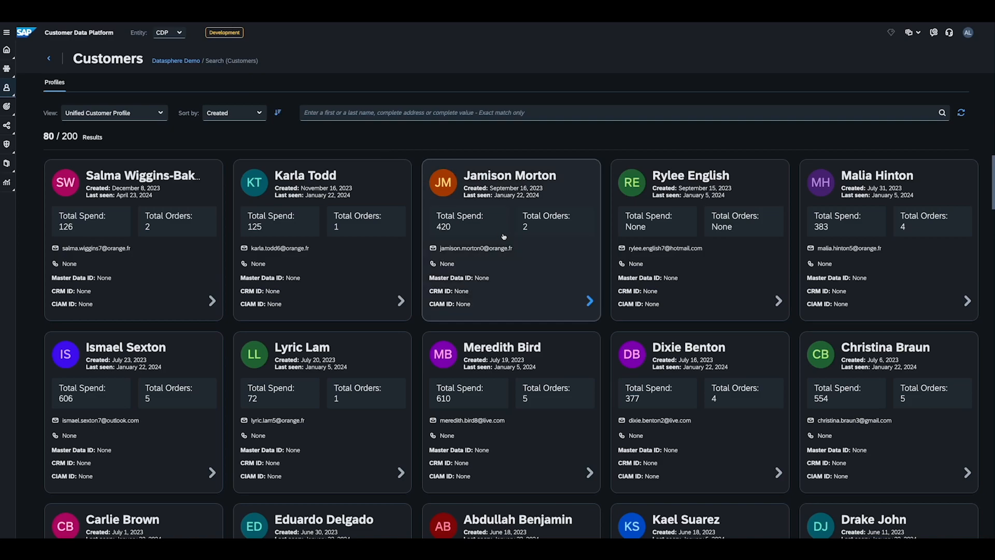
Scroll the Customers profile cards and bring up one customer's Overview with last order, total spend and order charts
scroll("down", 3)
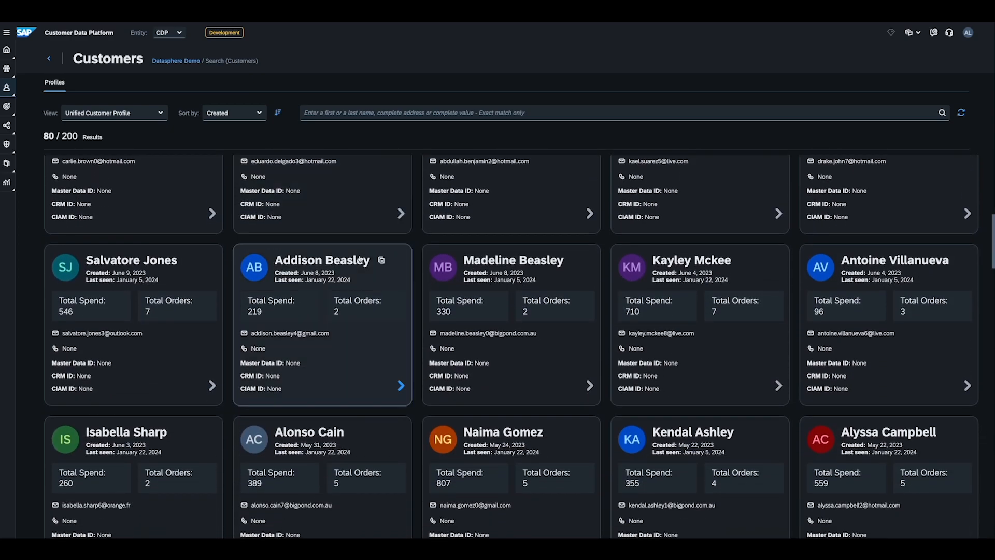
scroll("down", 3)
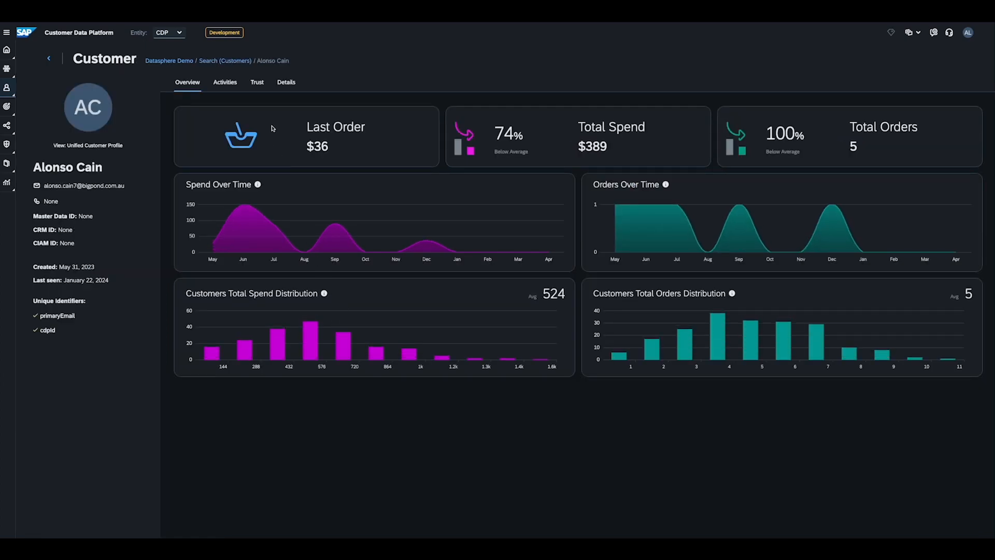
left_click(224, 82)
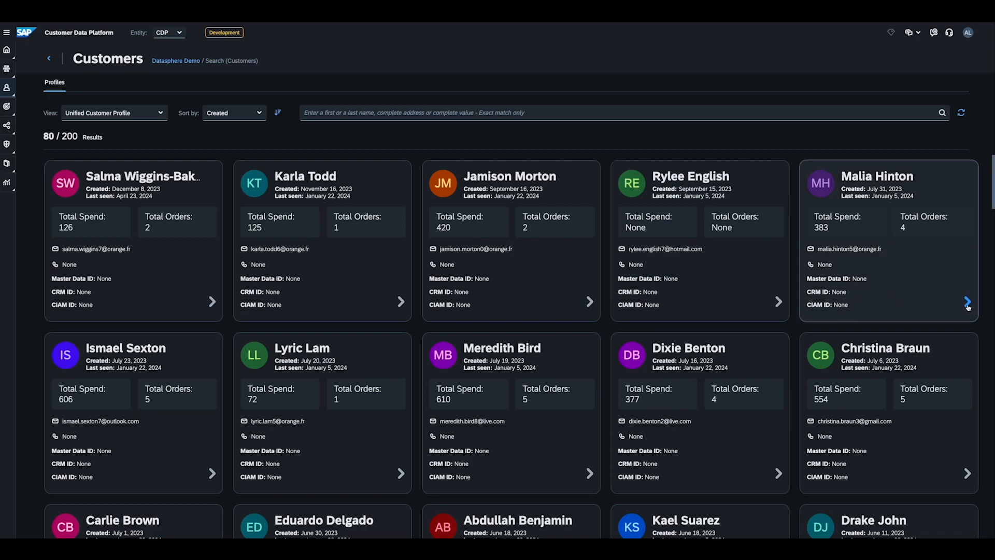
Open the activities of the customer with 383 total spend and inspect ticket and order entries in her Activity Timeline
left_click(967, 301)
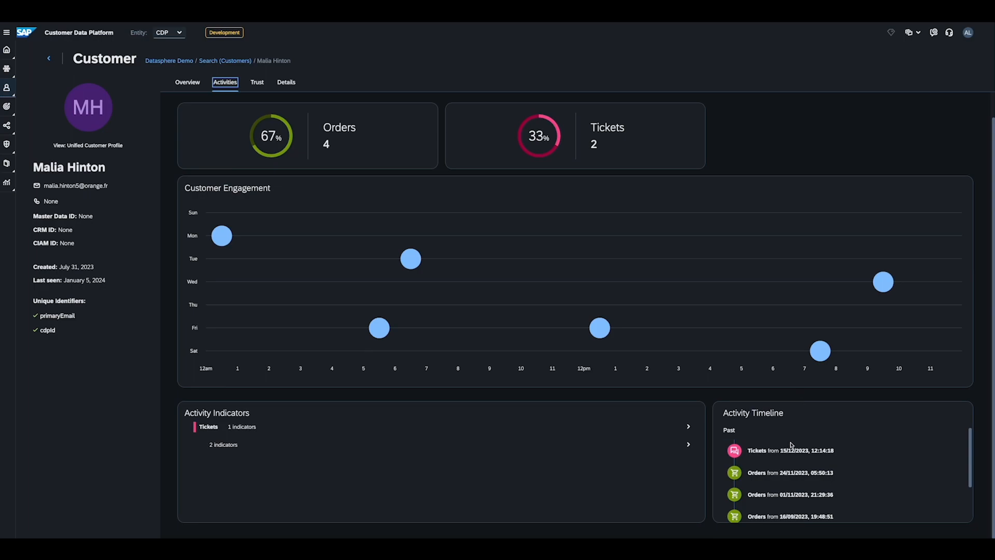
scroll("down", 3)
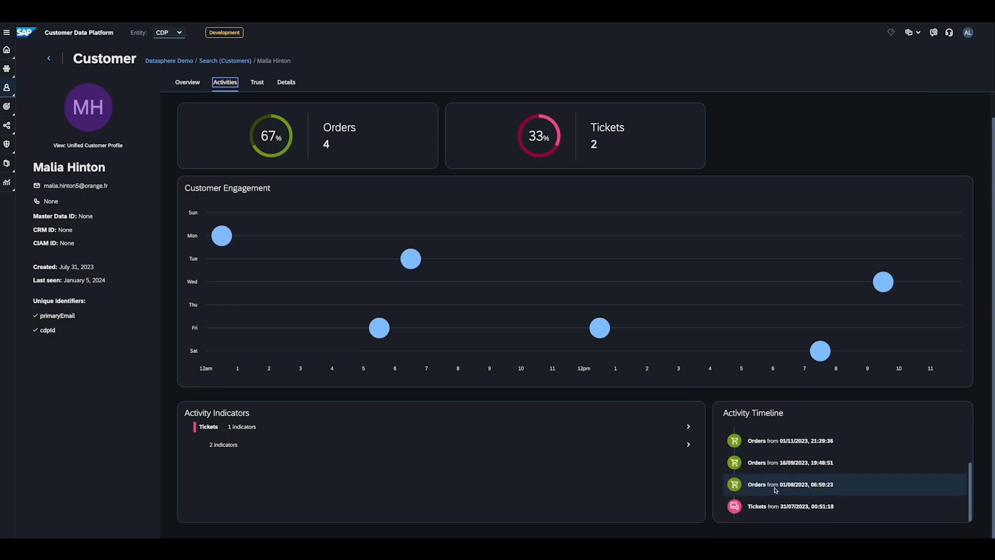
scroll("up", 3)
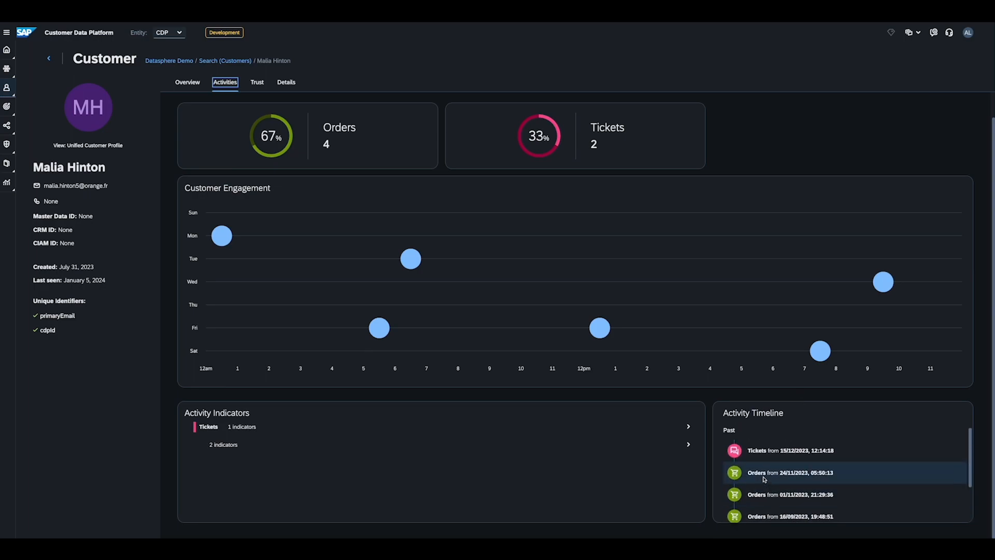
scroll("down", 3)
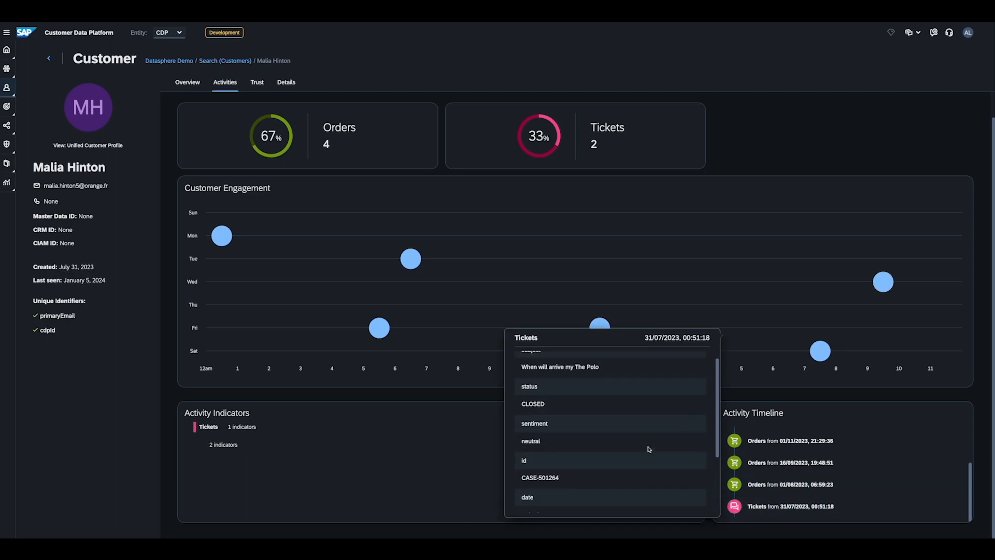
scroll("down", 3)
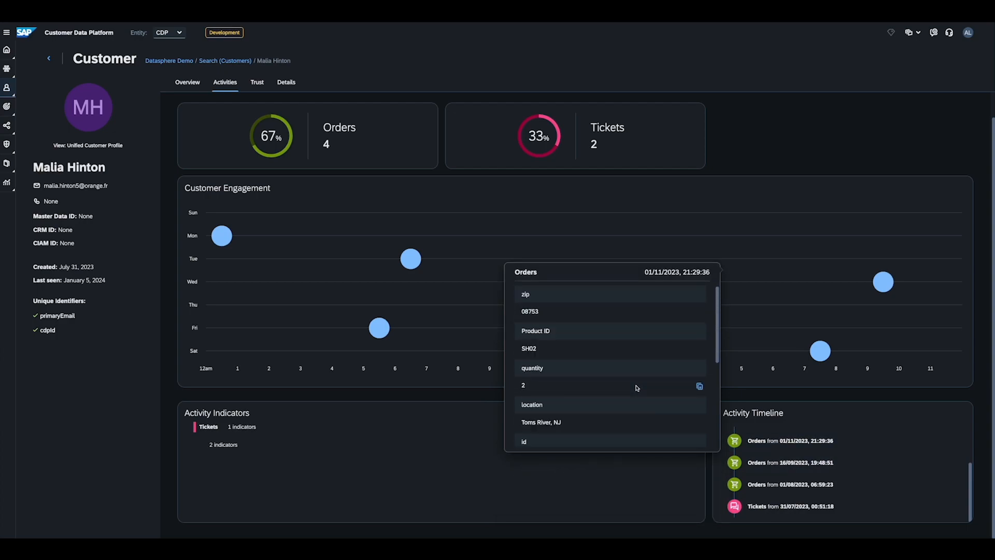
mouse_move(272, 93)
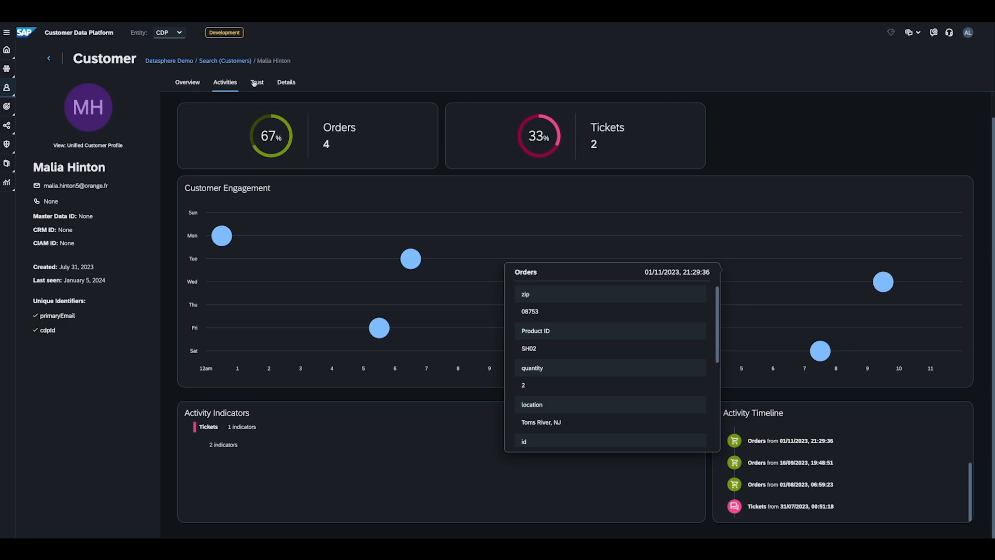
left_click(257, 82)
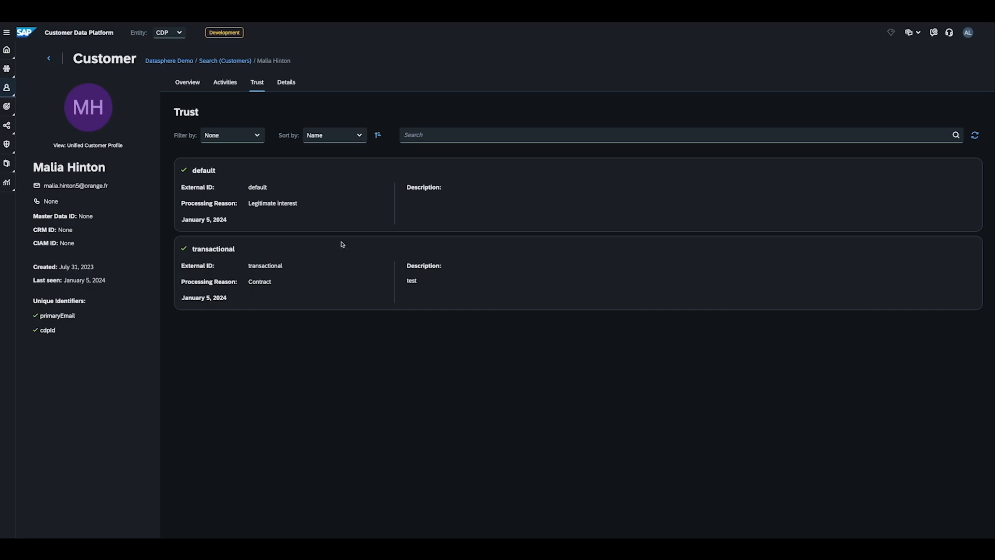
mouse_move(286, 83)
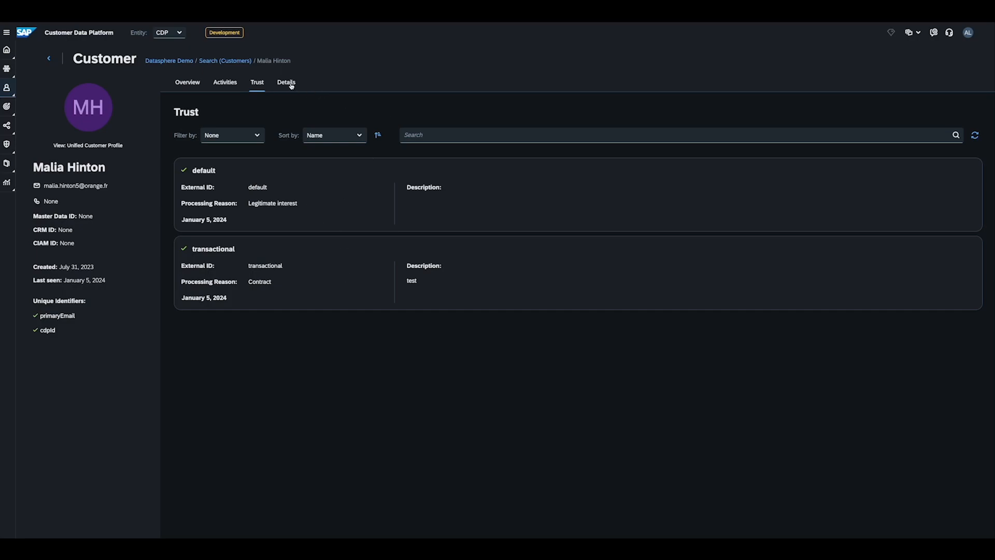
left_click(286, 83)
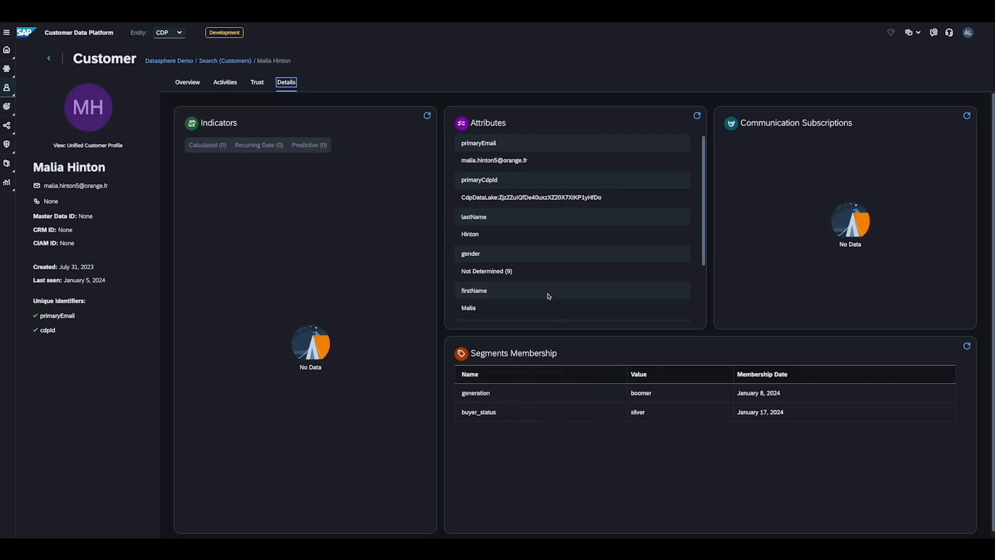
left_click(224, 81)
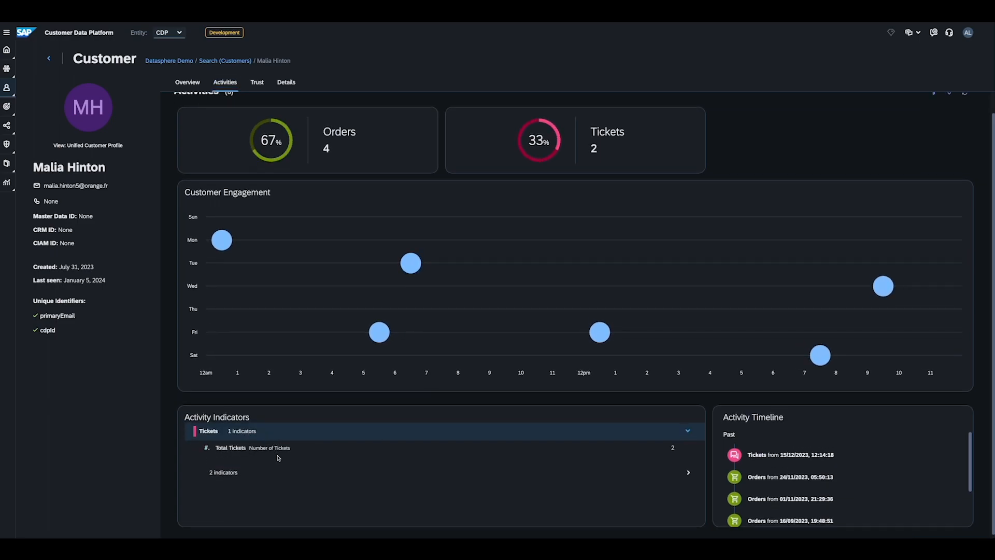
Back on Activities, expand the tickets and orders indicator groups showing total tickets, orders and spend
left_click(223, 473)
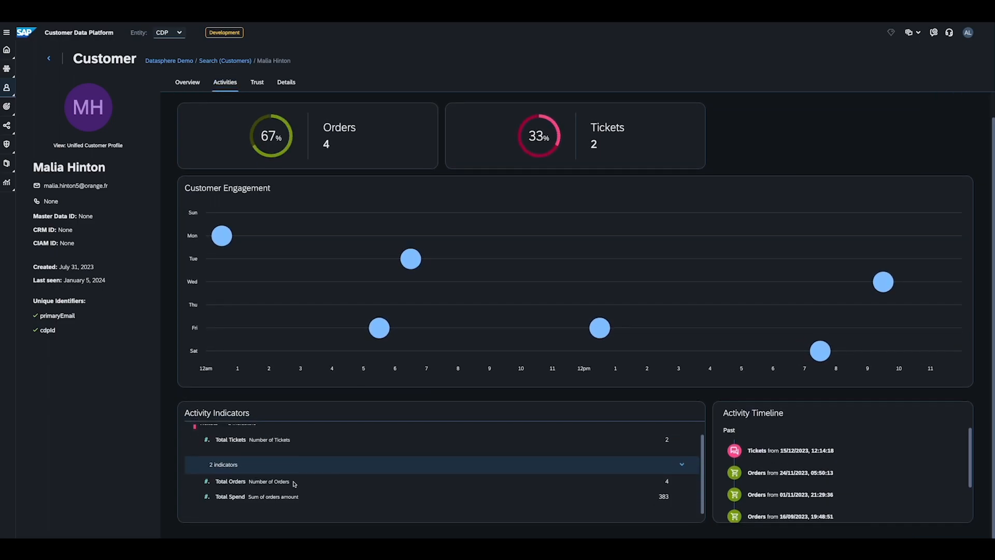
scroll("up", 3)
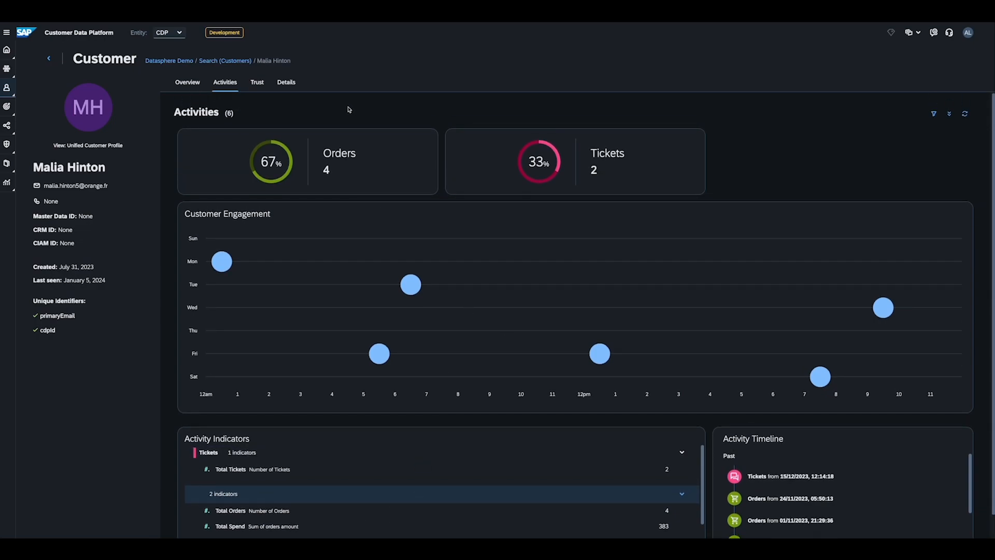
mouse_move(86, 424)
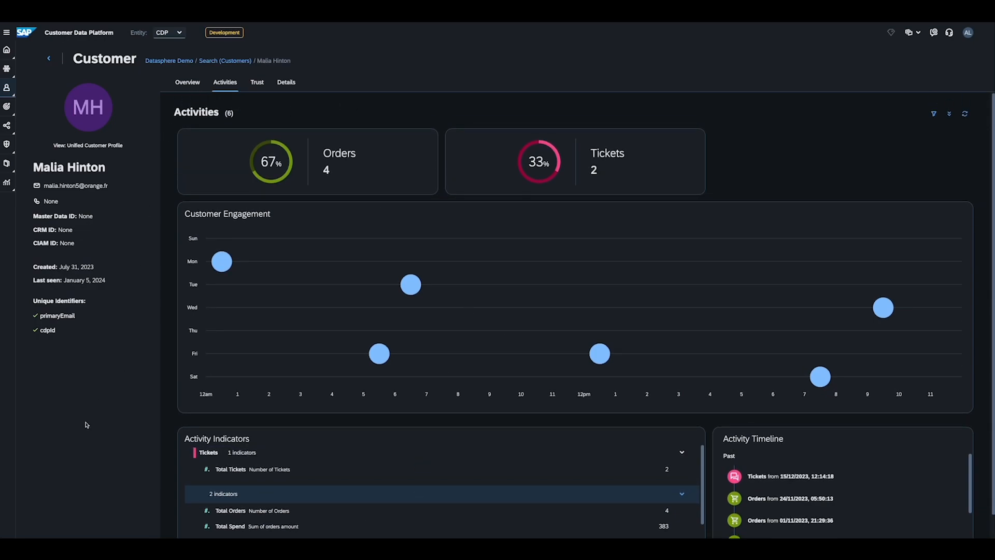
left_click(7, 32)
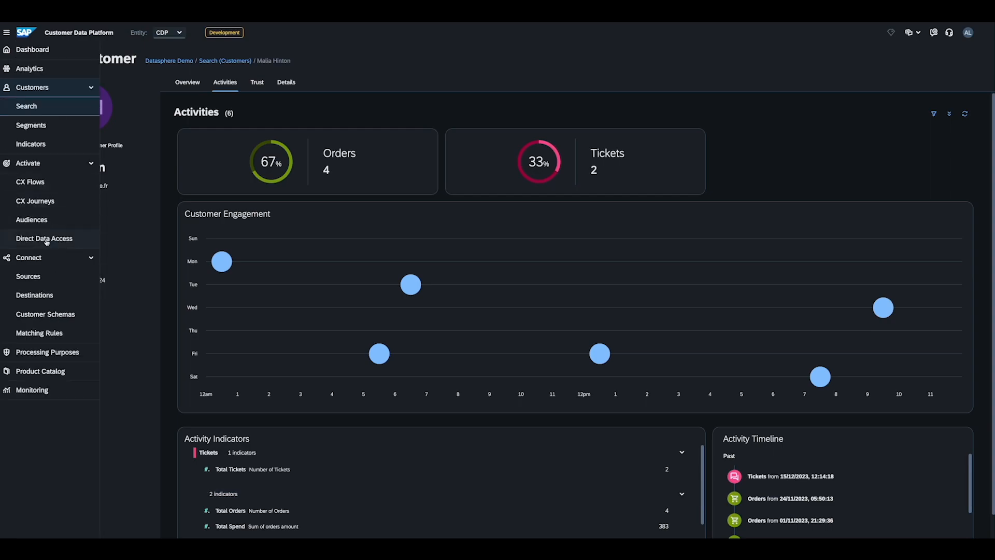
Bring up Direct Data Access listing the enabled transactional and disabled default purpose views
left_click(44, 238)
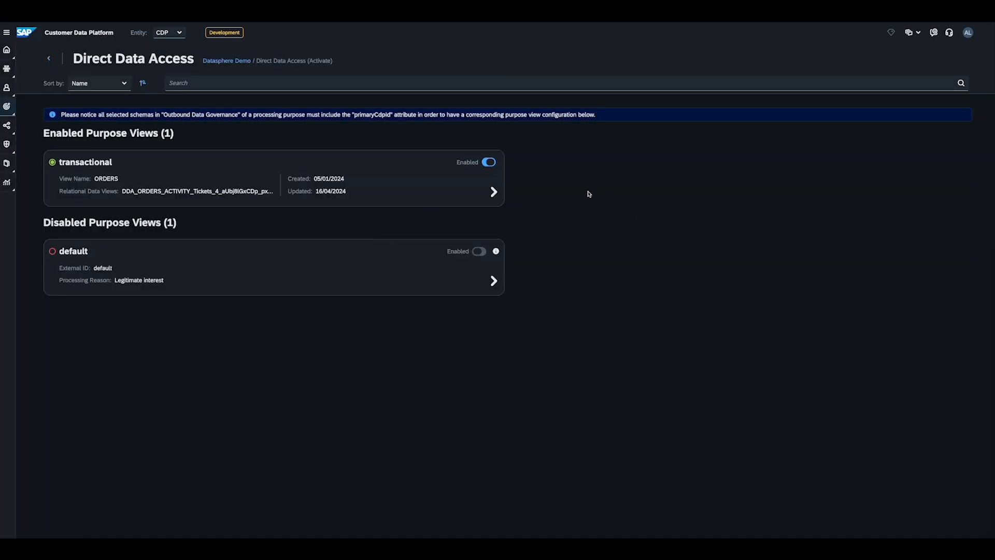
mouse_move(209, 162)
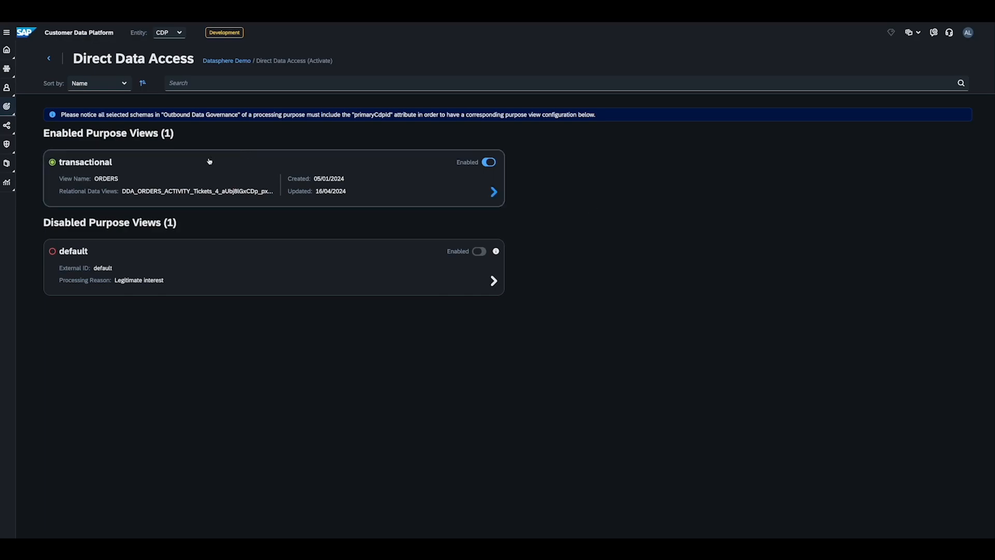
mouse_move(203, 158)
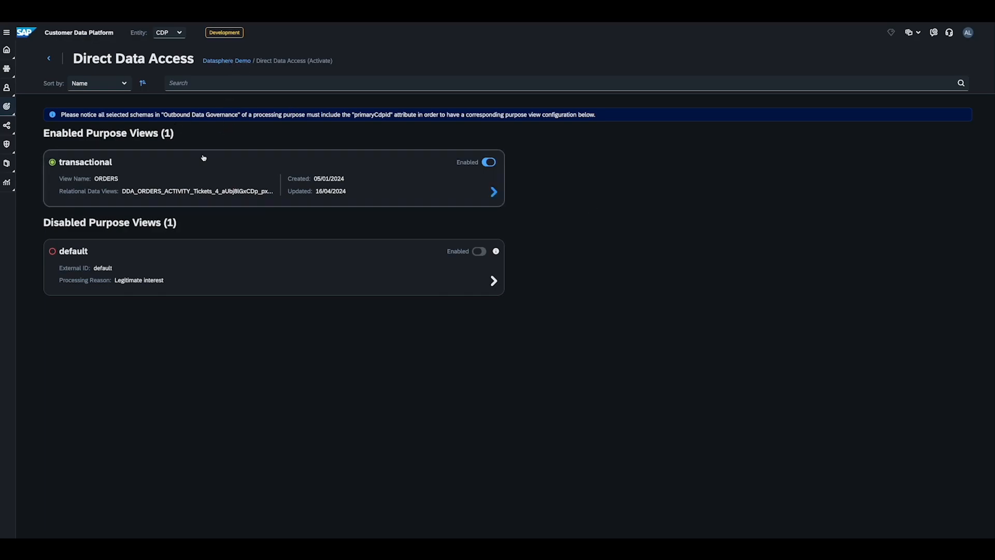
mouse_move(228, 164)
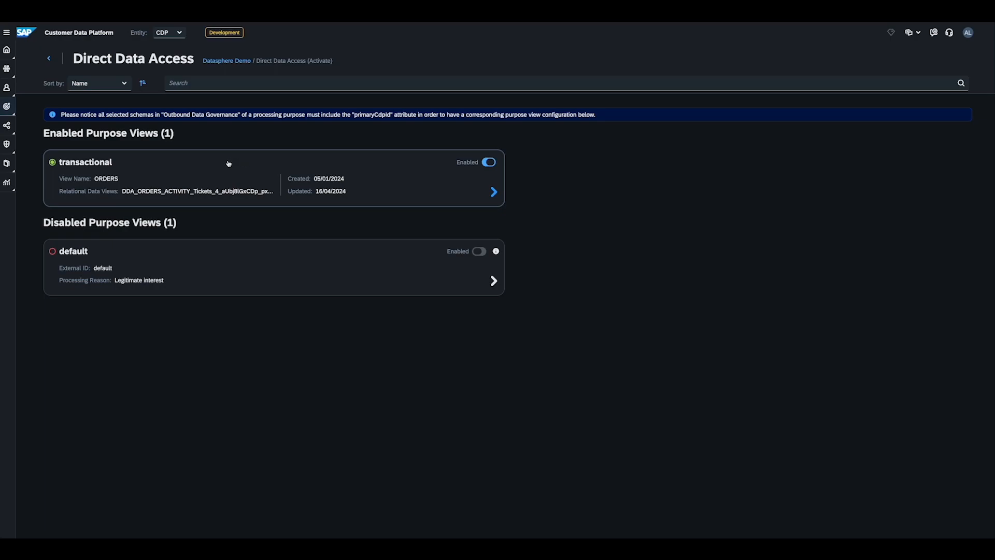
mouse_move(216, 272)
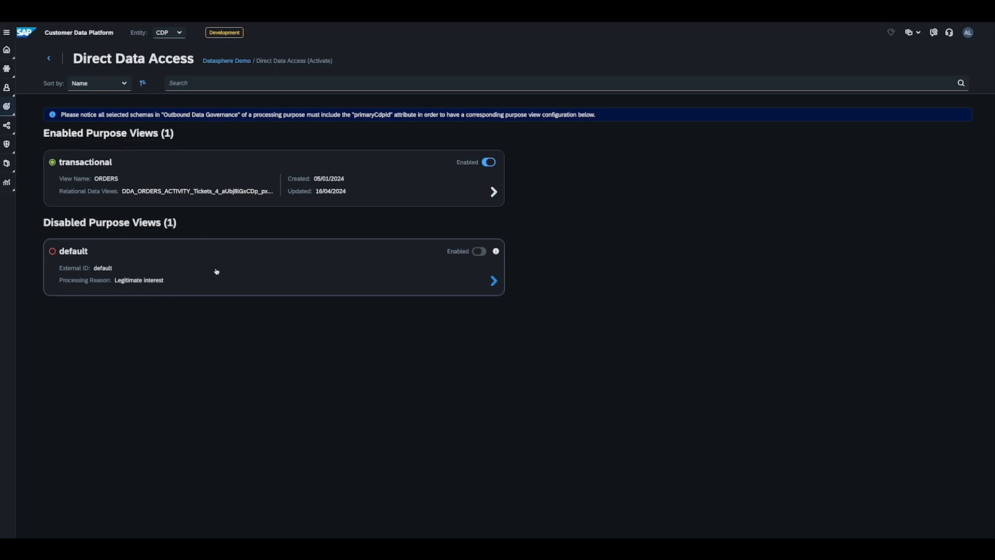
mouse_move(186, 330)
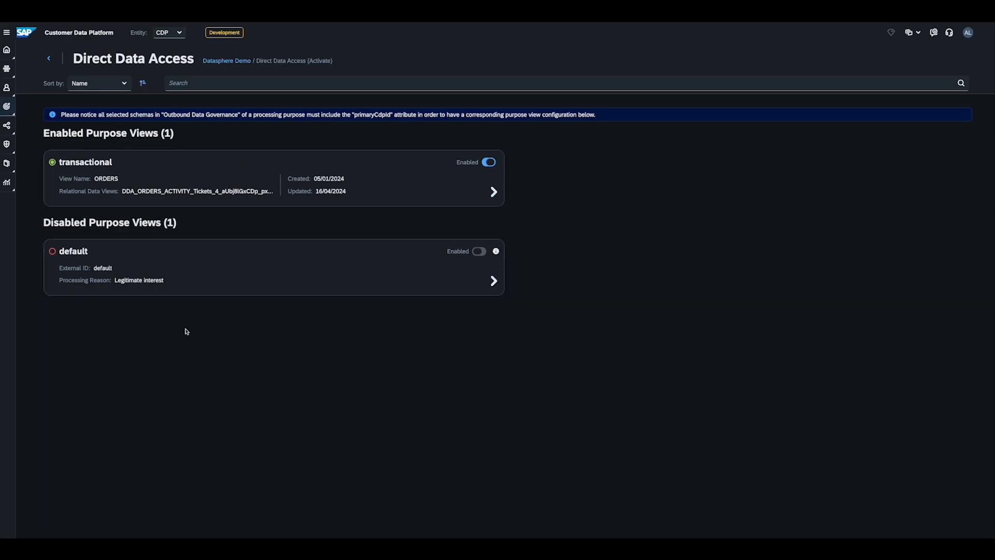
mouse_move(310, 344)
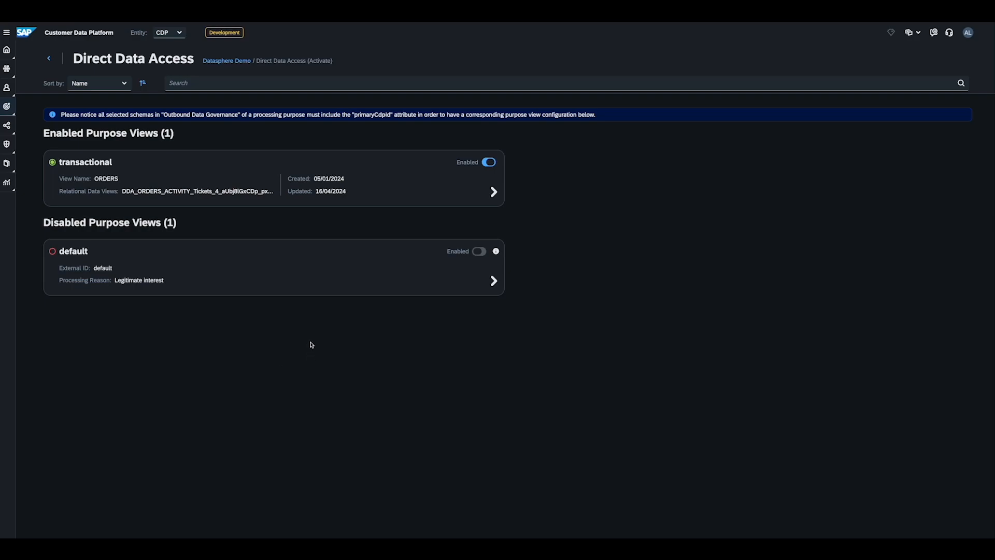
mouse_move(243, 149)
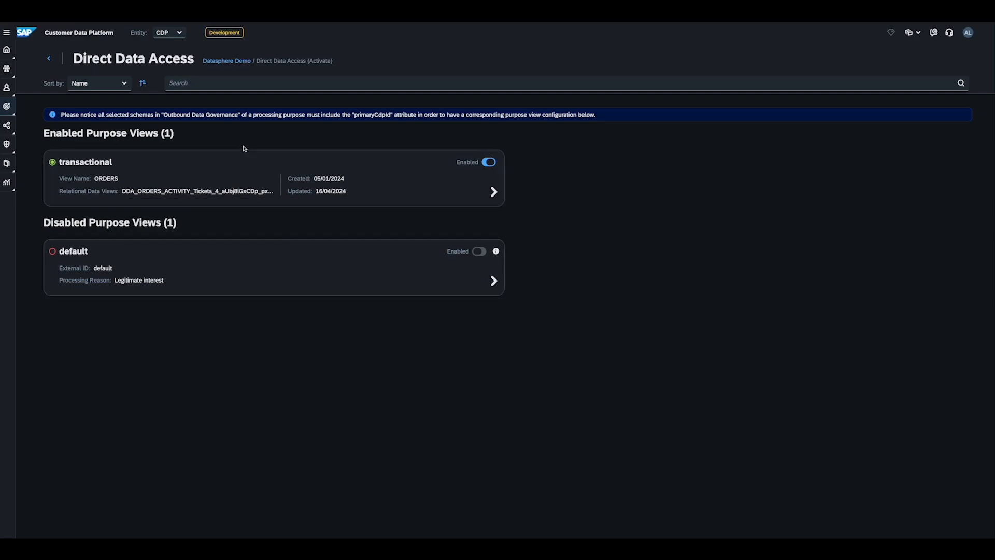
mouse_move(367, 176)
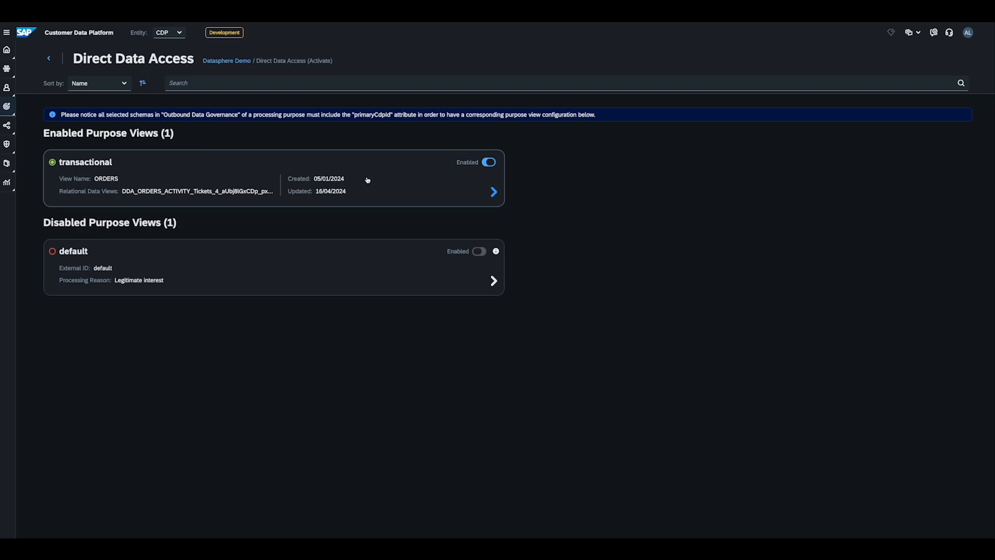
mouse_move(377, 178)
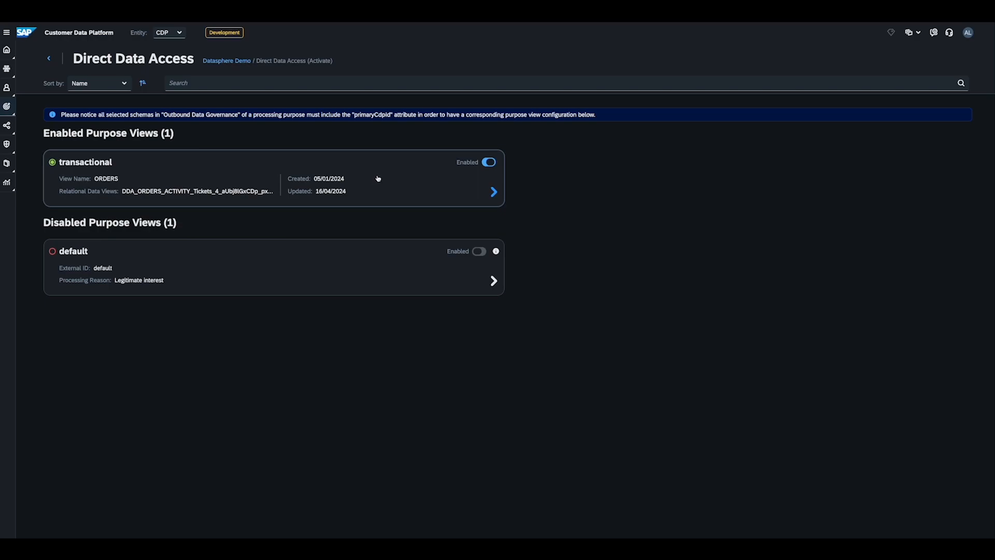
mouse_move(383, 178)
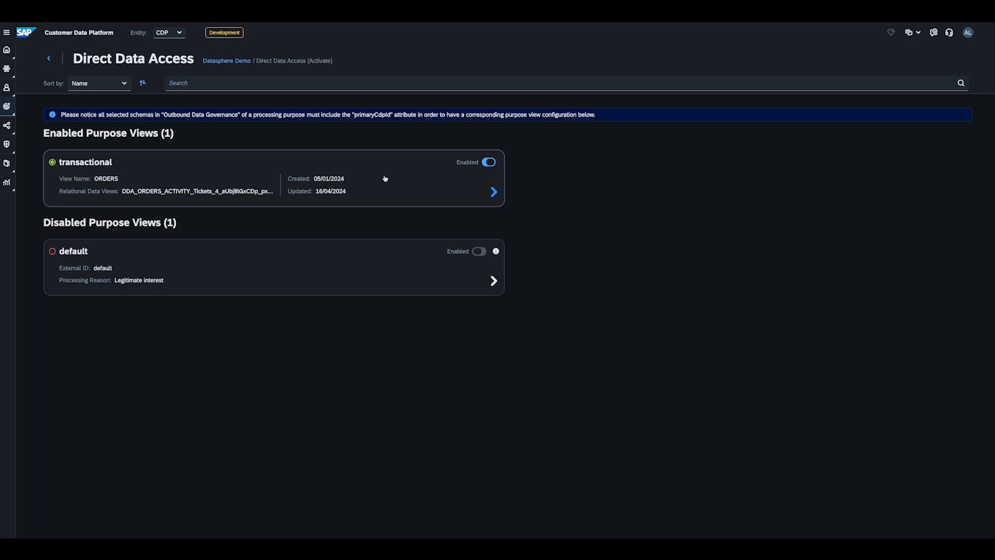
mouse_move(415, 196)
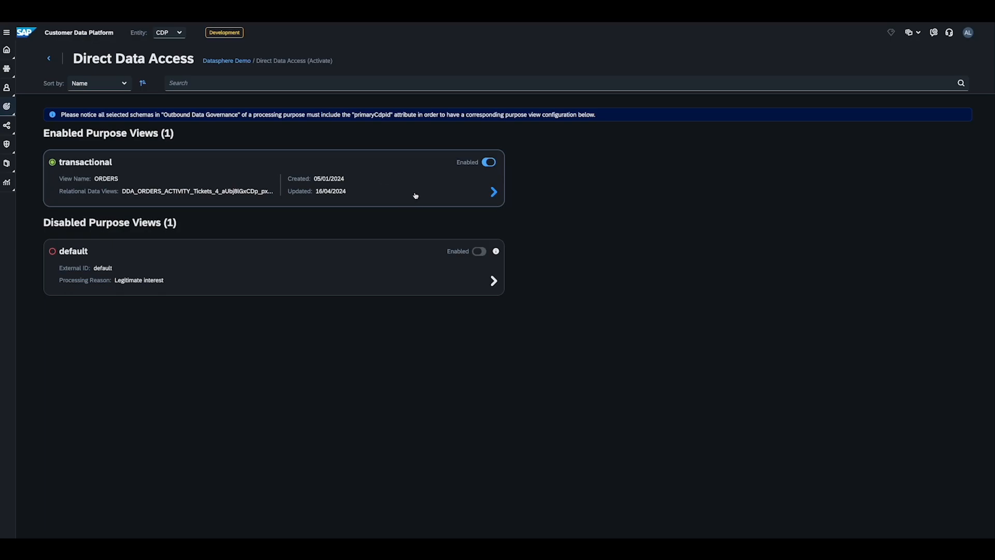
mouse_move(414, 196)
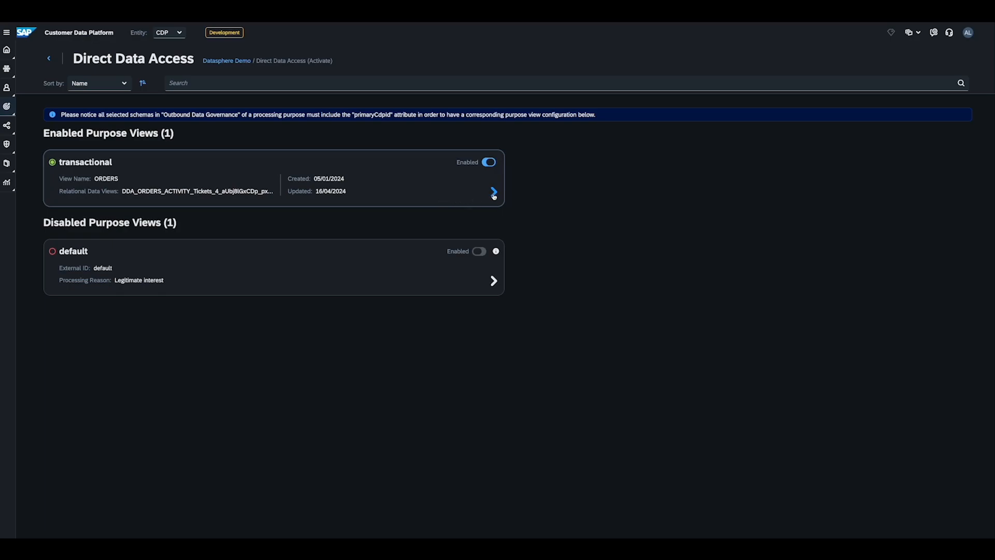
left_click(494, 193)
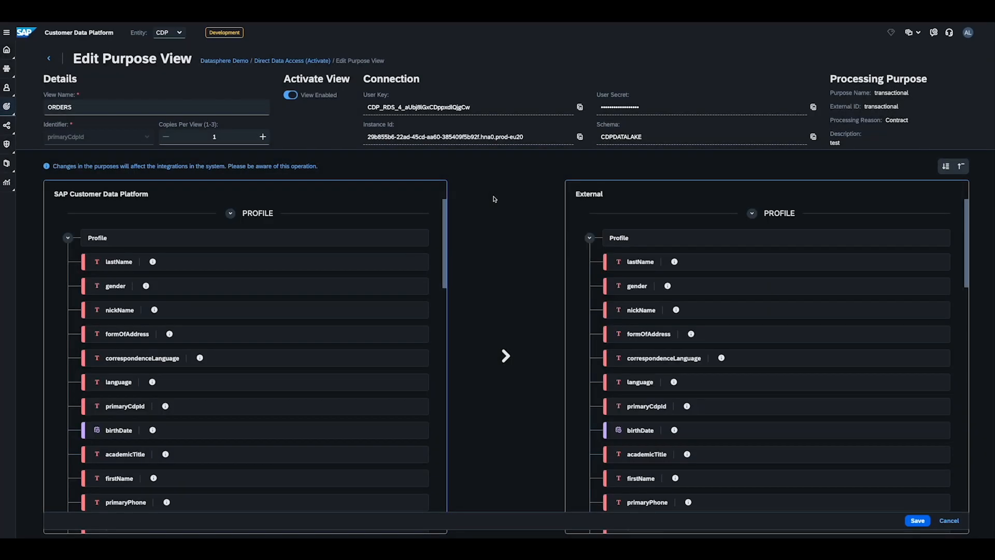
mouse_move(249, 429)
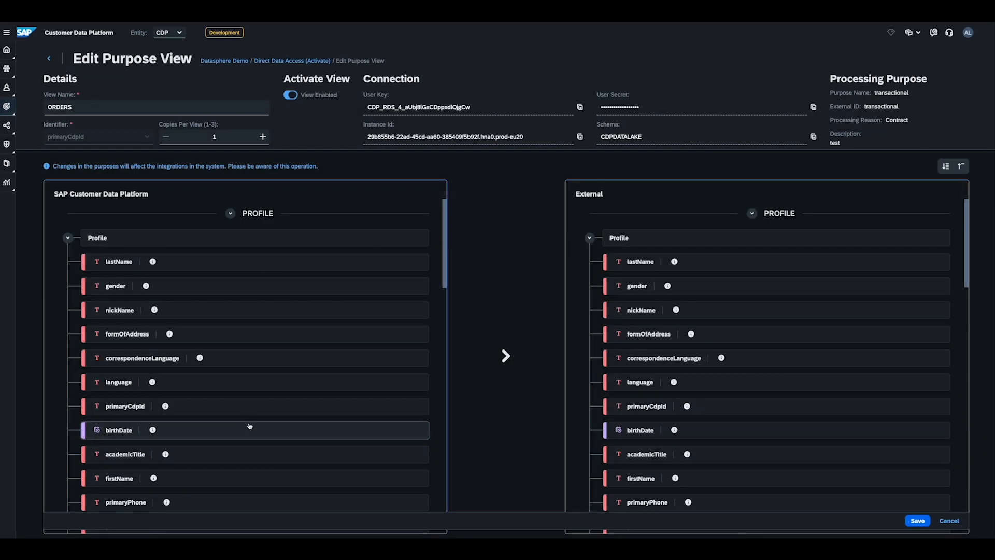
scroll("down", 3)
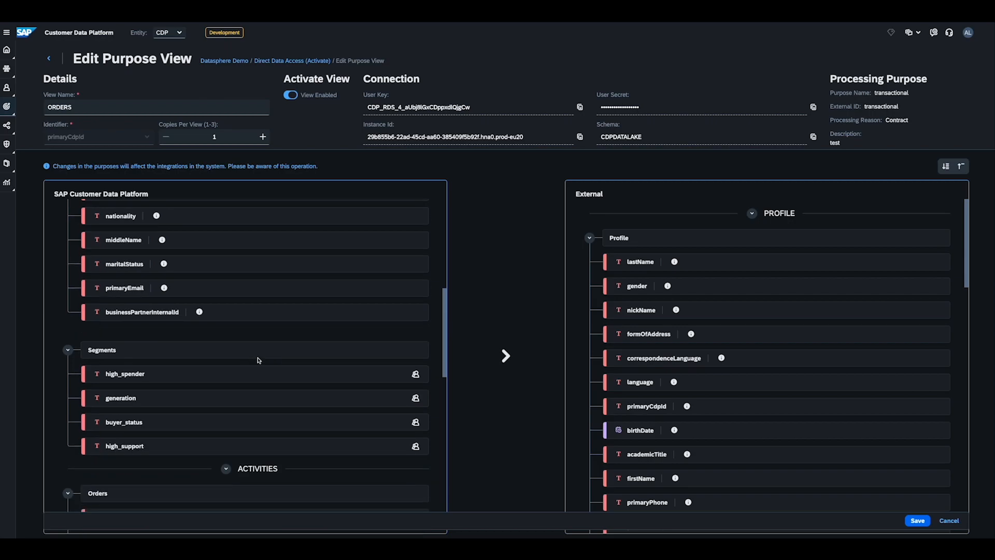
scroll("up", 3)
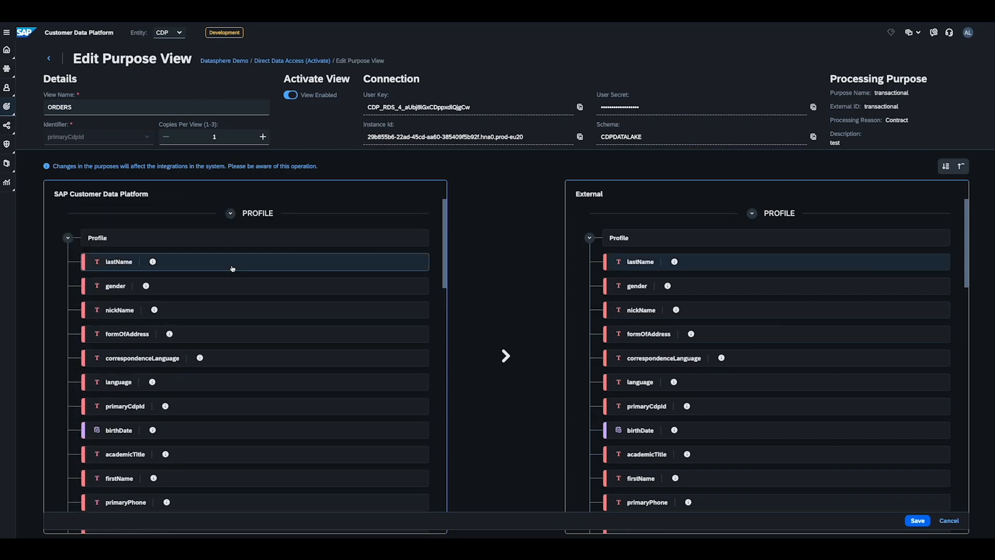
mouse_move(759, 335)
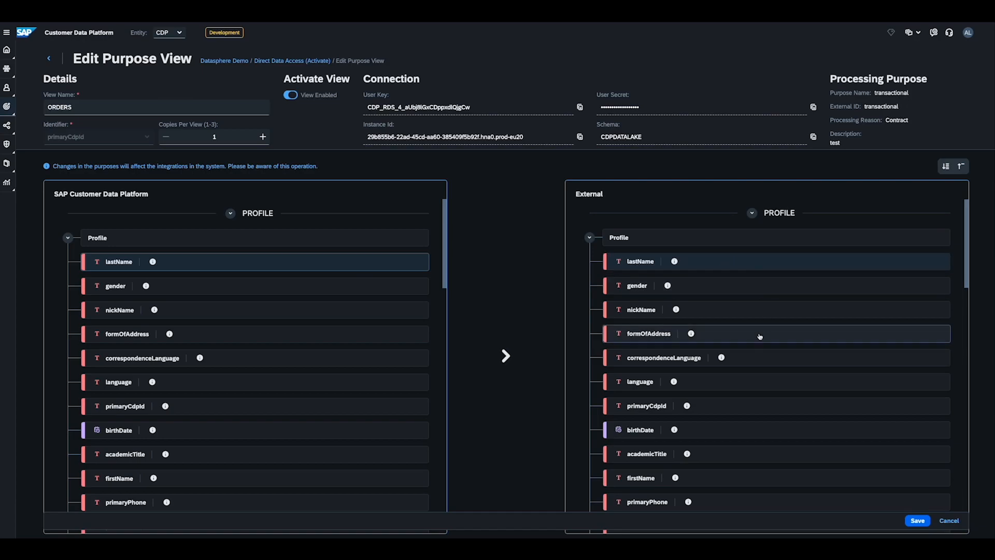
scroll("down", 3)
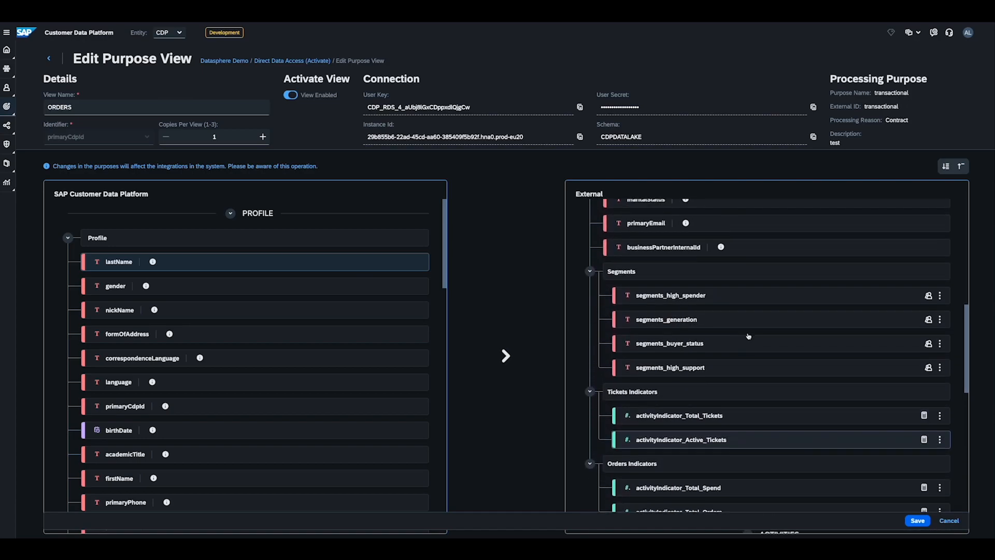
scroll("up", 3)
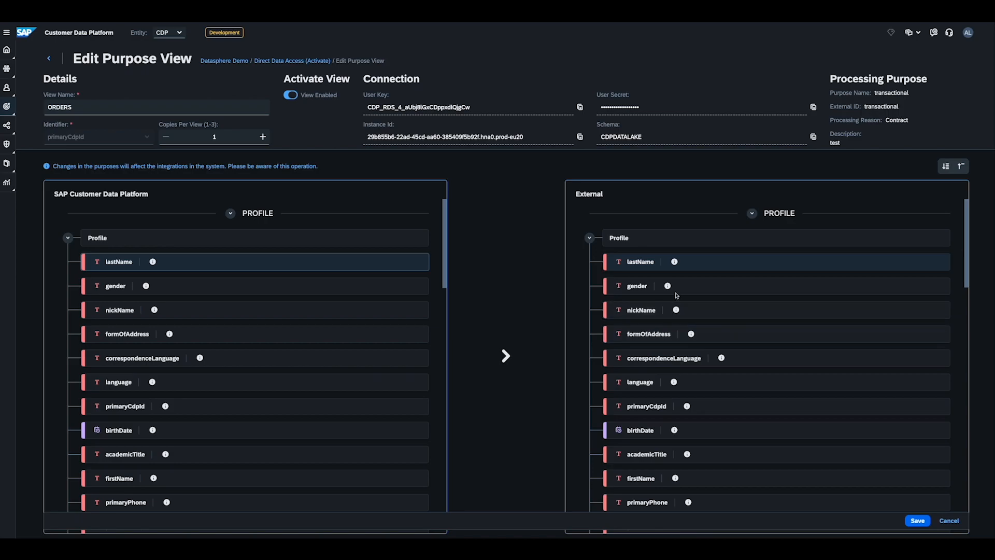
scroll("down", 3)
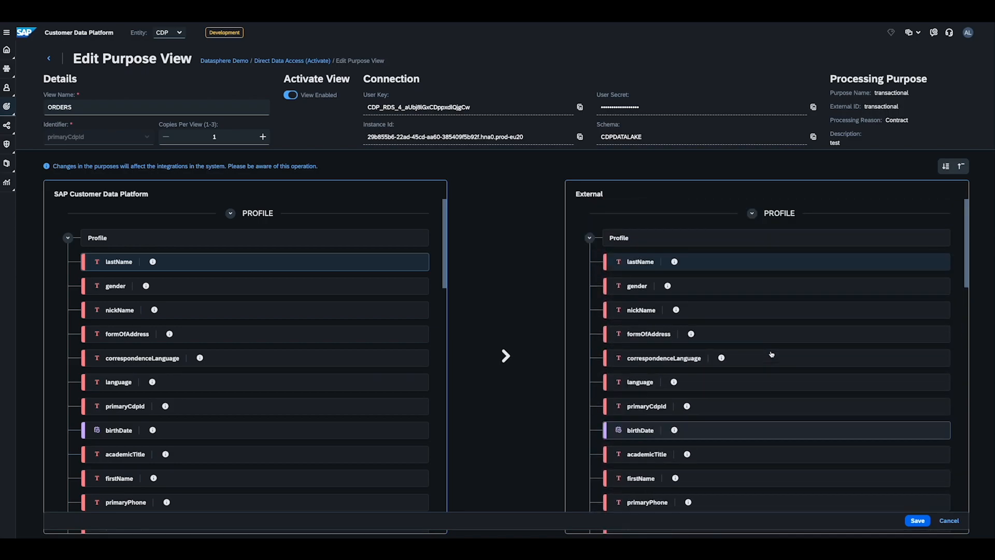
scroll("down", 3)
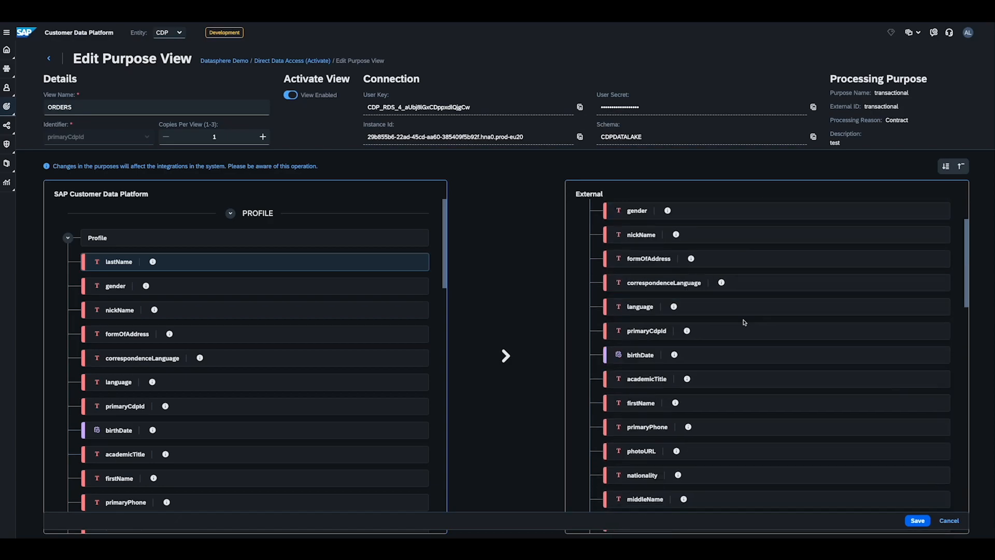
scroll("down", 3)
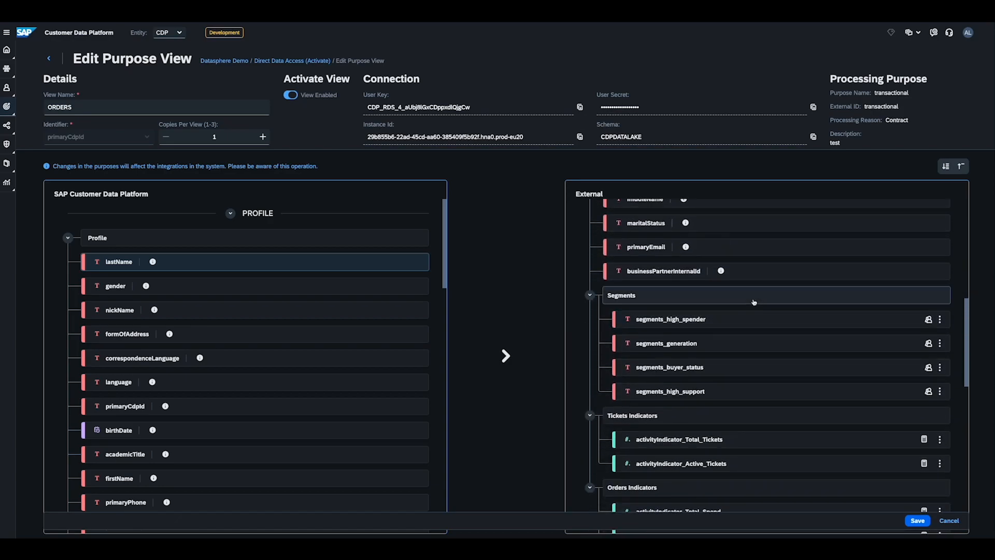
scroll("down", 3)
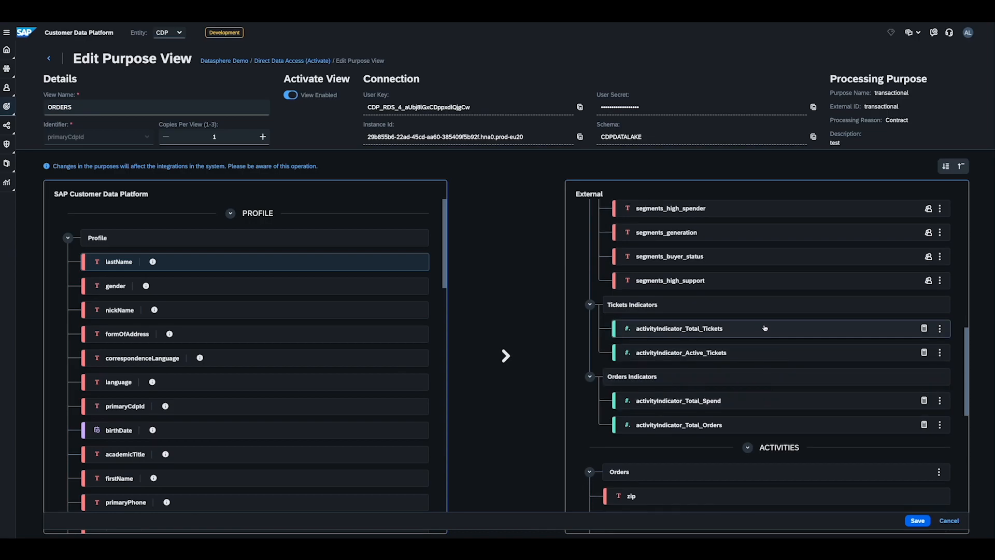
scroll("down", 3)
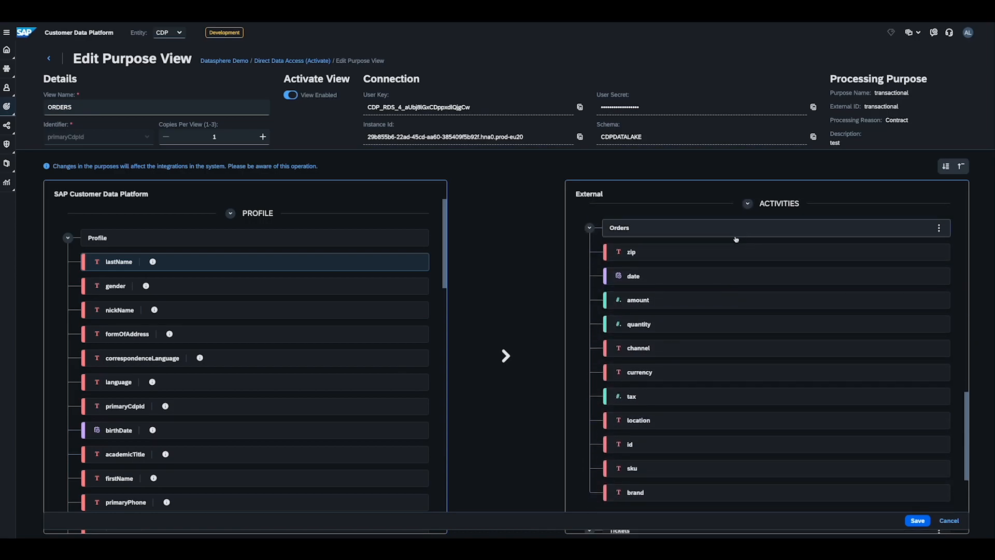
mouse_move(654, 236)
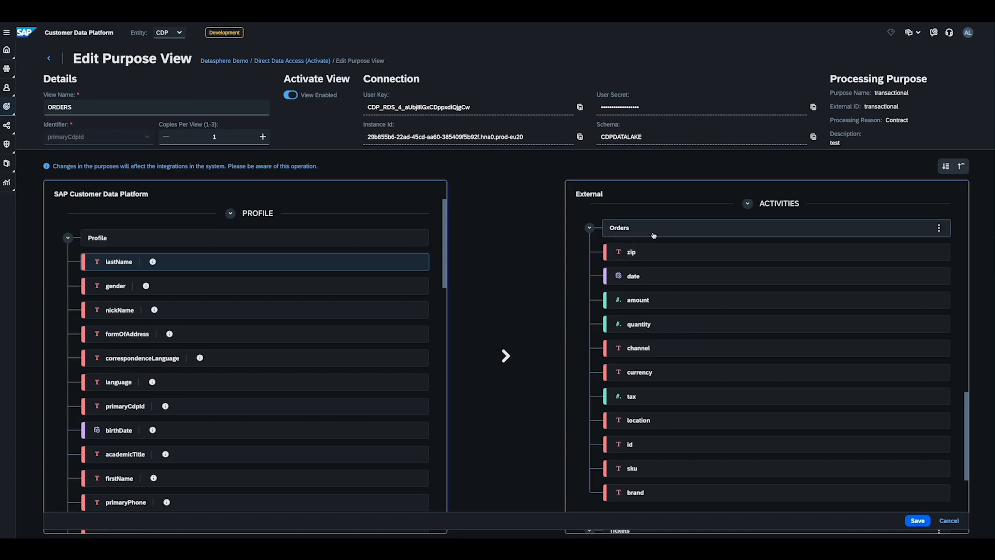
scroll("down", 3)
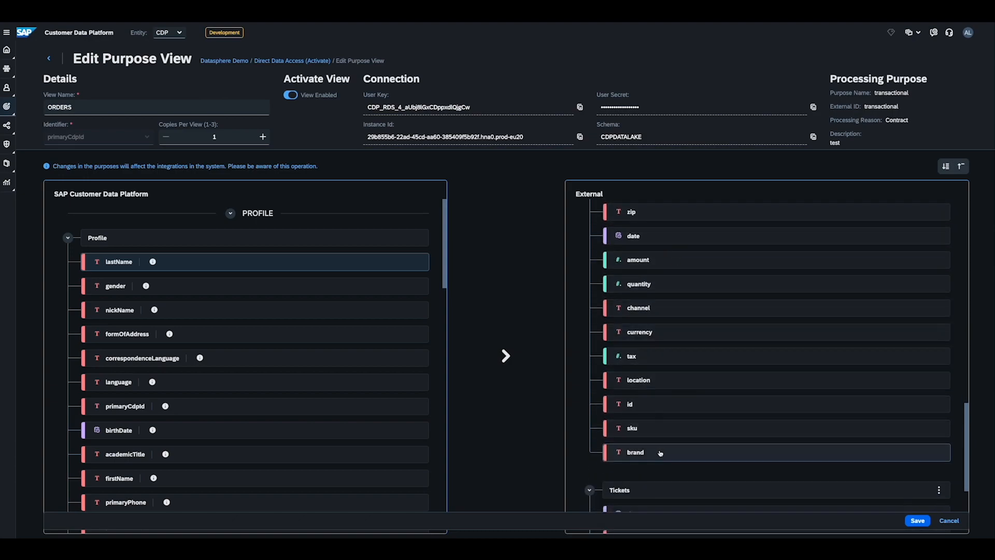
scroll("down", 3)
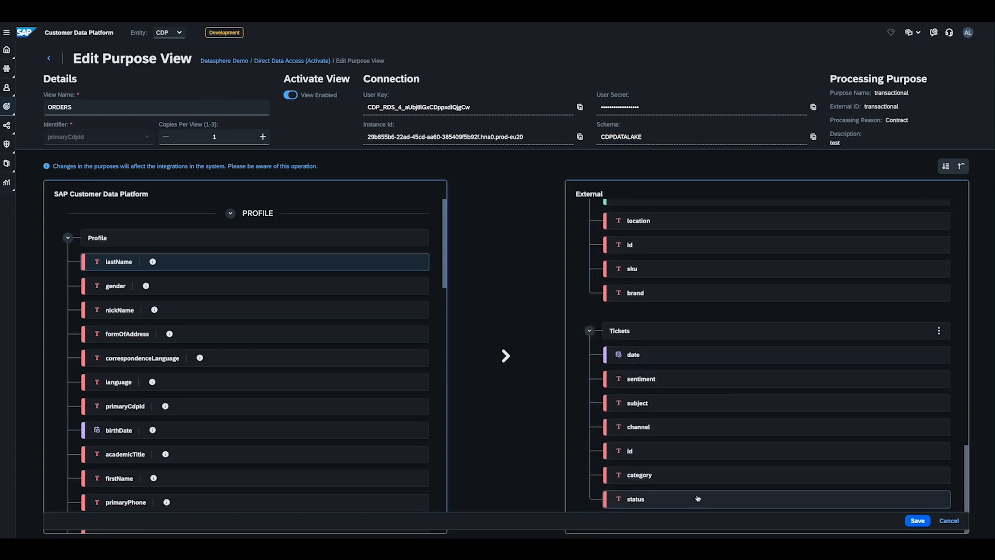
scroll("down", 3)
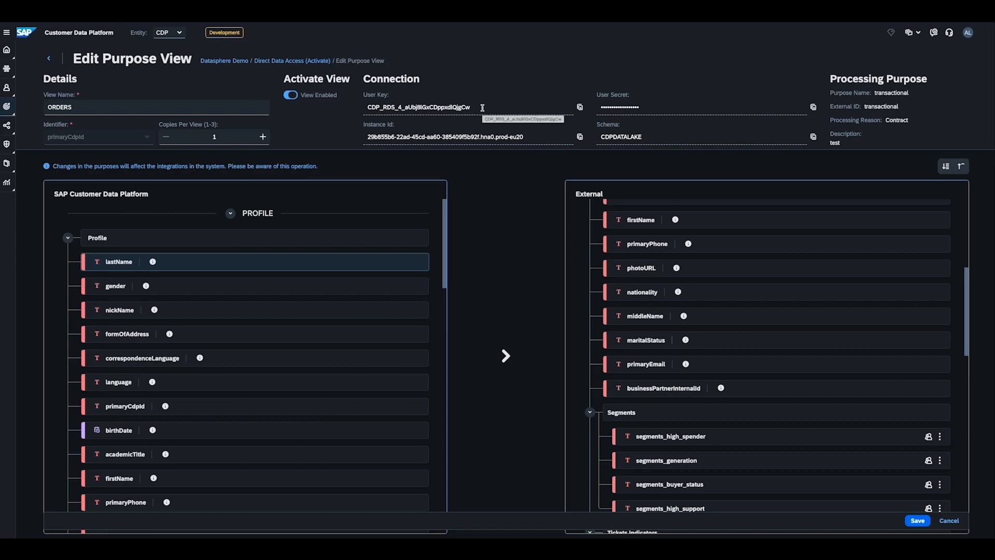
mouse_move(463, 103)
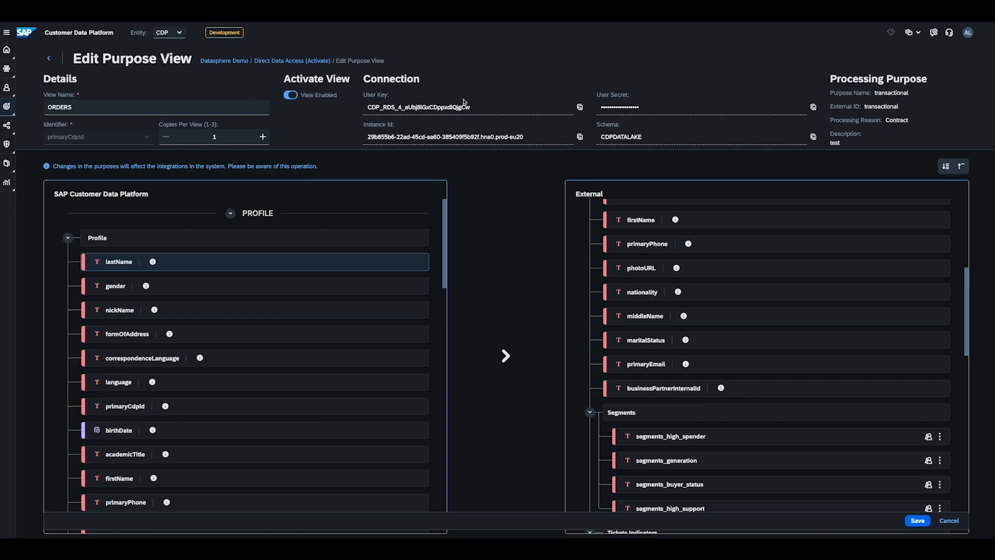
mouse_move(464, 103)
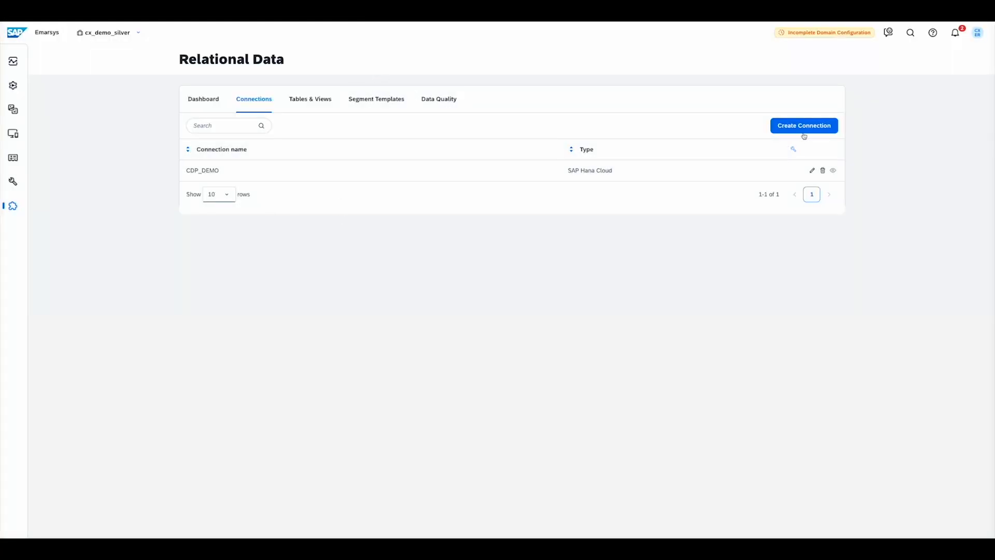
left_click(803, 125)
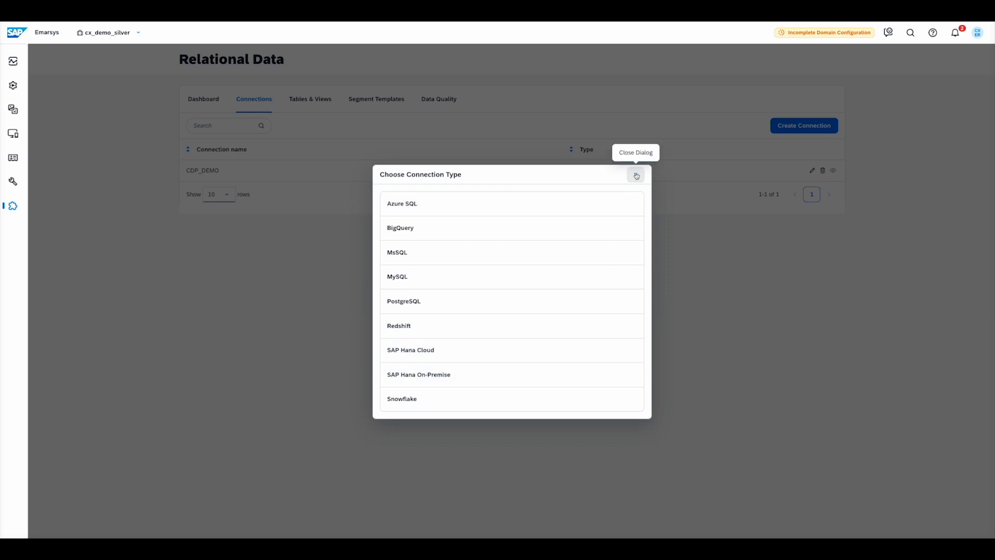
left_click(635, 176)
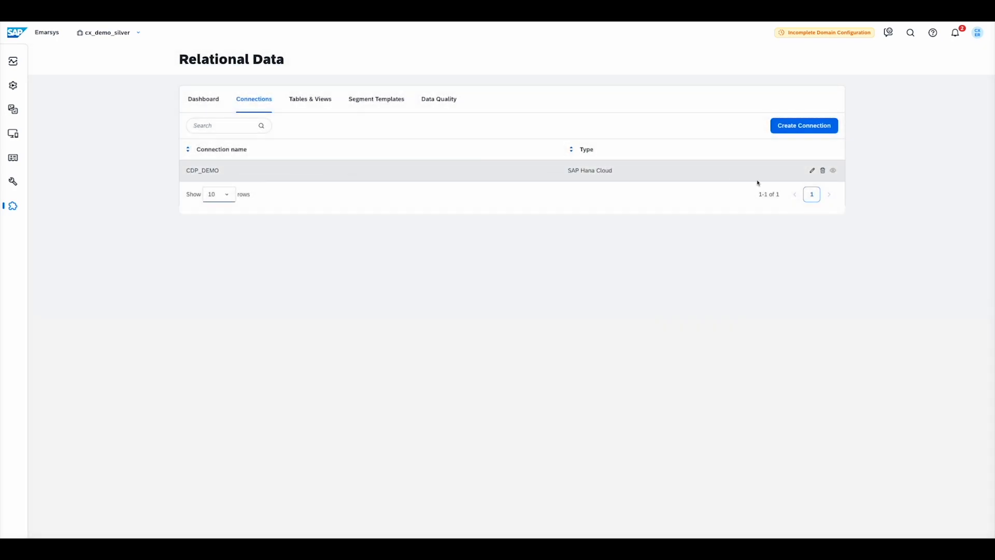
mouse_move(813, 173)
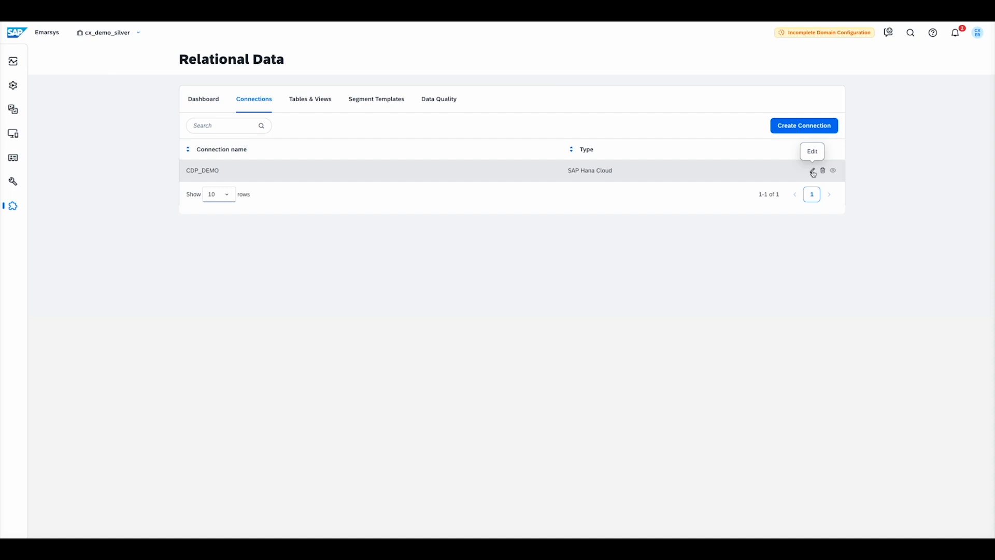
mouse_move(609, 173)
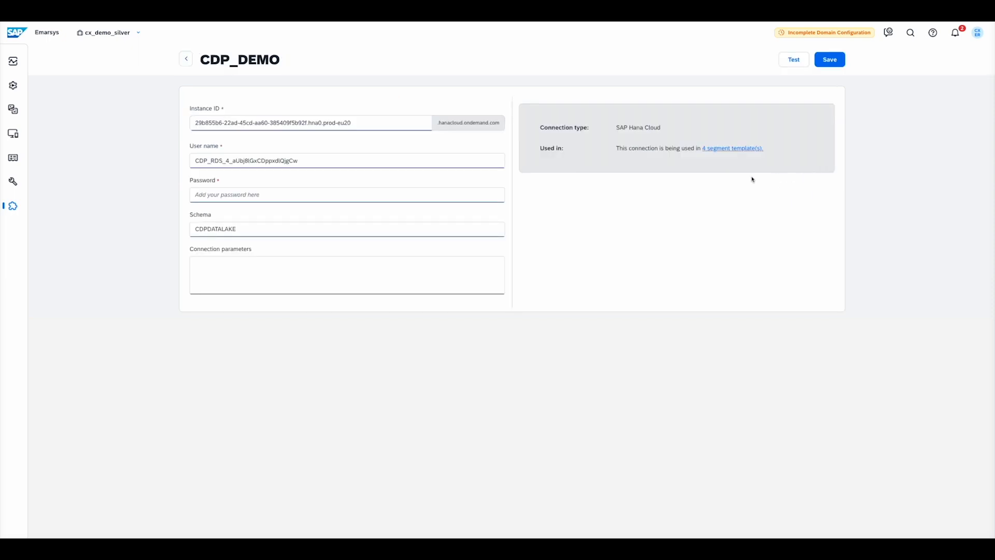
mouse_move(418, 227)
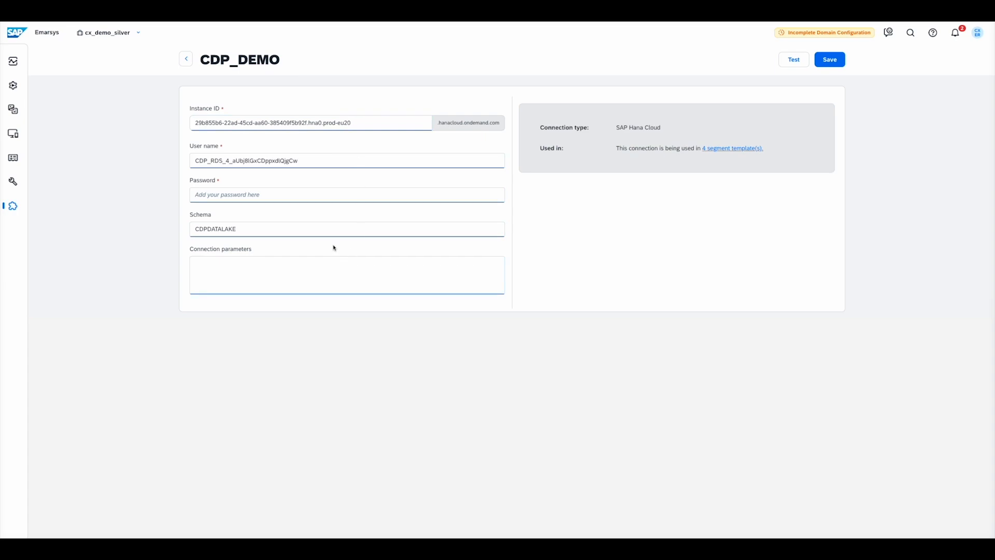
left_click(240, 59)
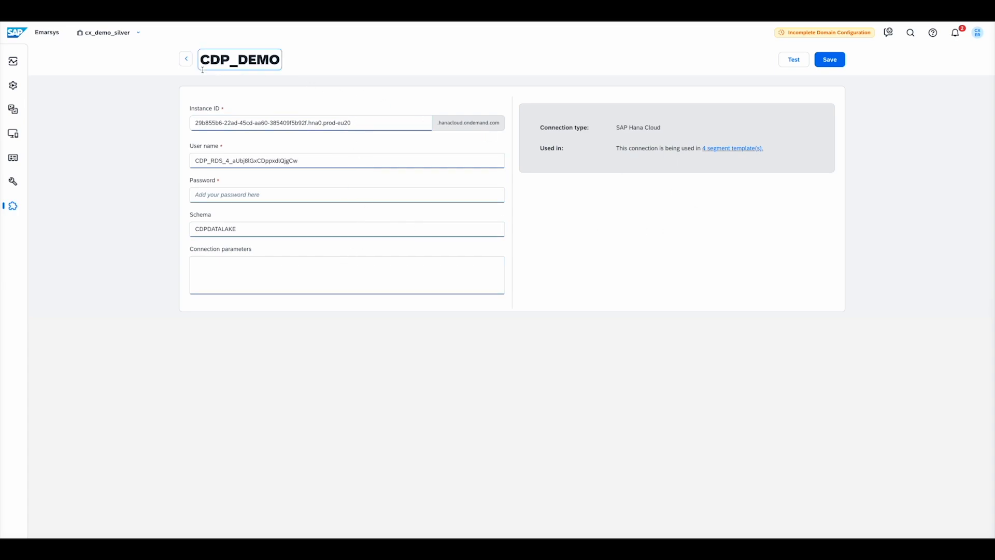
left_click(186, 59)
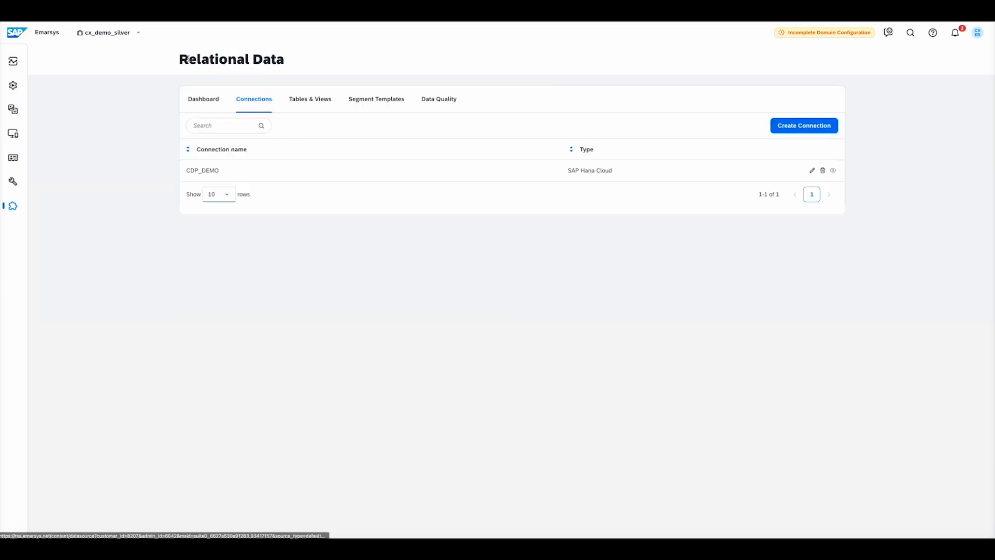
mouse_move(311, 293)
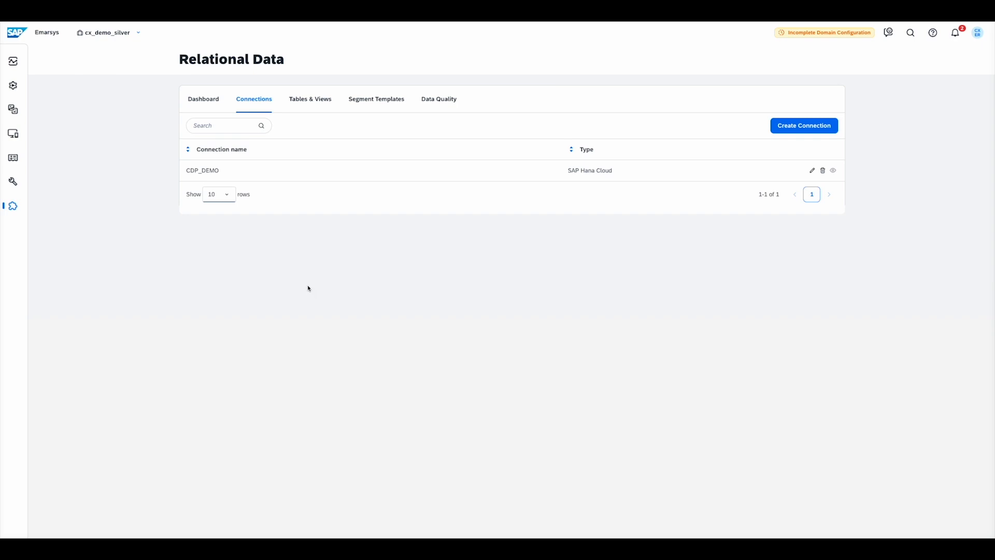
mouse_move(342, 290)
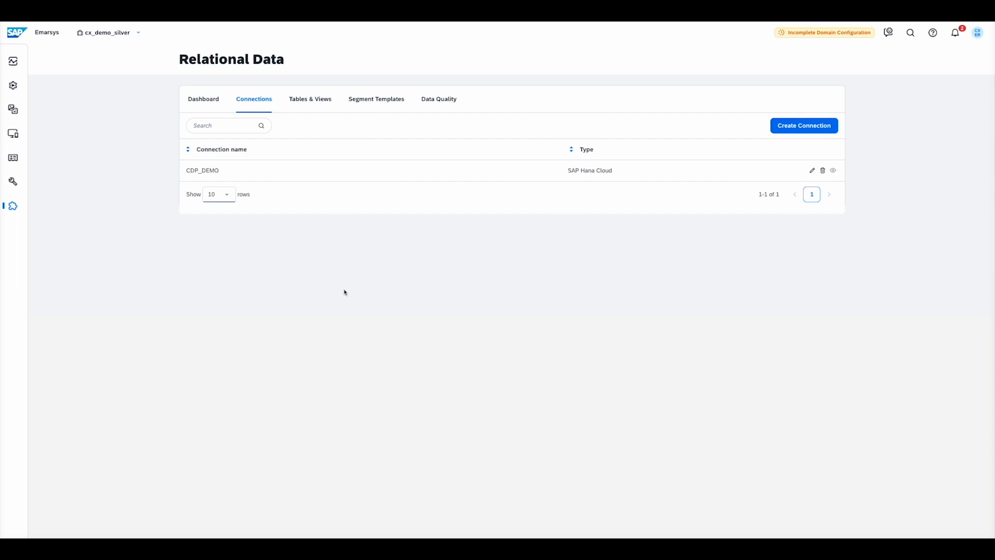
left_click(375, 99)
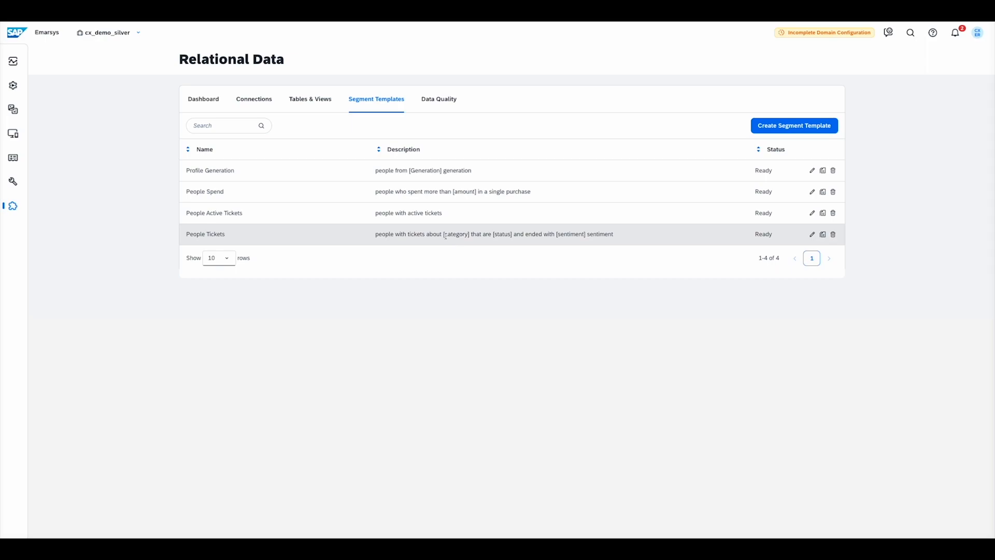
mouse_move(812, 236)
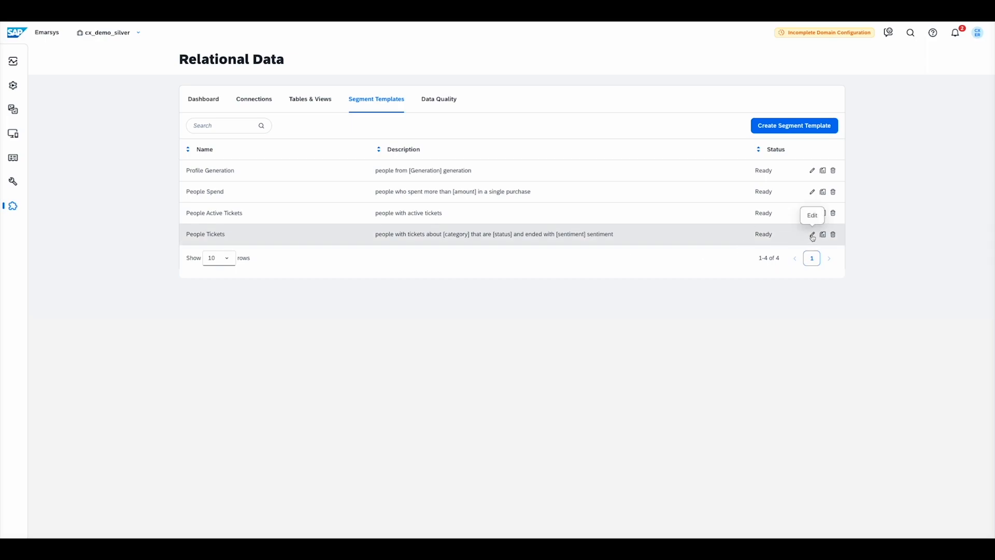
mouse_move(811, 173)
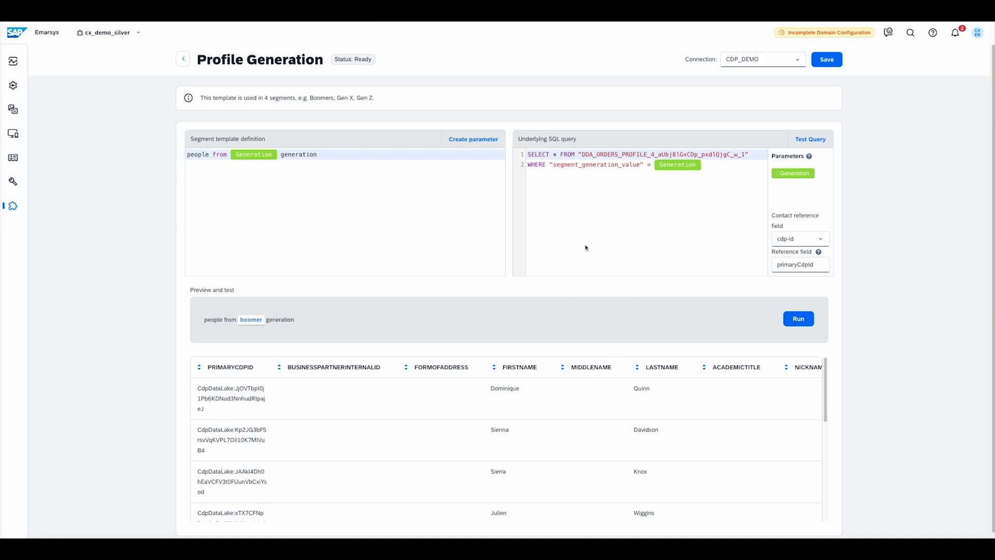
mouse_move(572, 390)
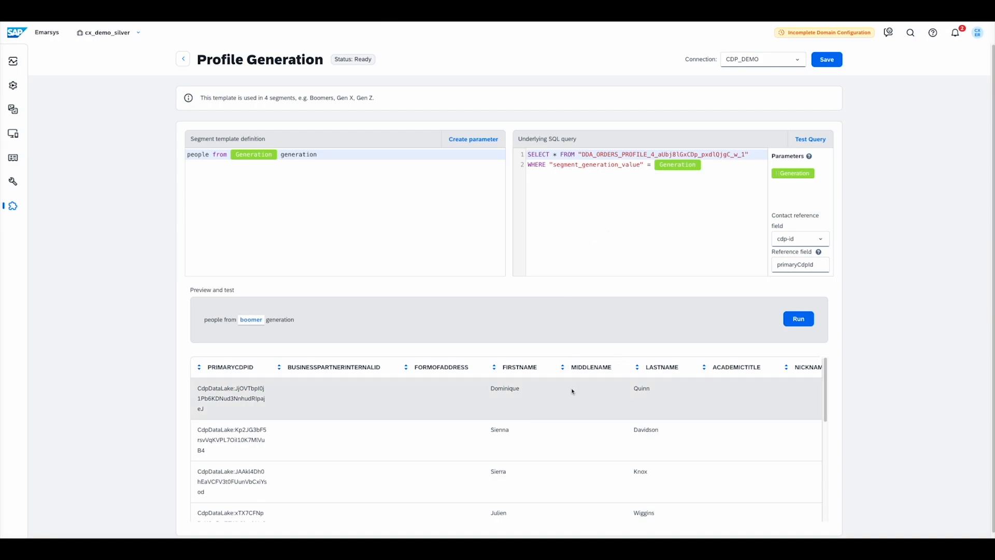
mouse_move(631, 205)
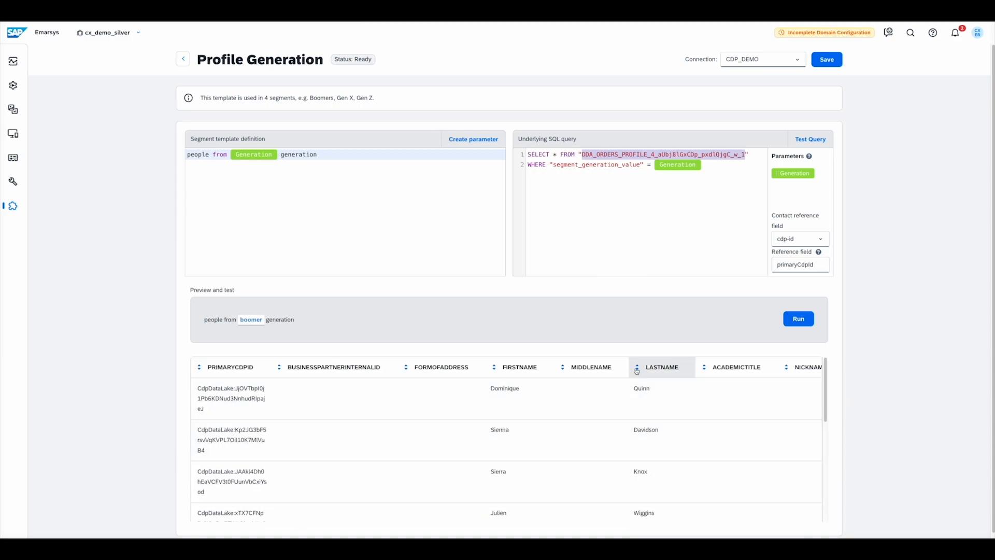
Run the Profile Generation preview for genX instead of boomer to list matching CDP profiles, then leave the template
left_click(260, 319)
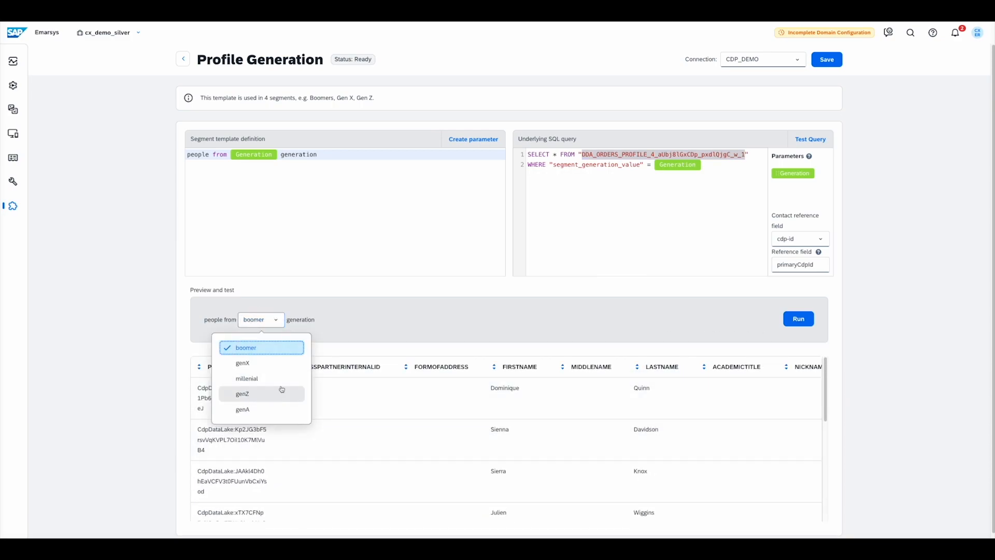
left_click(243, 362)
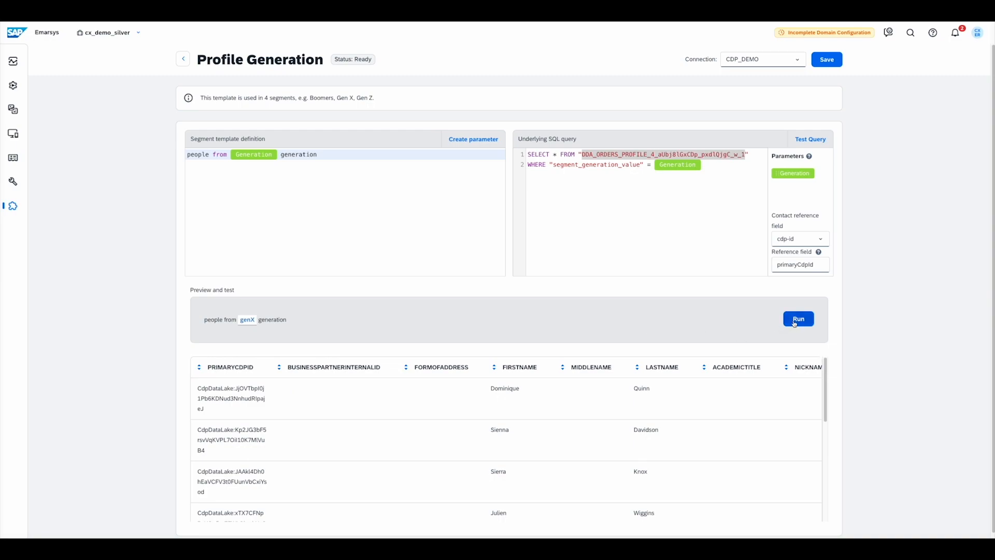
left_click(798, 319)
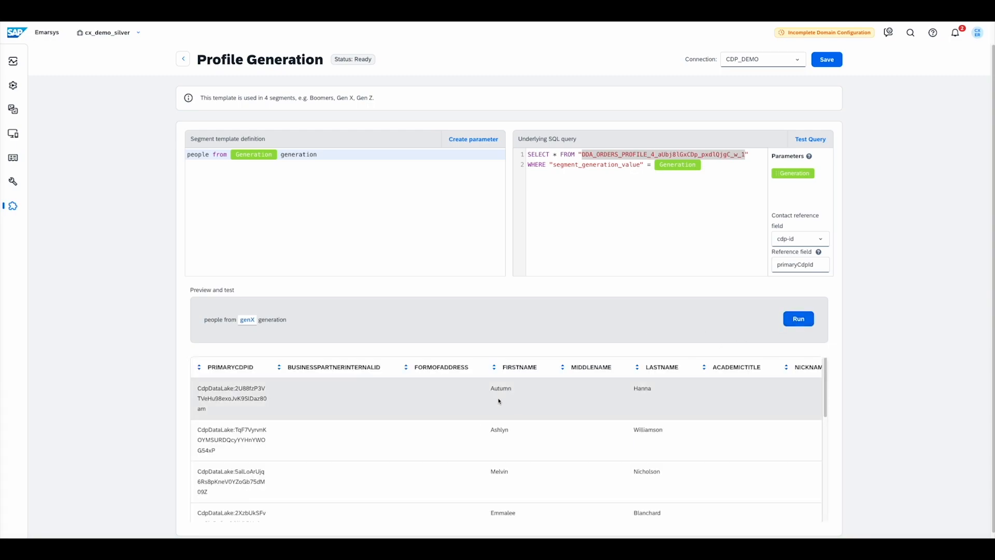
mouse_move(447, 441)
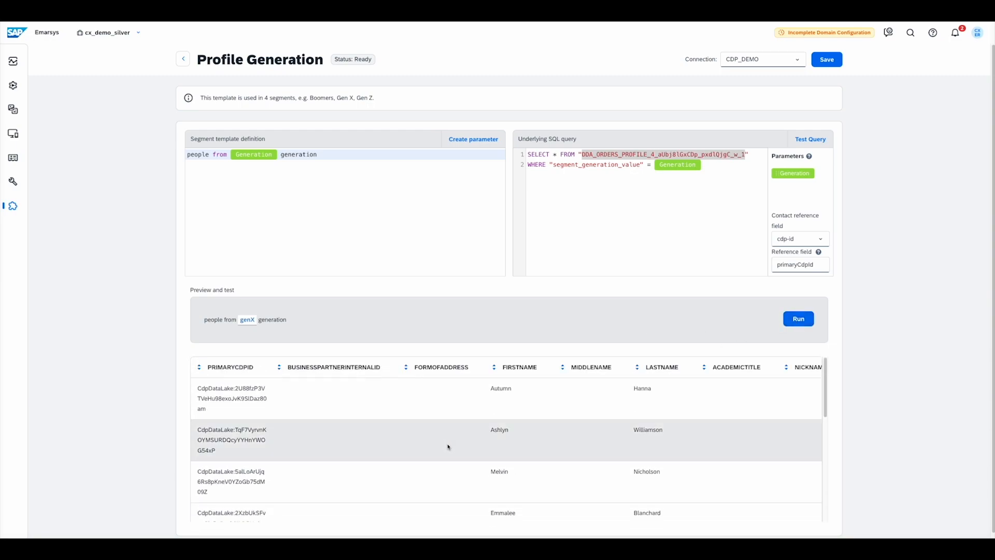
mouse_move(225, 170)
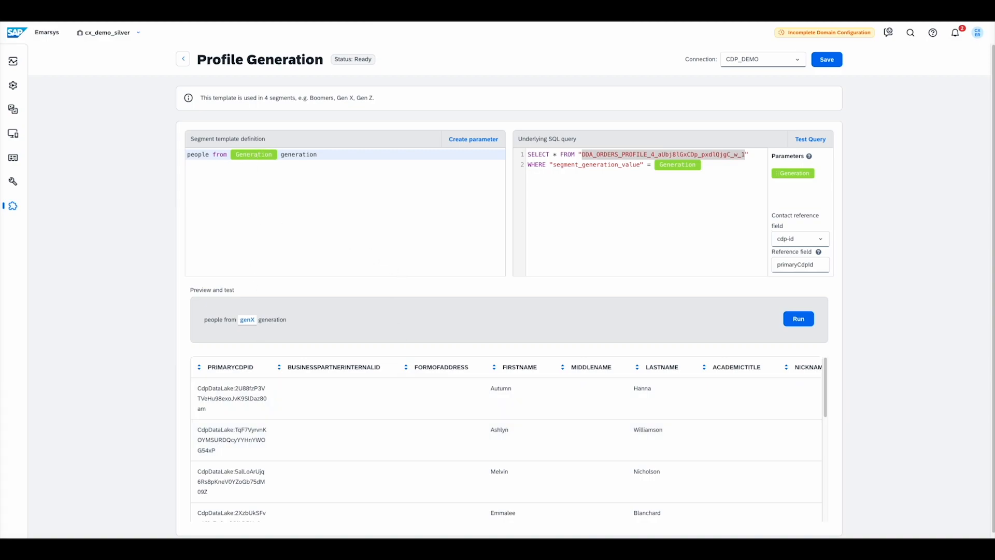
mouse_move(248, 324)
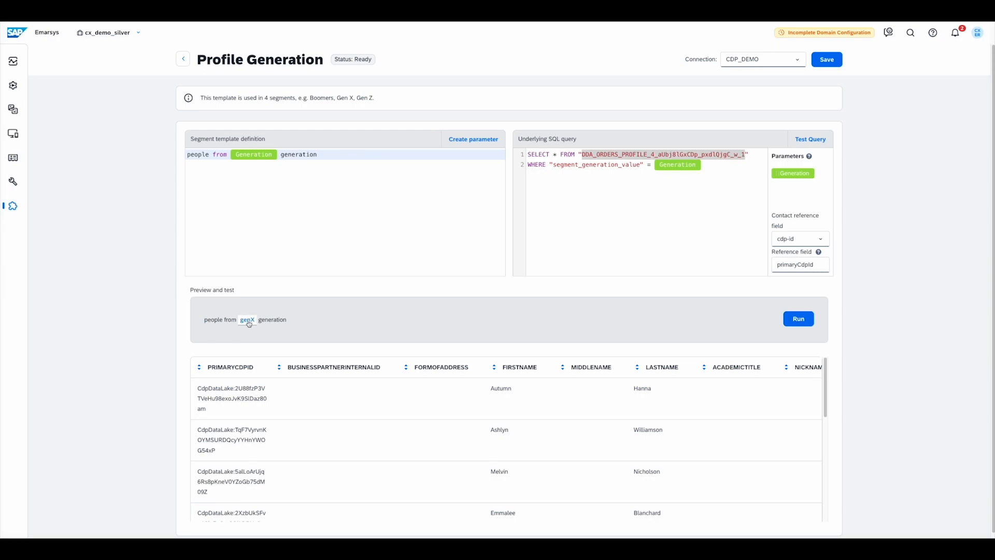
mouse_move(183, 58)
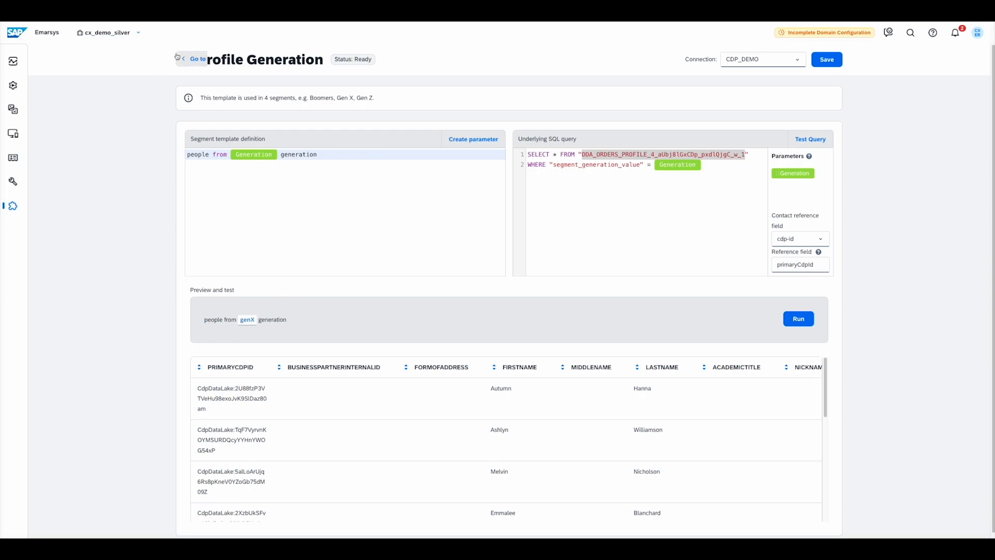
left_click(195, 58)
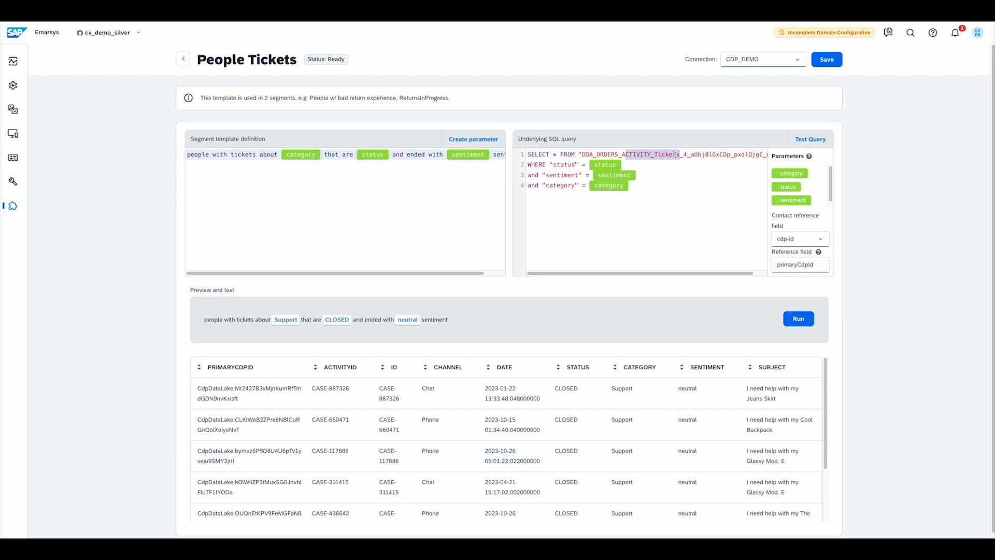
mouse_move(597, 202)
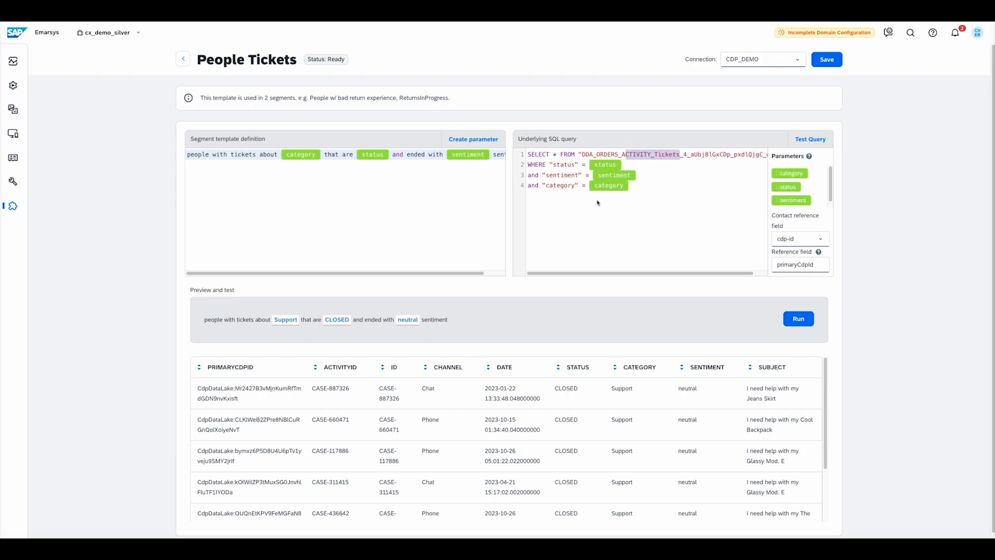
mouse_move(375, 315)
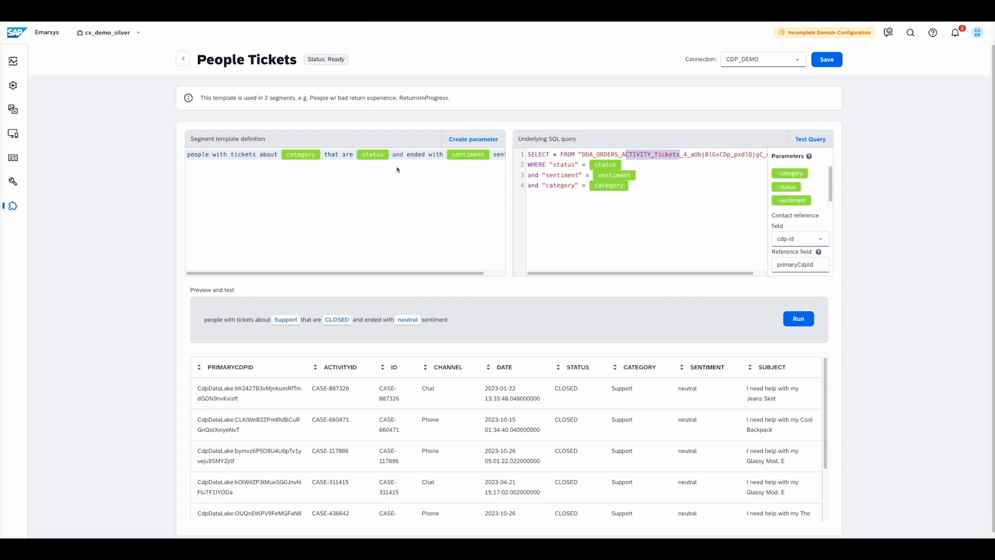
Run the People Tickets preview of closed, neutral Support tickets and select the first contact's PRIMARYCDPID value
left_click(798, 319)
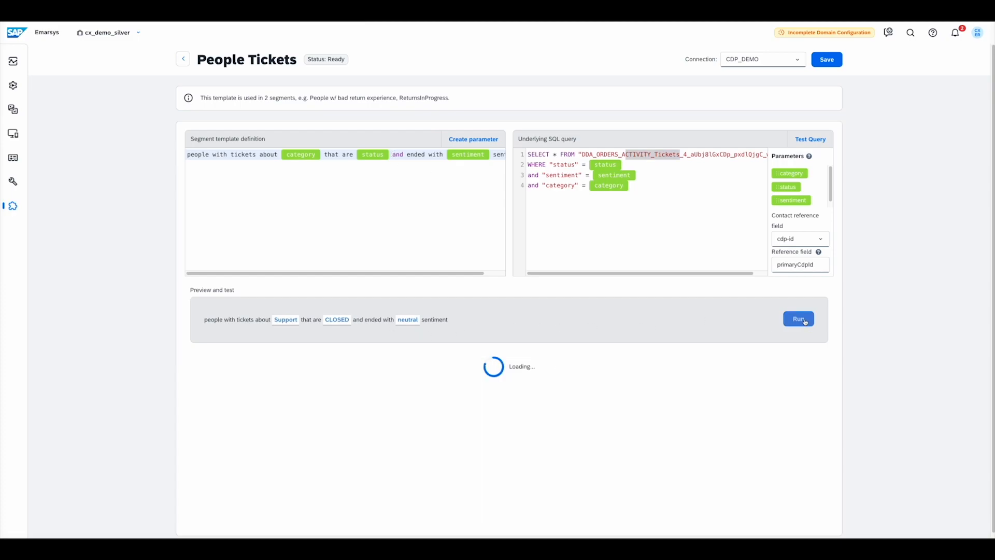
left_click(798, 318)
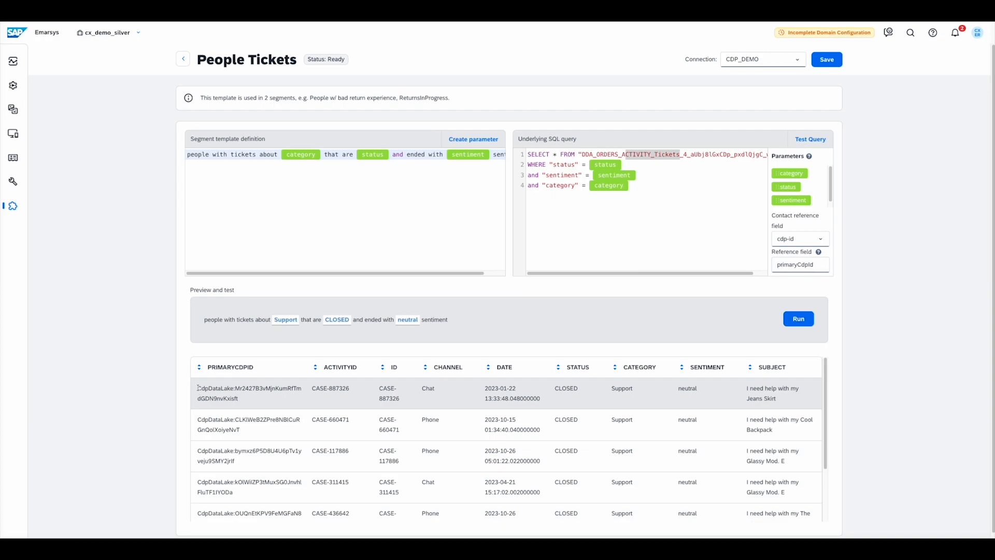
double_click(248, 389)
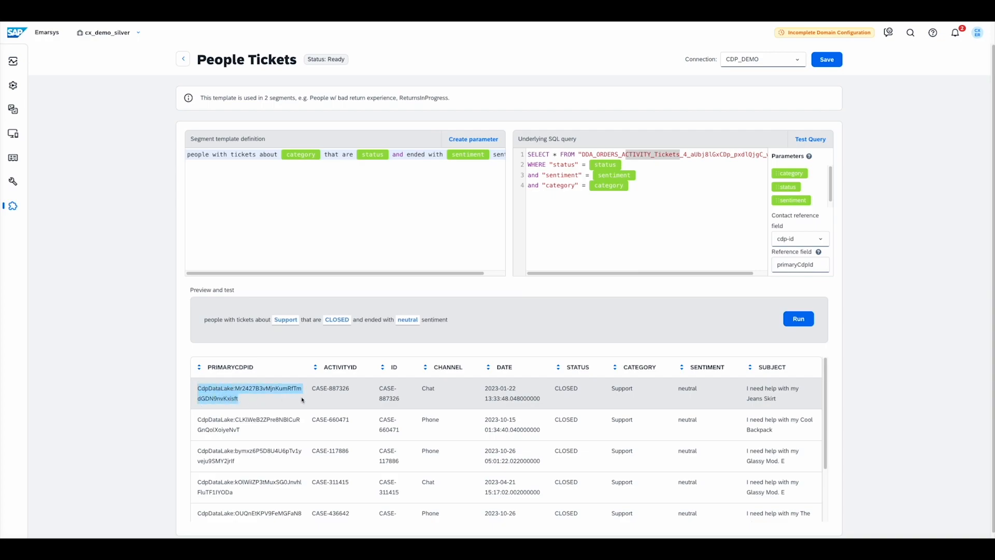
mouse_move(448, 367)
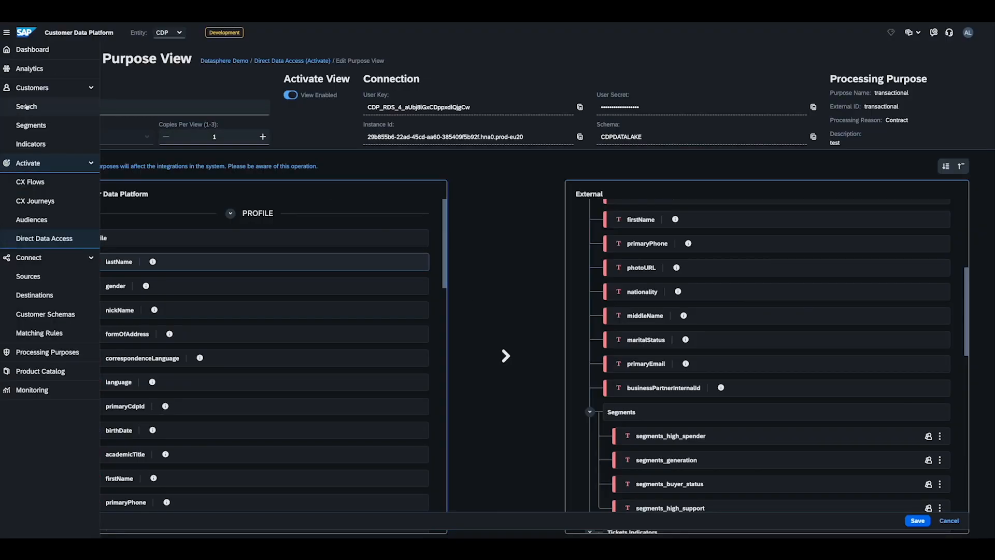
left_click(27, 105)
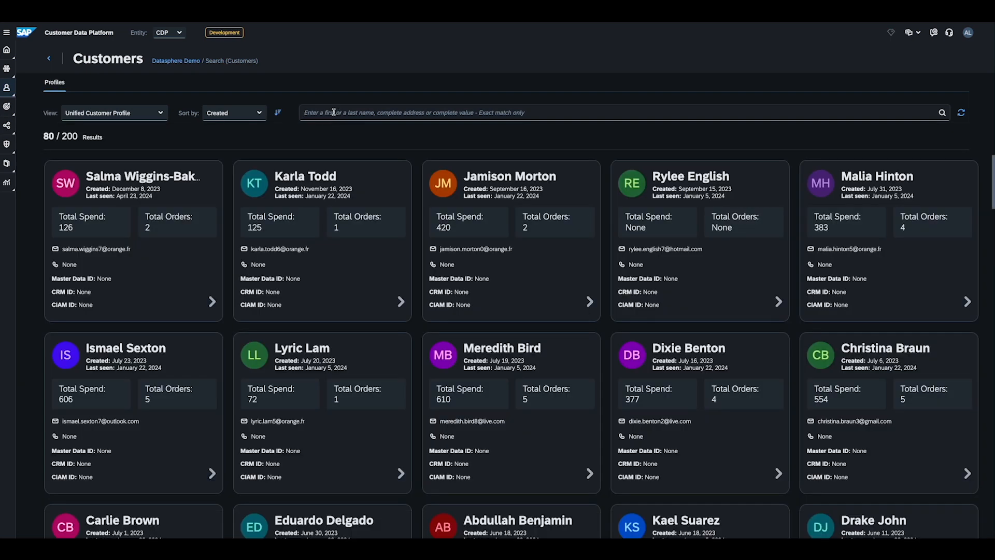
type("CdpDataLake:Mr2427B3vMjnKumRfTmdGDN9nvKxisft")
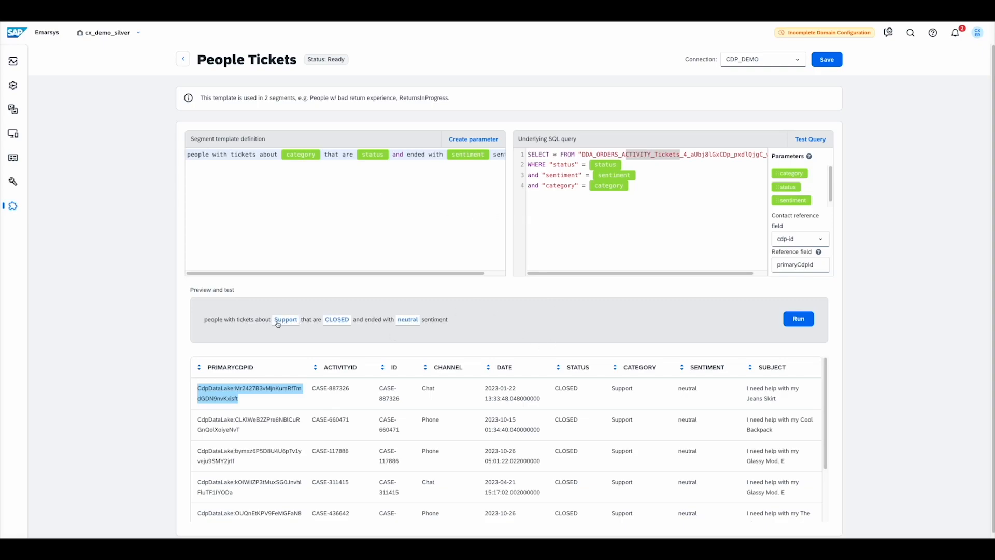
mouse_move(325, 326)
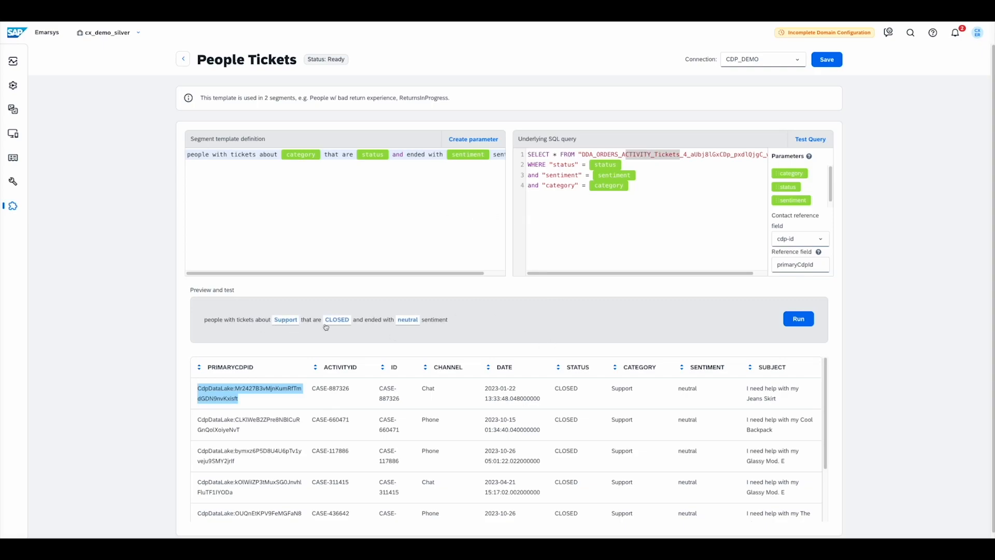
mouse_move(278, 180)
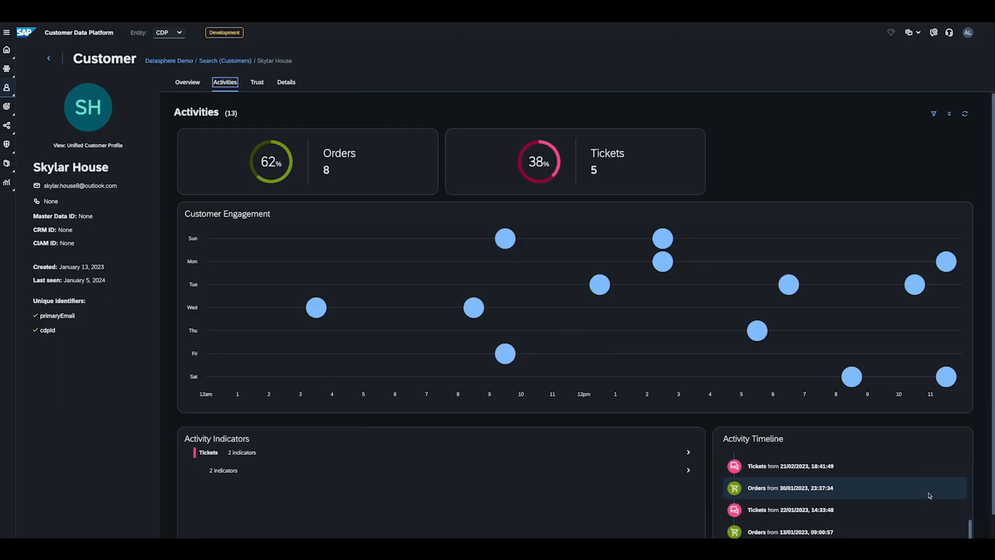
scroll("down", 3)
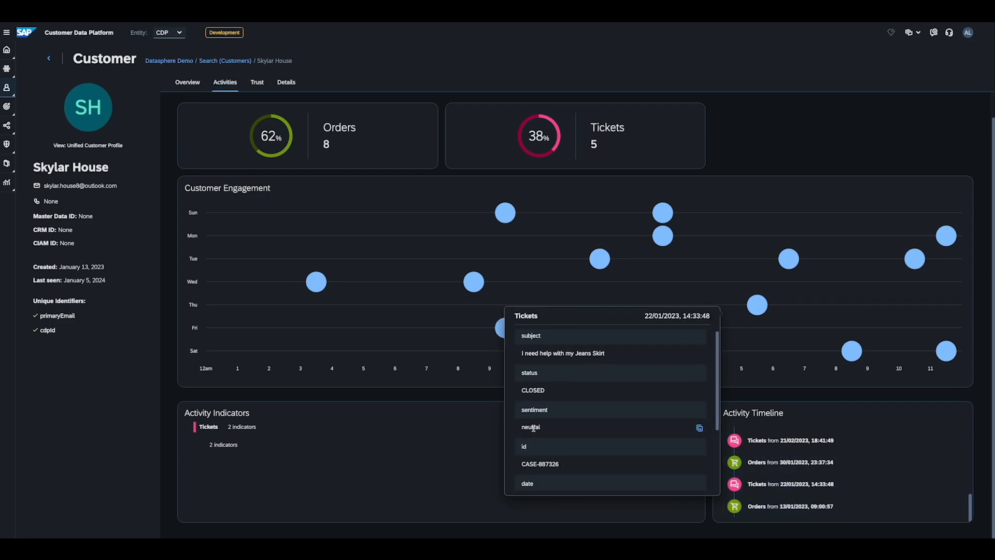
scroll("down", 3)
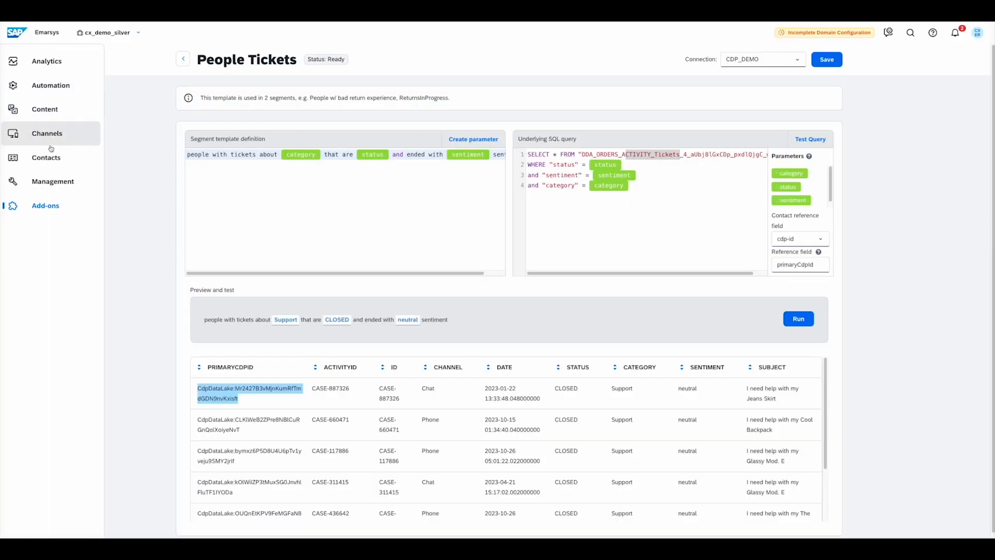
From Contacts > Relational Segmentation, bring up the Big single cart spenders segment for editing
left_click(46, 158)
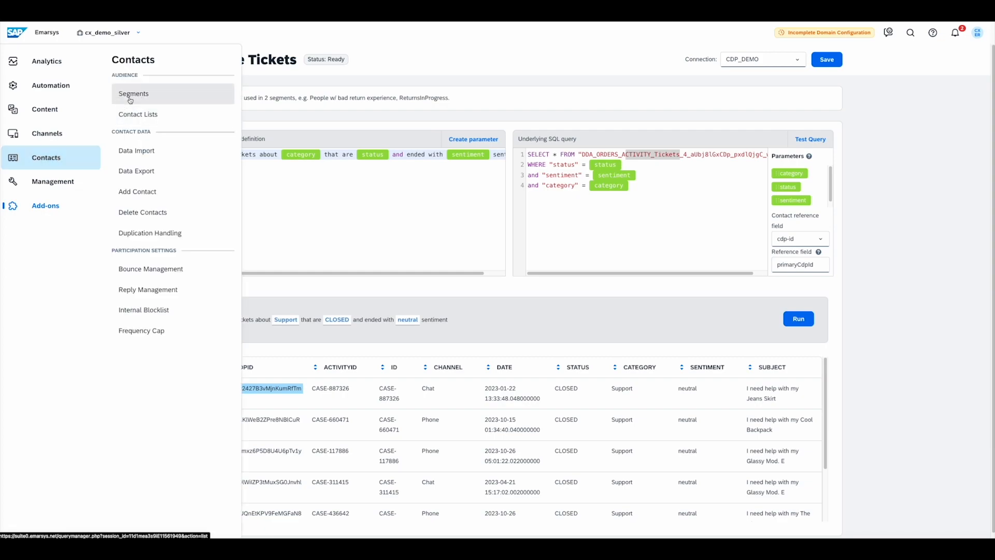
left_click(134, 93)
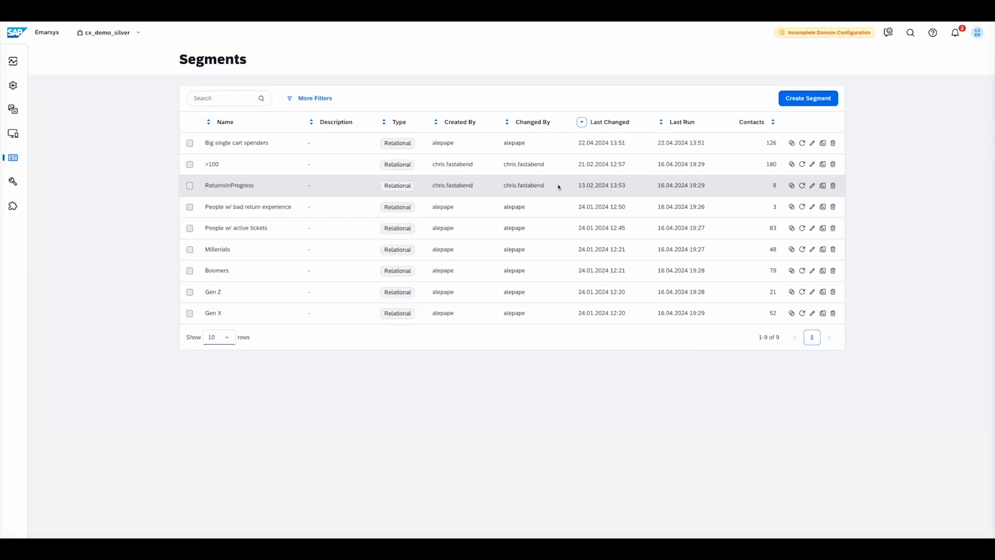
mouse_move(811, 143)
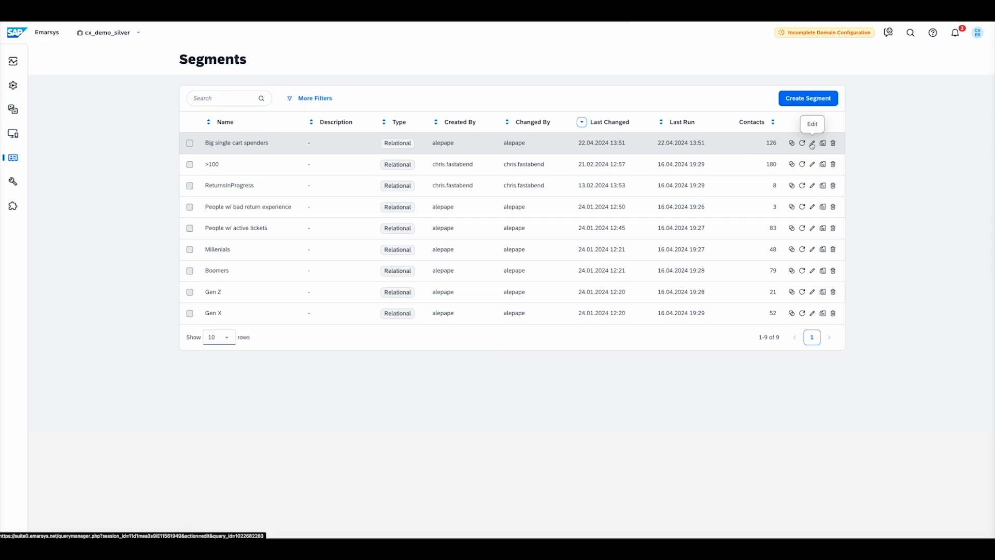
left_click(812, 143)
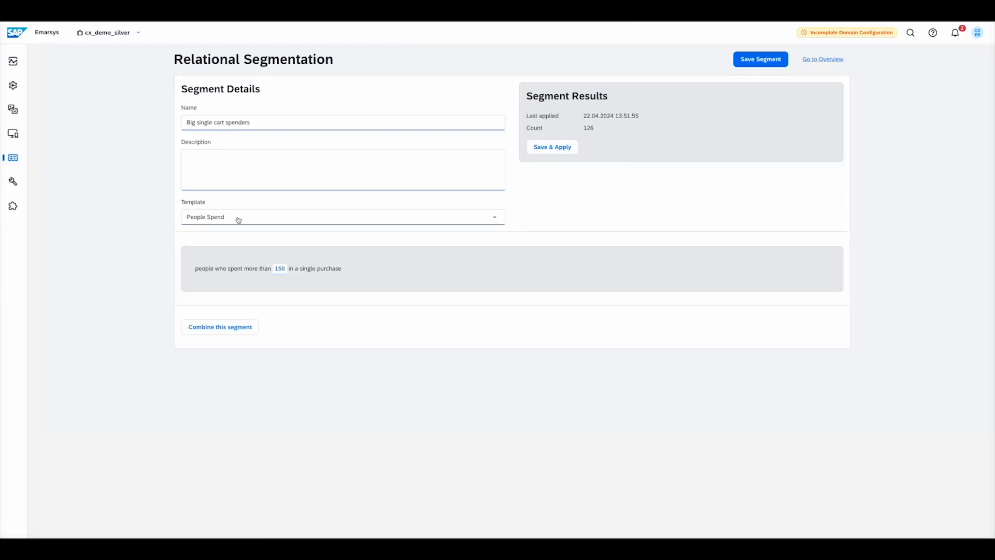
mouse_move(267, 258)
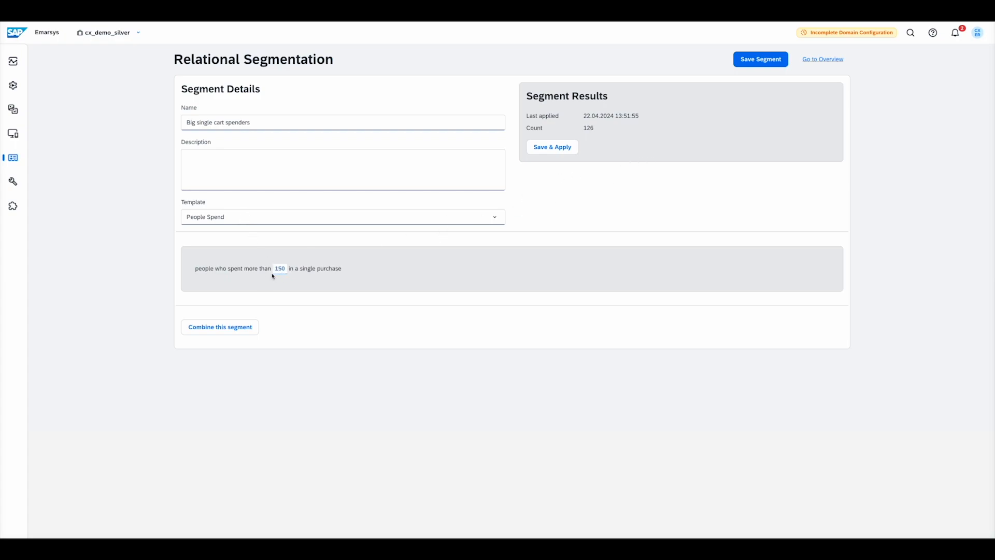
Change the segment's single-purchase spend threshold from 150 to 250
left_click(279, 268)
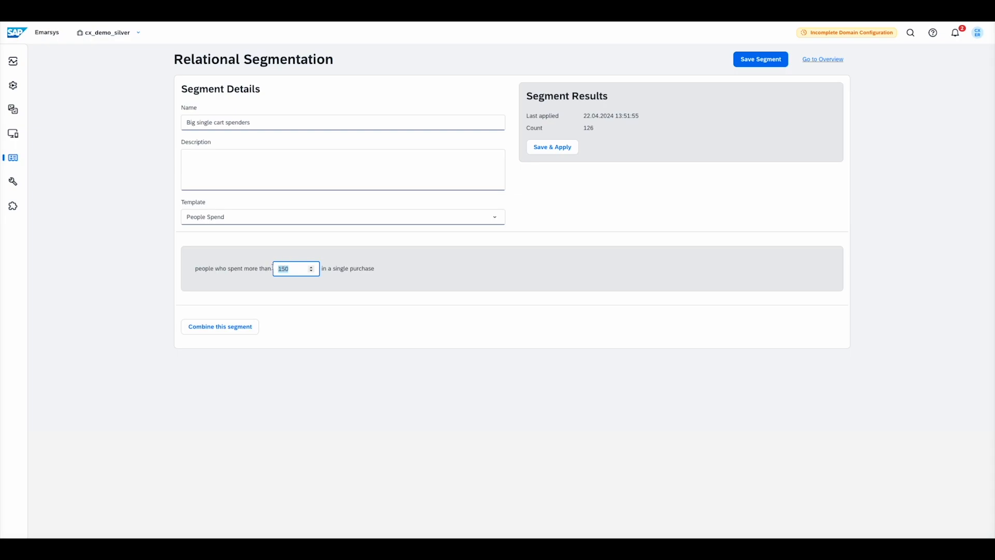
type("250")
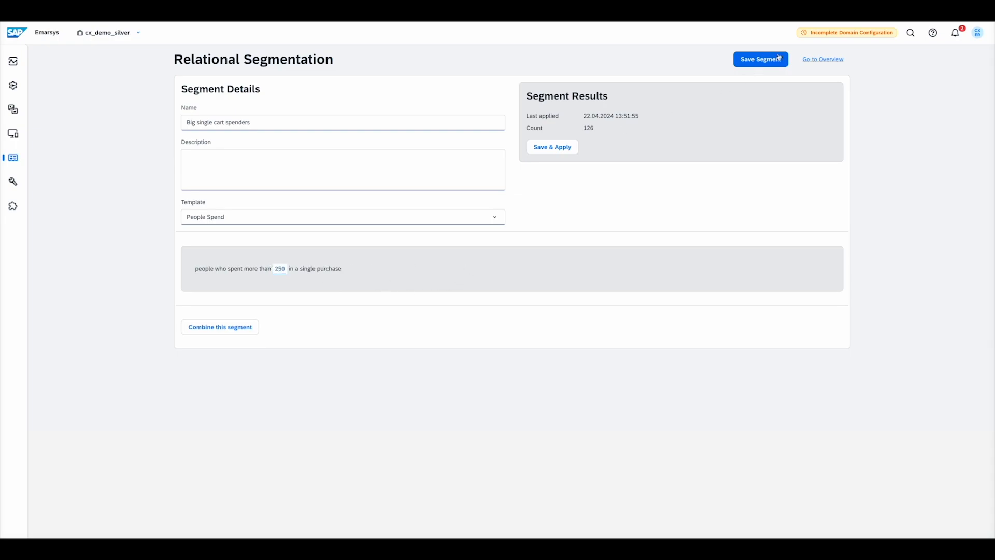
mouse_move(716, 189)
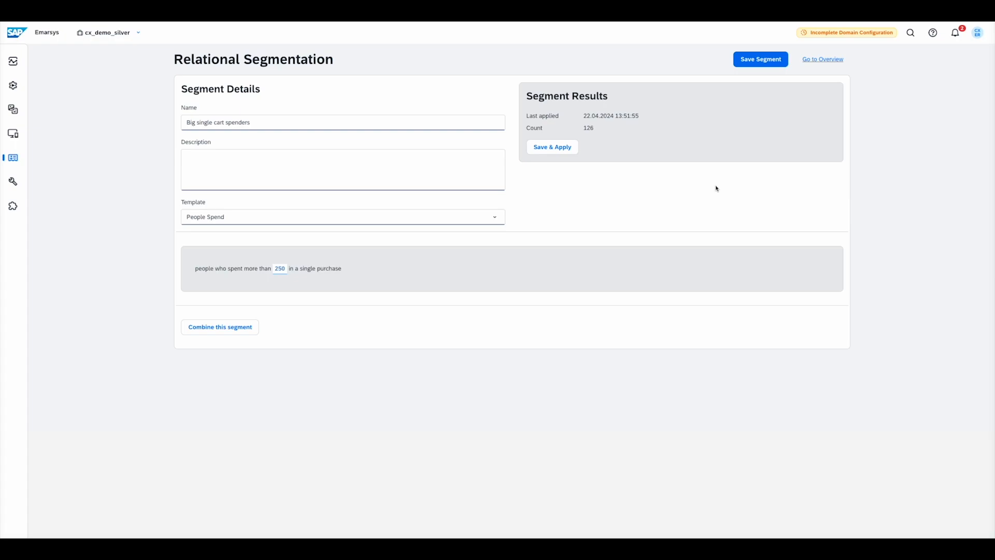
mouse_move(714, 193)
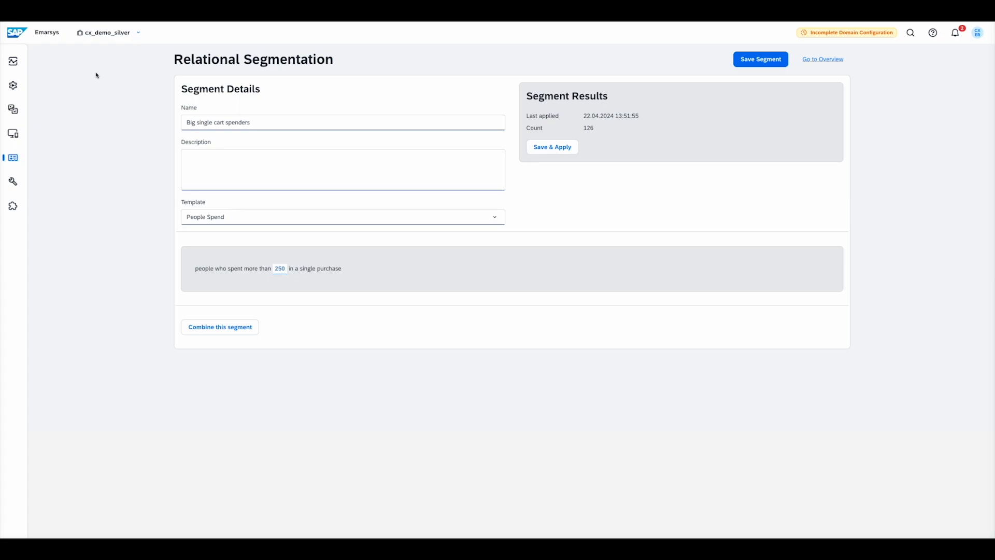
mouse_move(134, 112)
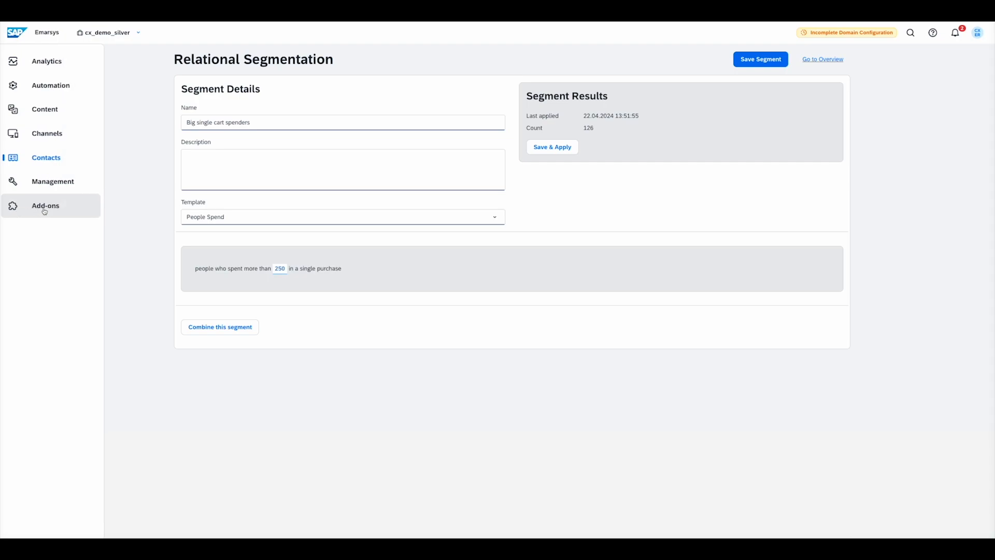
Go to Add-ons > Relational Data > Tables & Views and bring up the Orders activity view's personalization settings
left_click(44, 205)
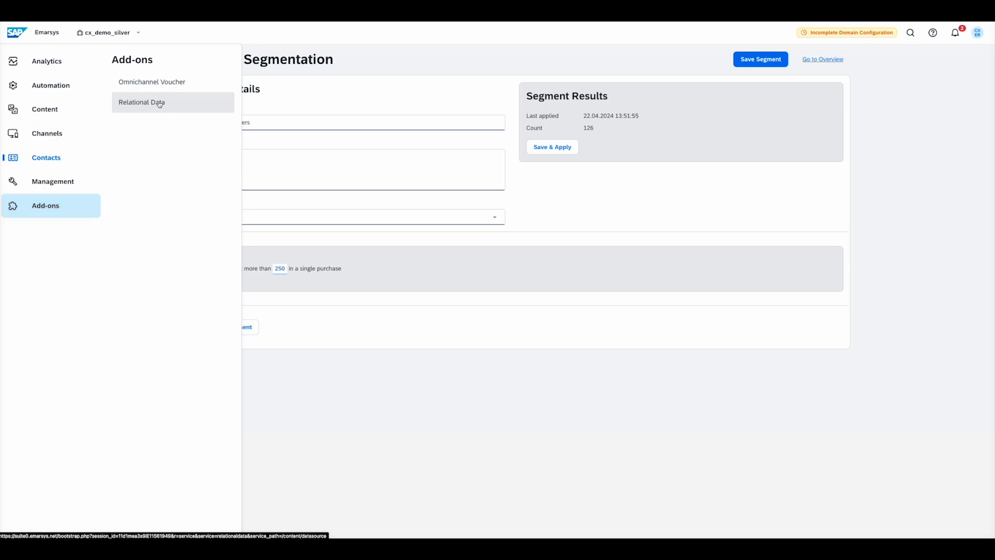
left_click(142, 102)
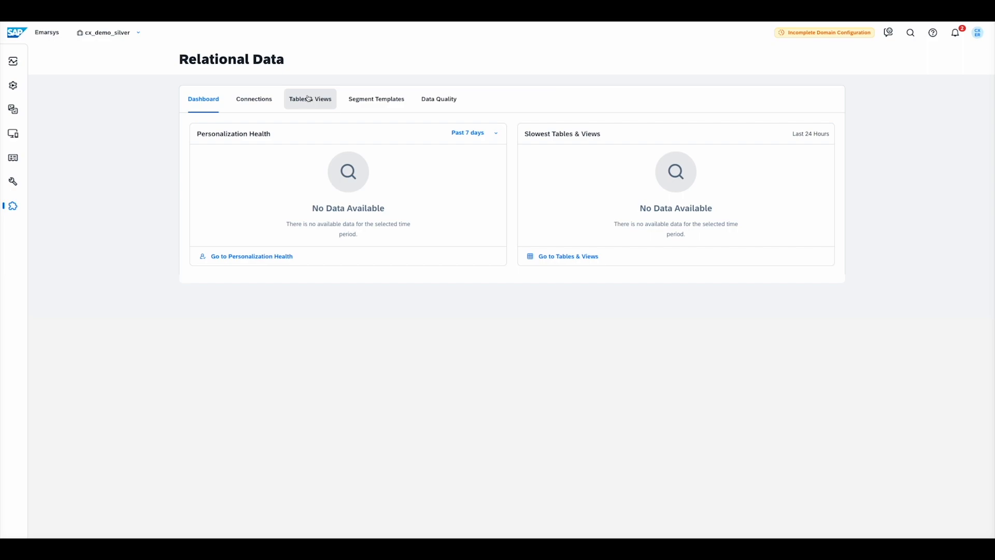
mouse_move(270, 83)
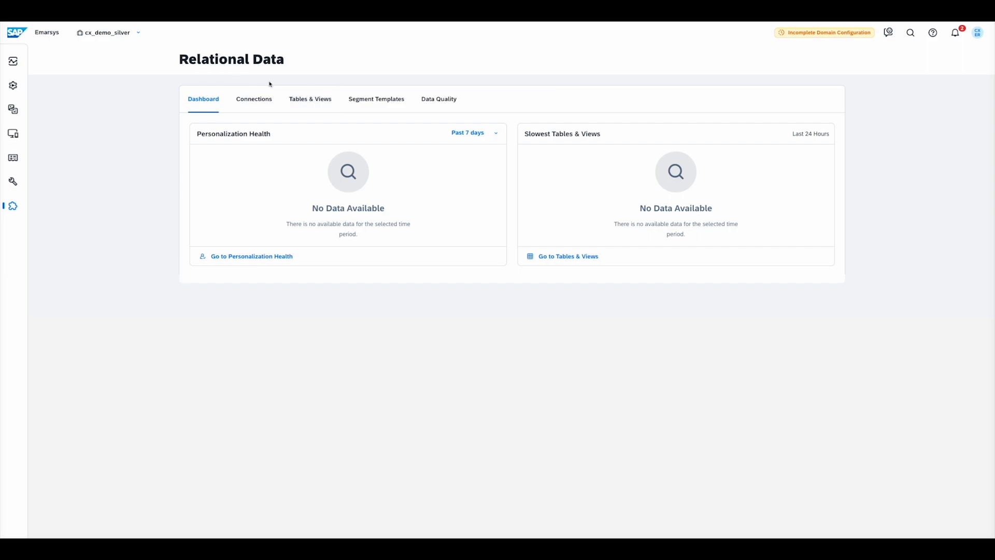
left_click(310, 100)
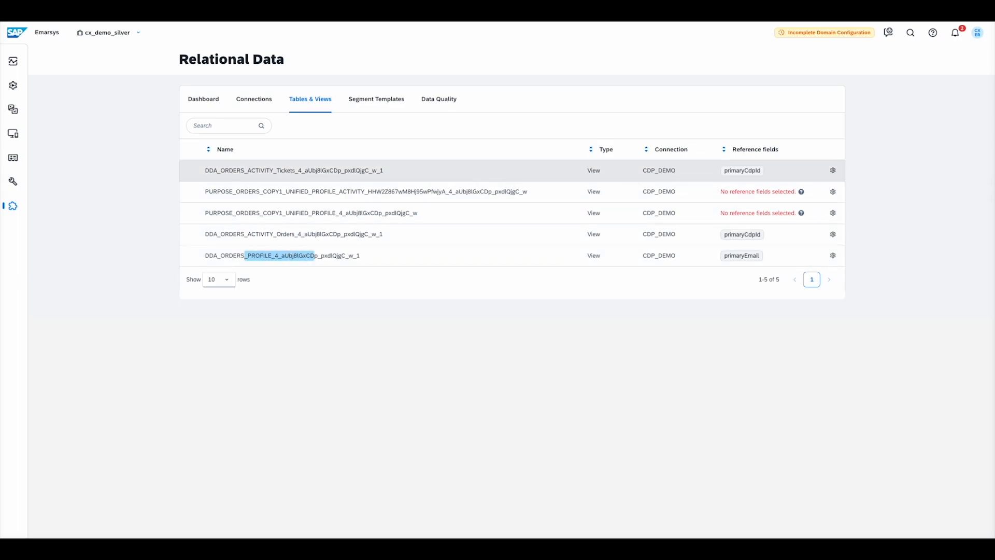
mouse_move(814, 234)
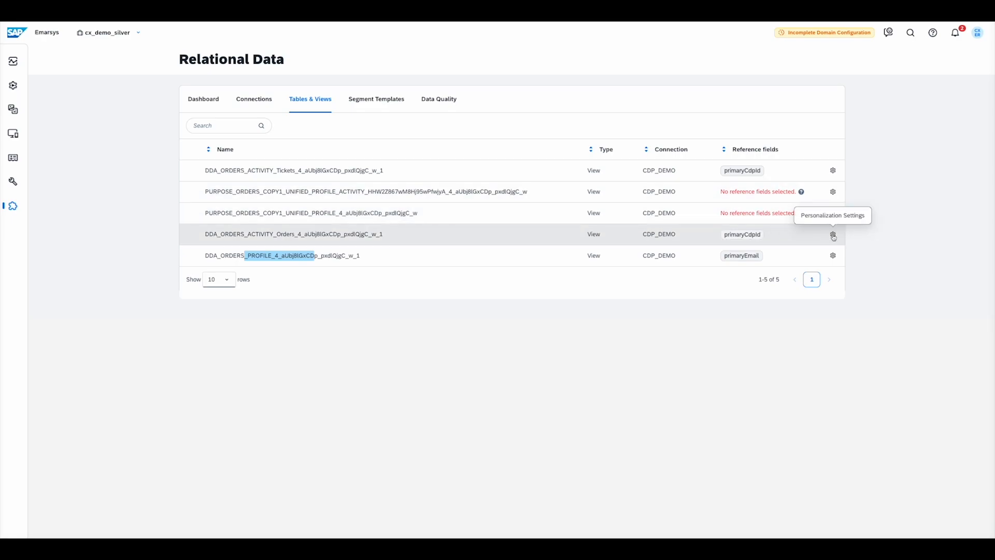
left_click(833, 235)
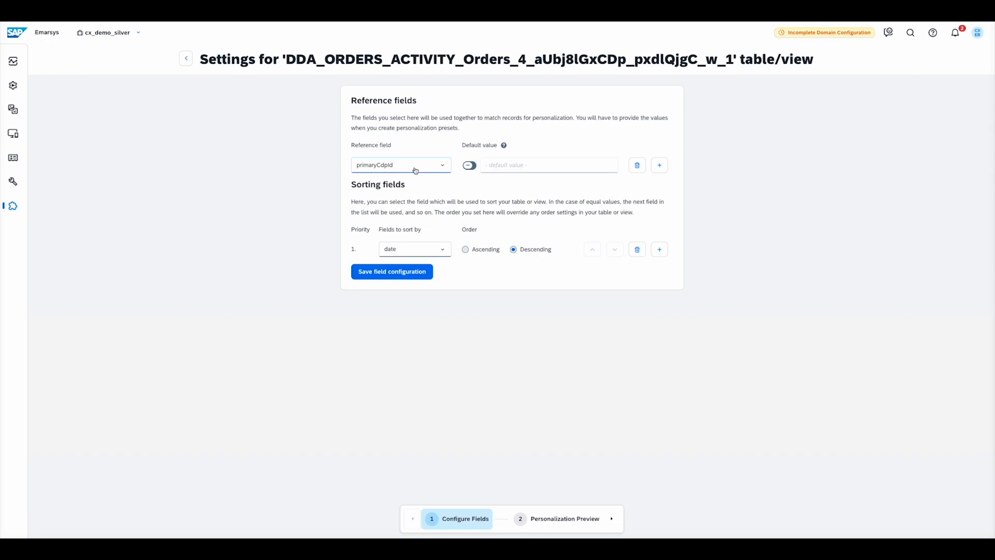
mouse_move(416, 183)
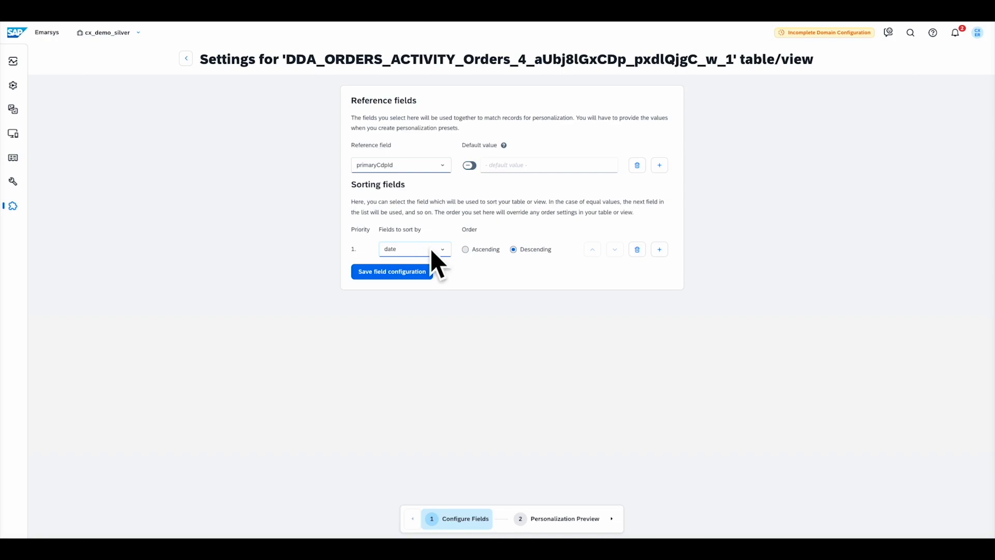
mouse_move(538, 264)
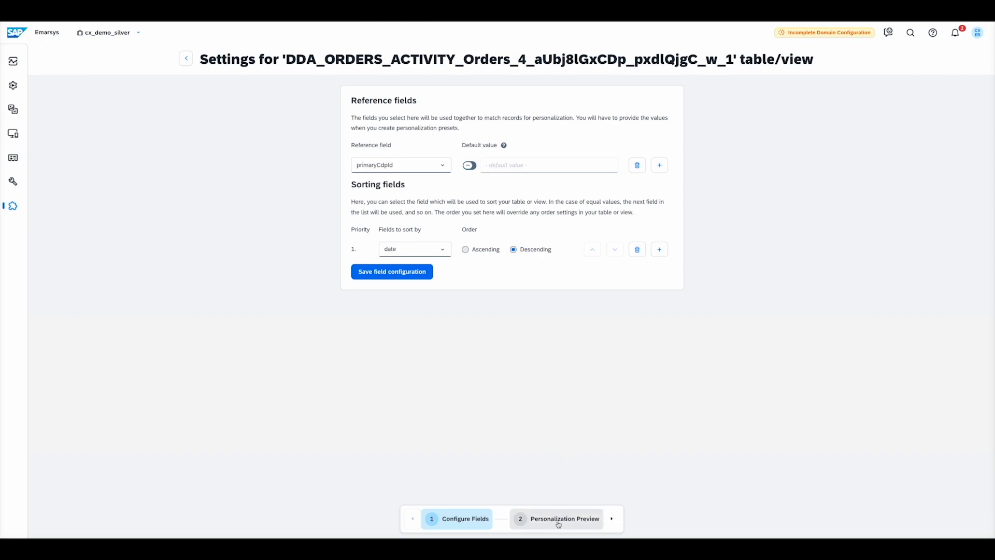
Preview the Orders view's live CDP records with all available fields such as SKU and amount included
left_click(557, 518)
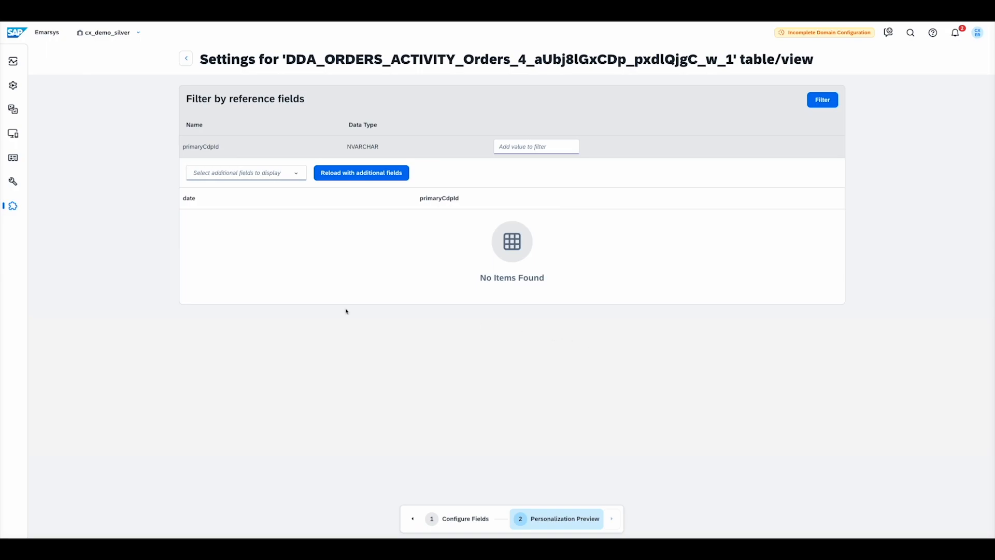
left_click(245, 173)
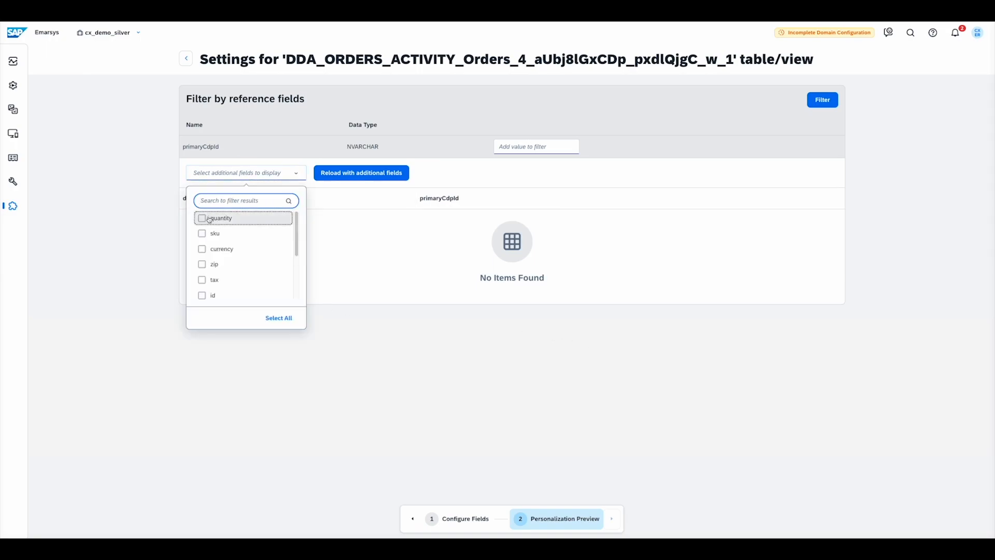
left_click(278, 317)
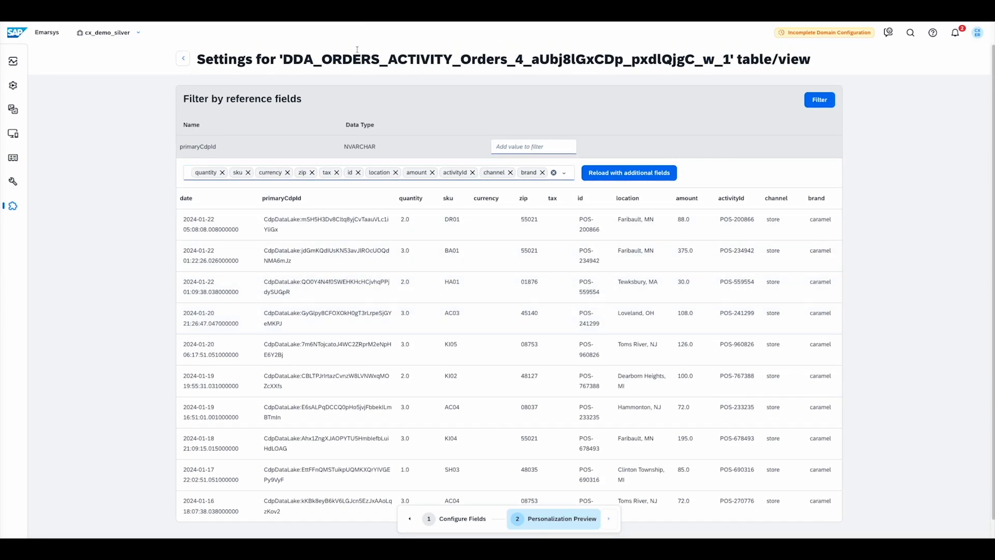
scroll("down", 3)
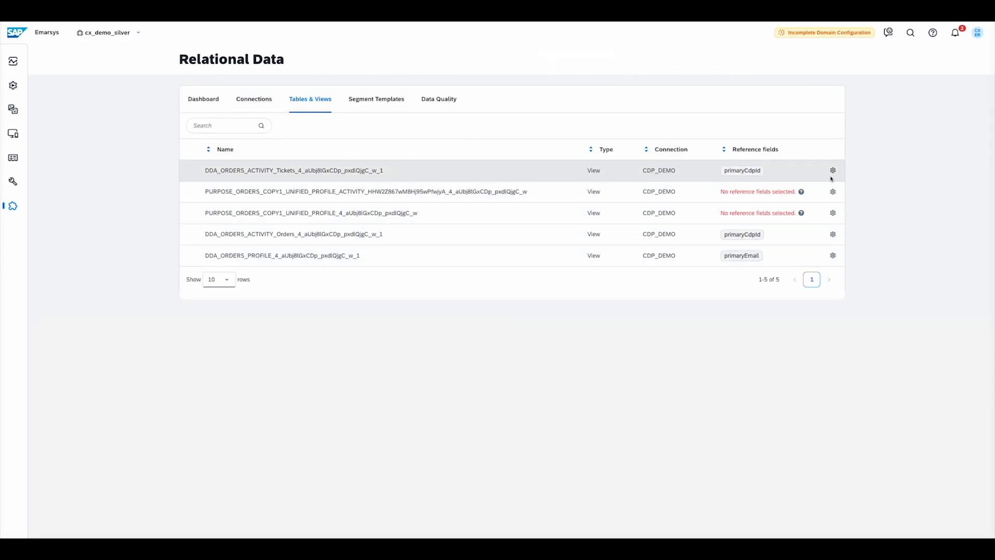
Preview the Tickets activity view reloaded with all fields: subject, channel, sentiment, category and status per ticket
left_click(833, 170)
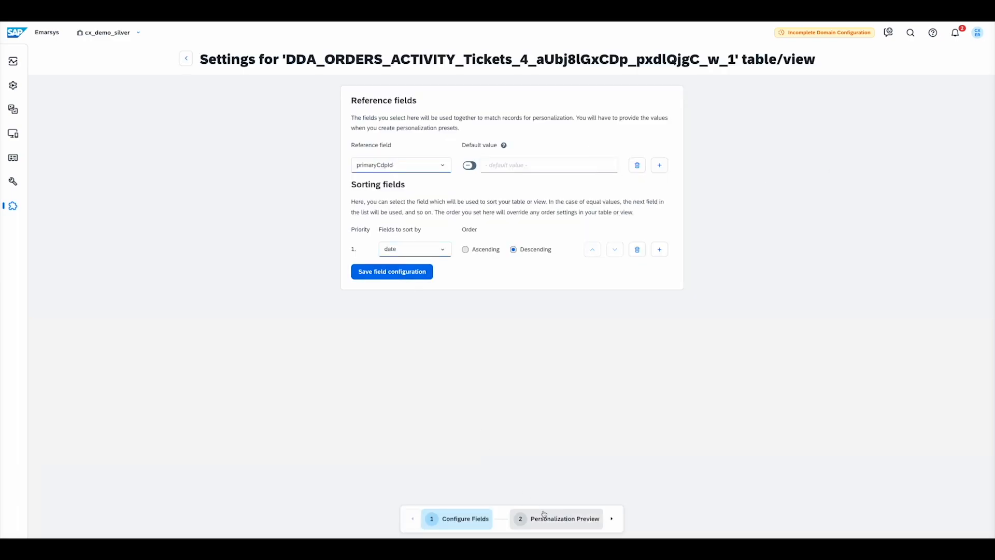
left_click(564, 519)
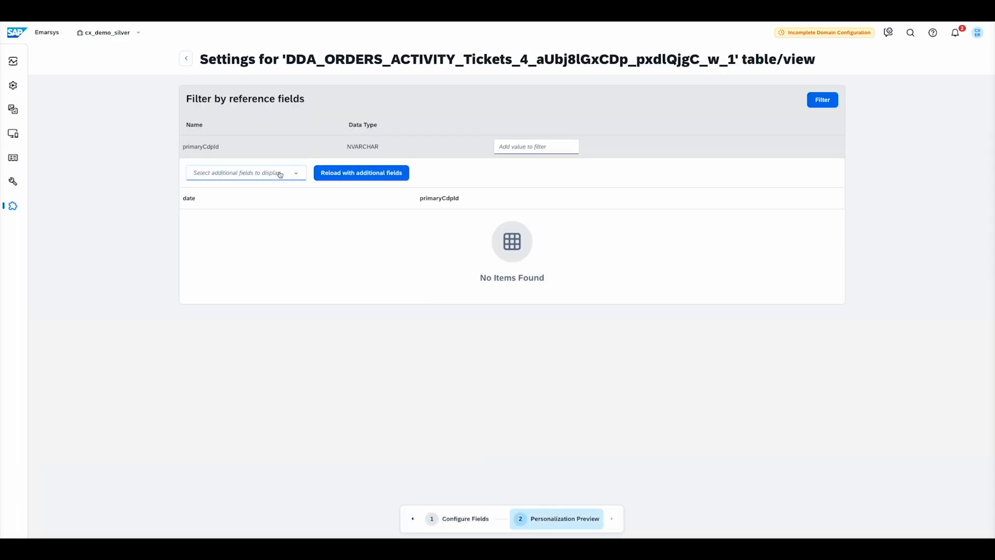
left_click(247, 173)
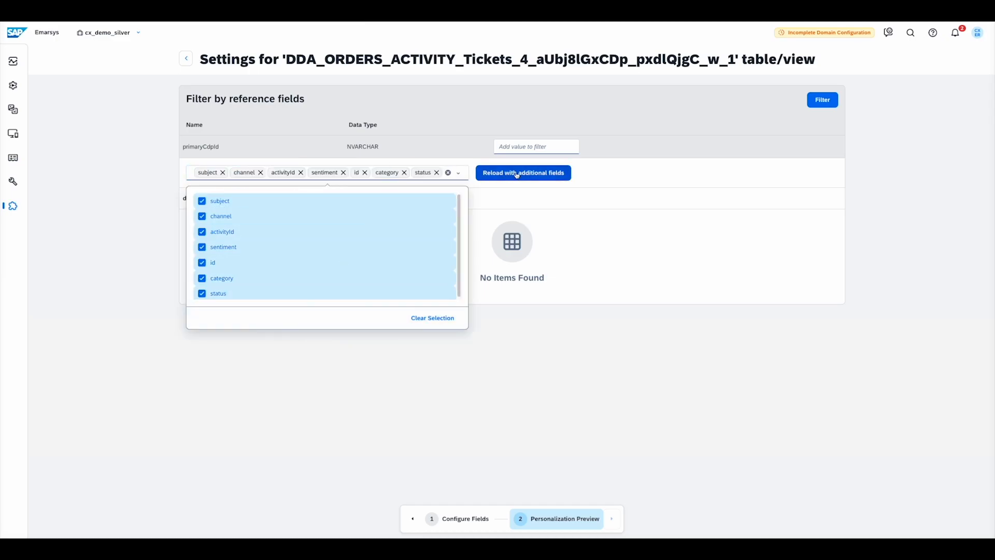
left_click(523, 173)
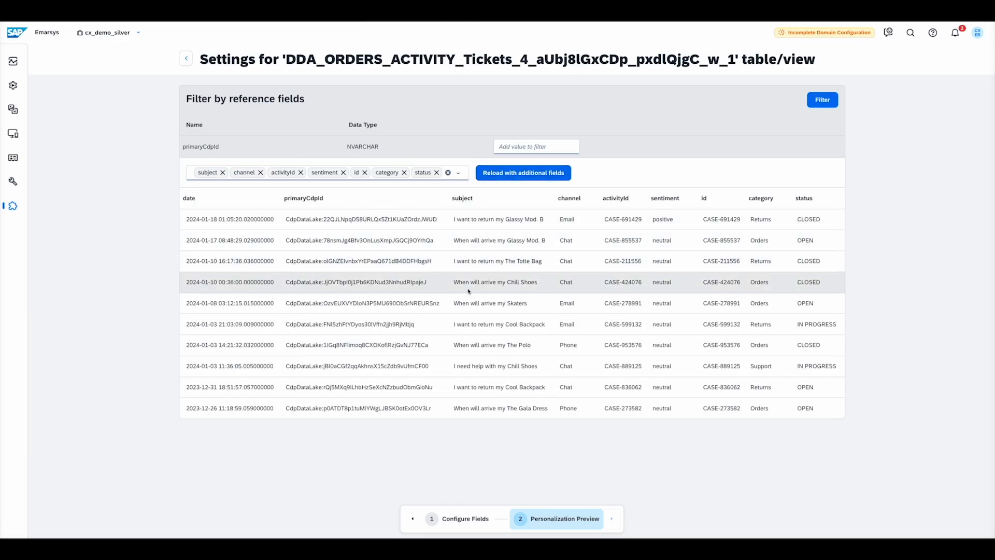
mouse_move(515, 419)
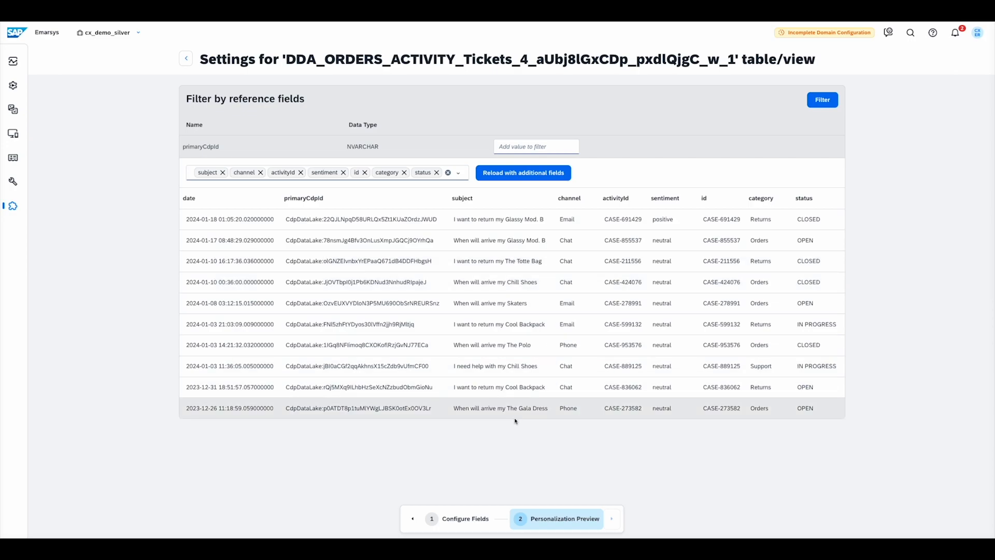
mouse_move(90, 146)
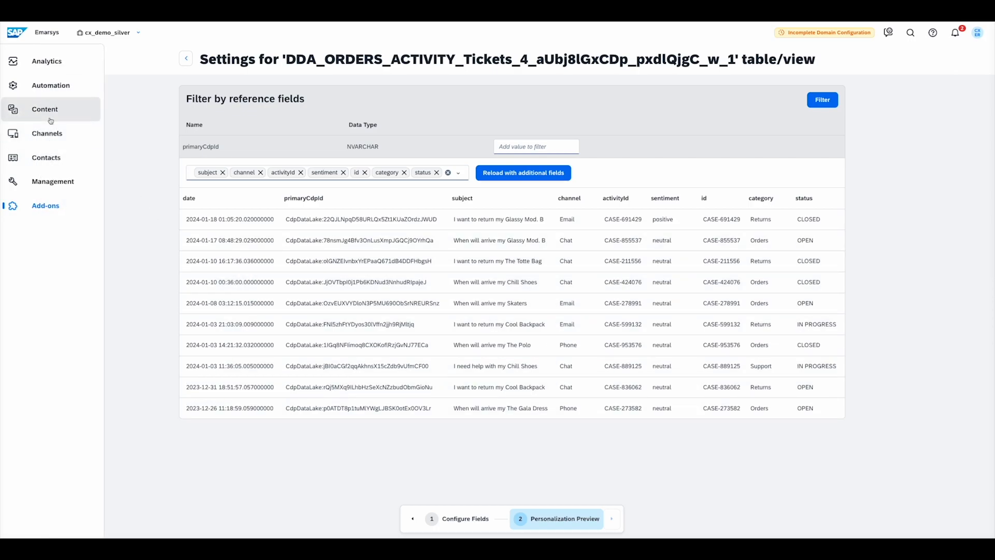
Edit the Last ticket Subject token and inspect its Ticket subject preset reading the CDP_DEMO Tickets view
left_click(45, 109)
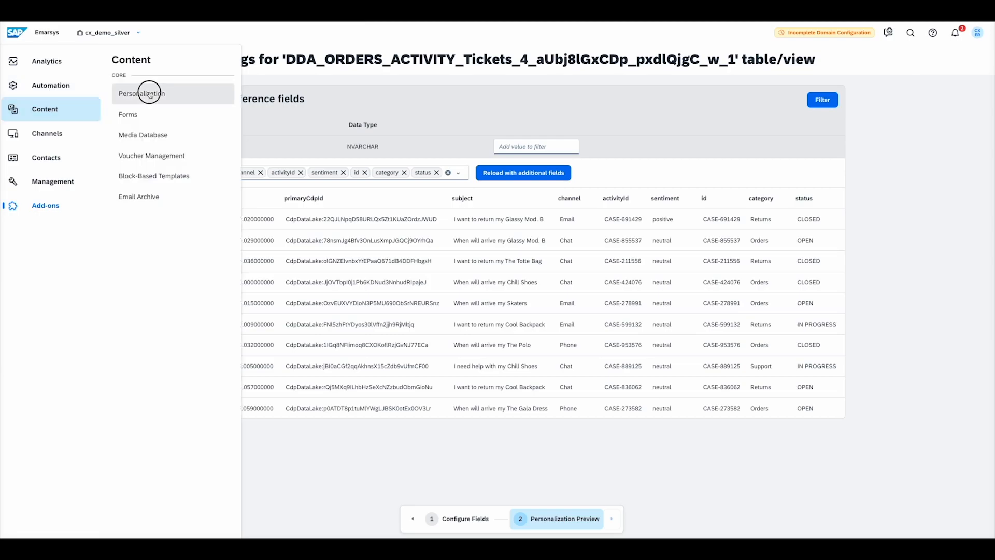
left_click(141, 93)
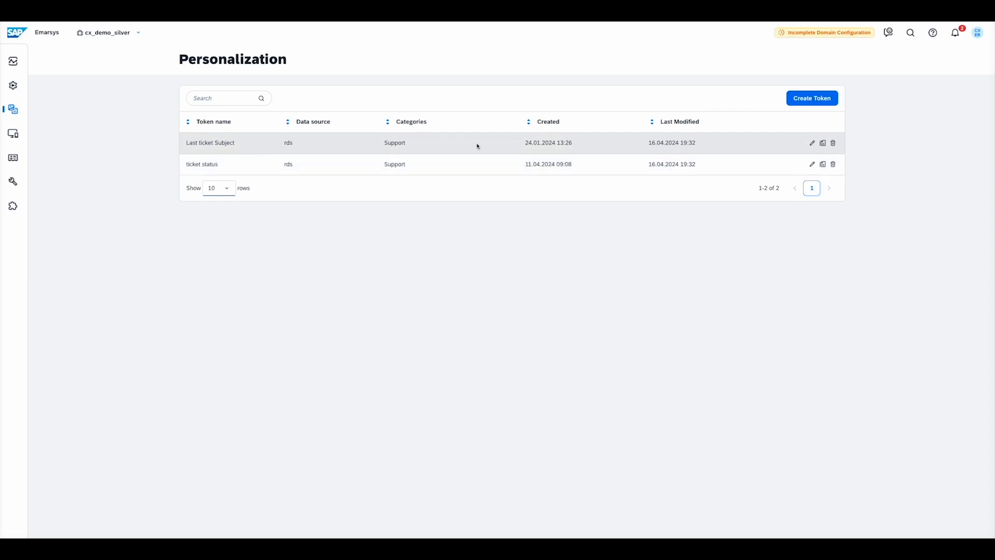
mouse_move(811, 142)
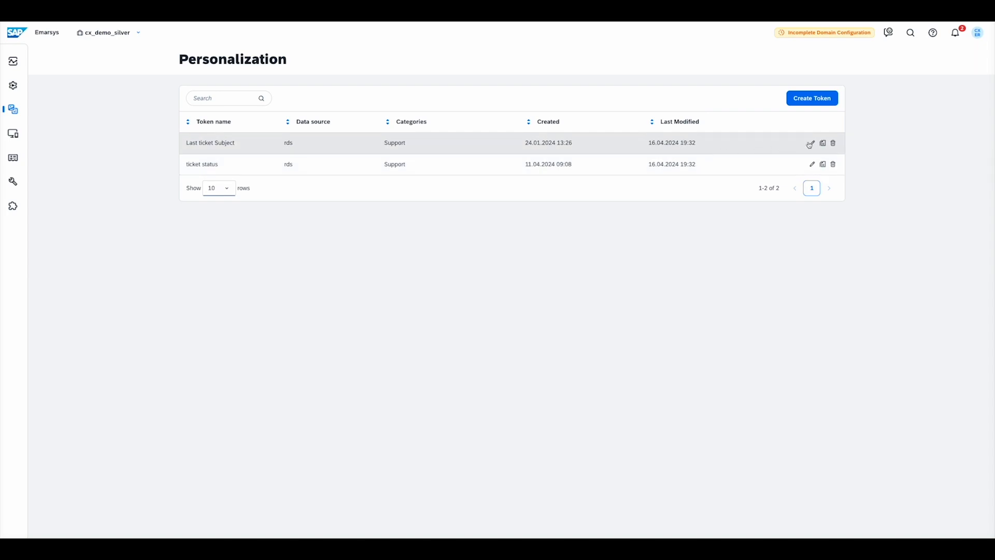
left_click(811, 142)
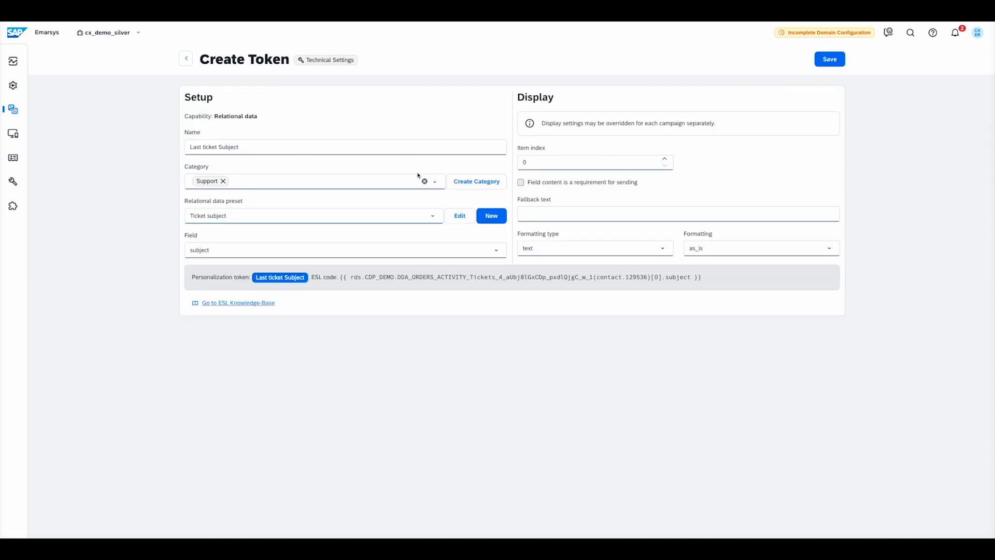
left_click(246, 146)
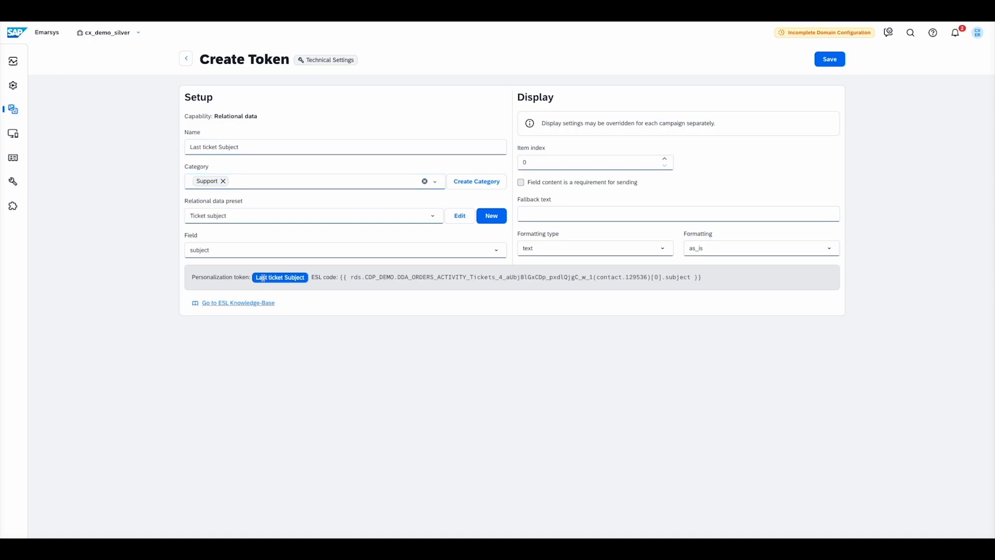
mouse_move(264, 179)
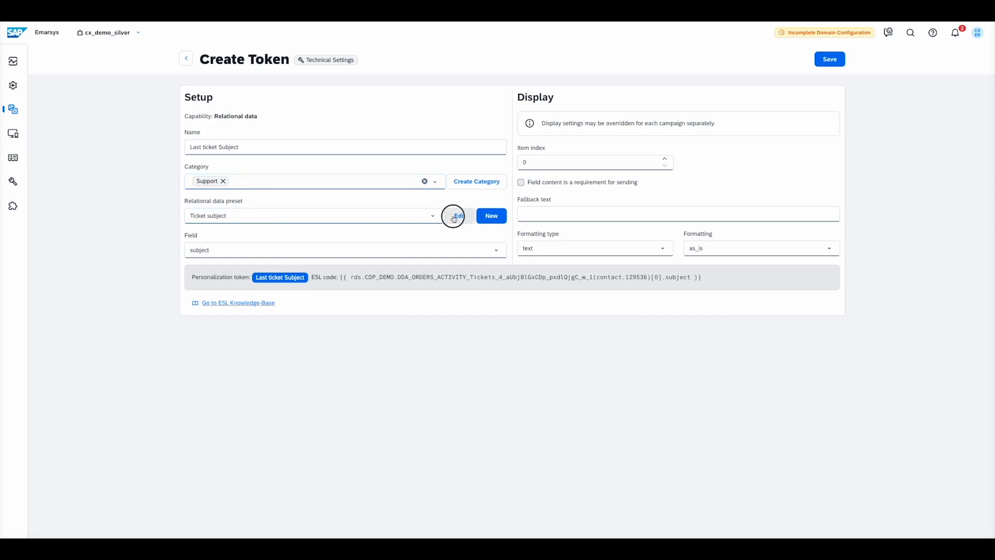
left_click(457, 215)
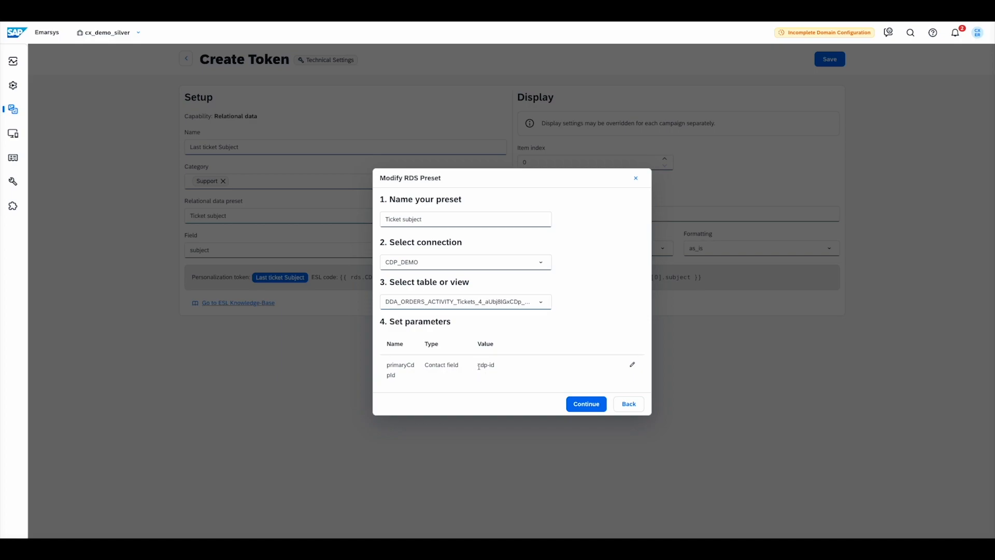
mouse_move(635, 178)
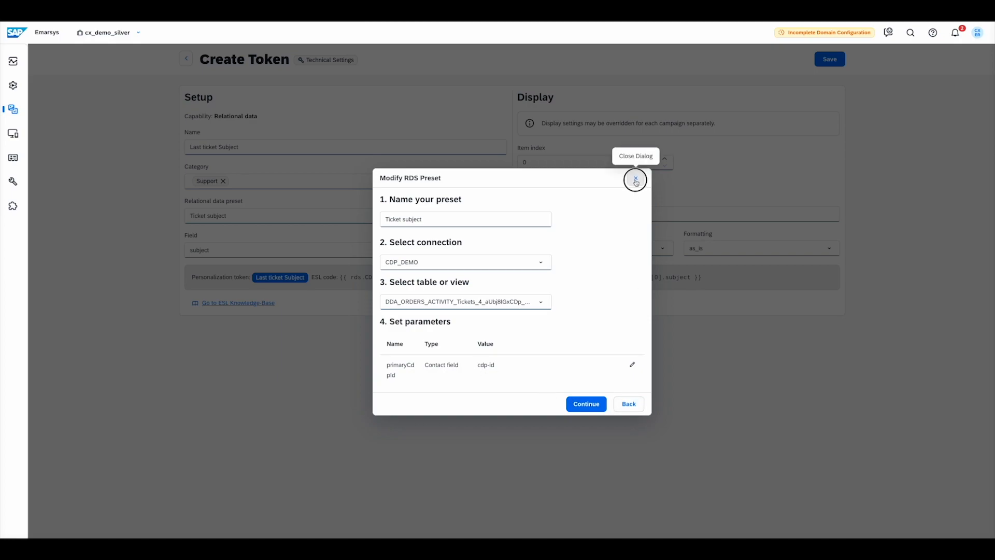